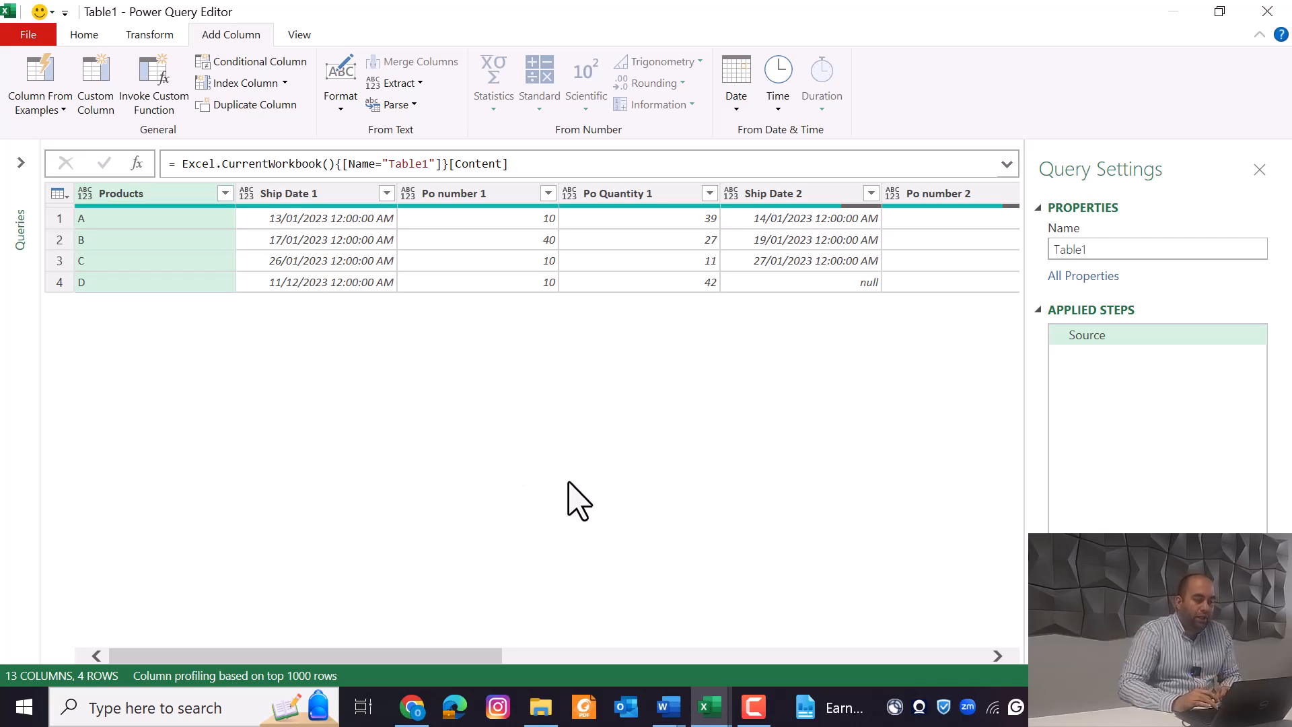
# Unpivot every shipment column except Products, giving 3 columns and 30 rows.
pyautogui.click(614, 194)
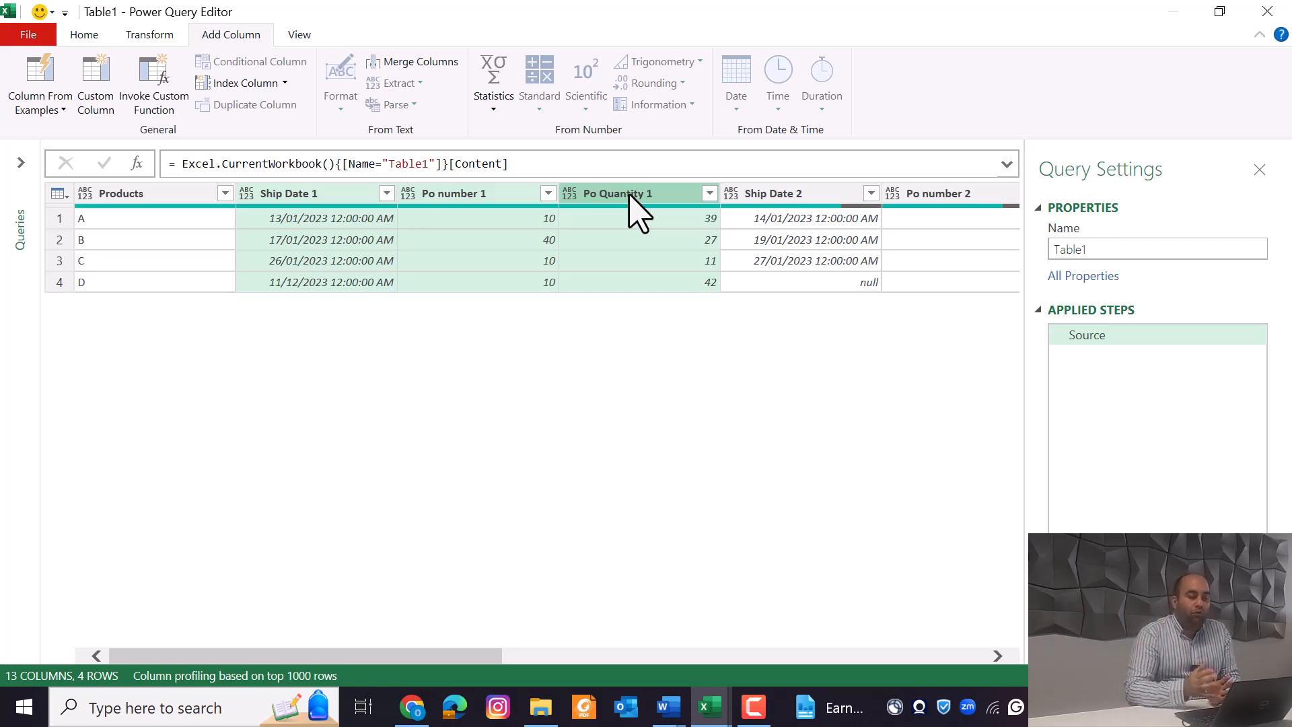
pyautogui.moveTo(482, 223)
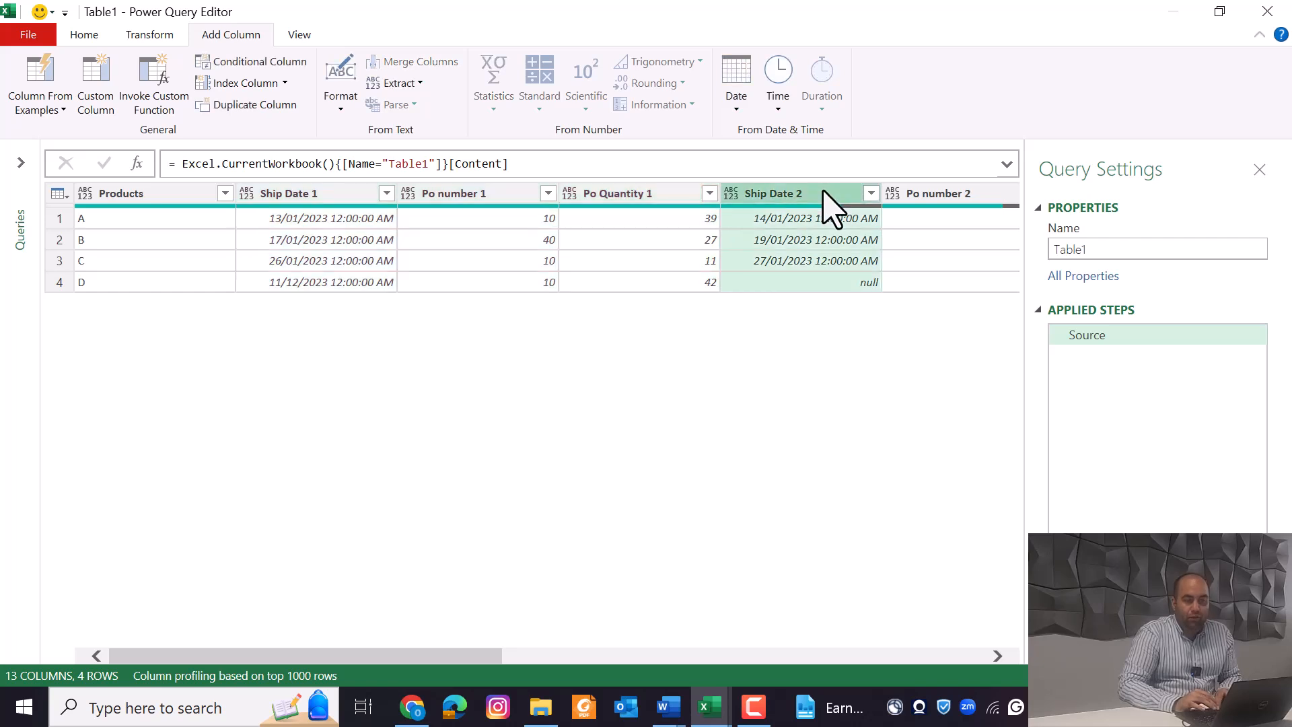
pyautogui.hscroll(3)
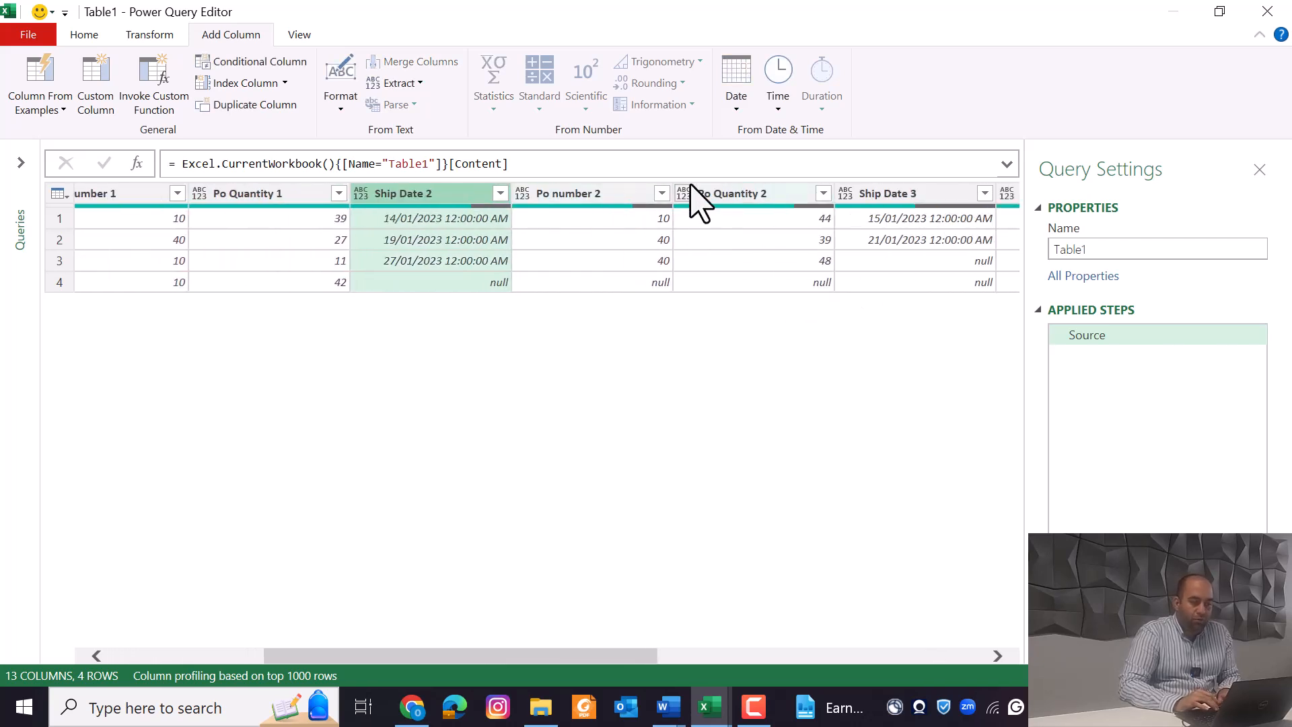
pyautogui.click(731, 193)
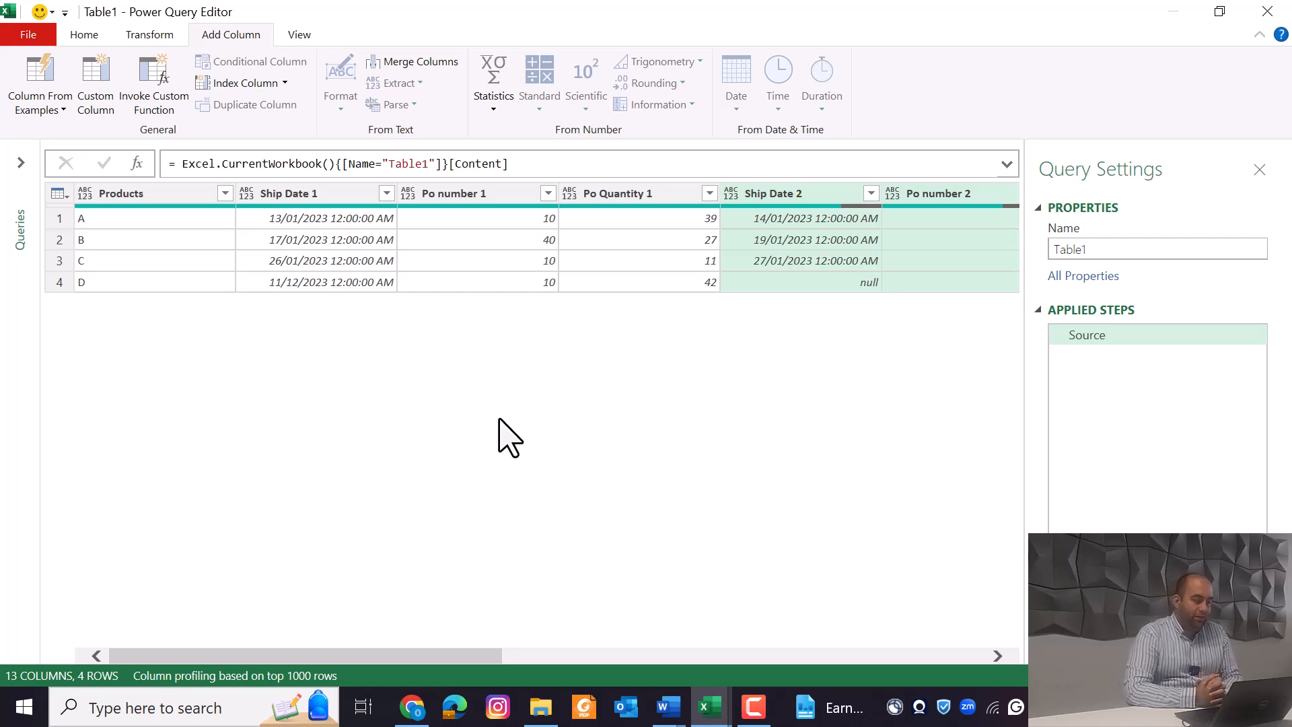
pyautogui.click(132, 193)
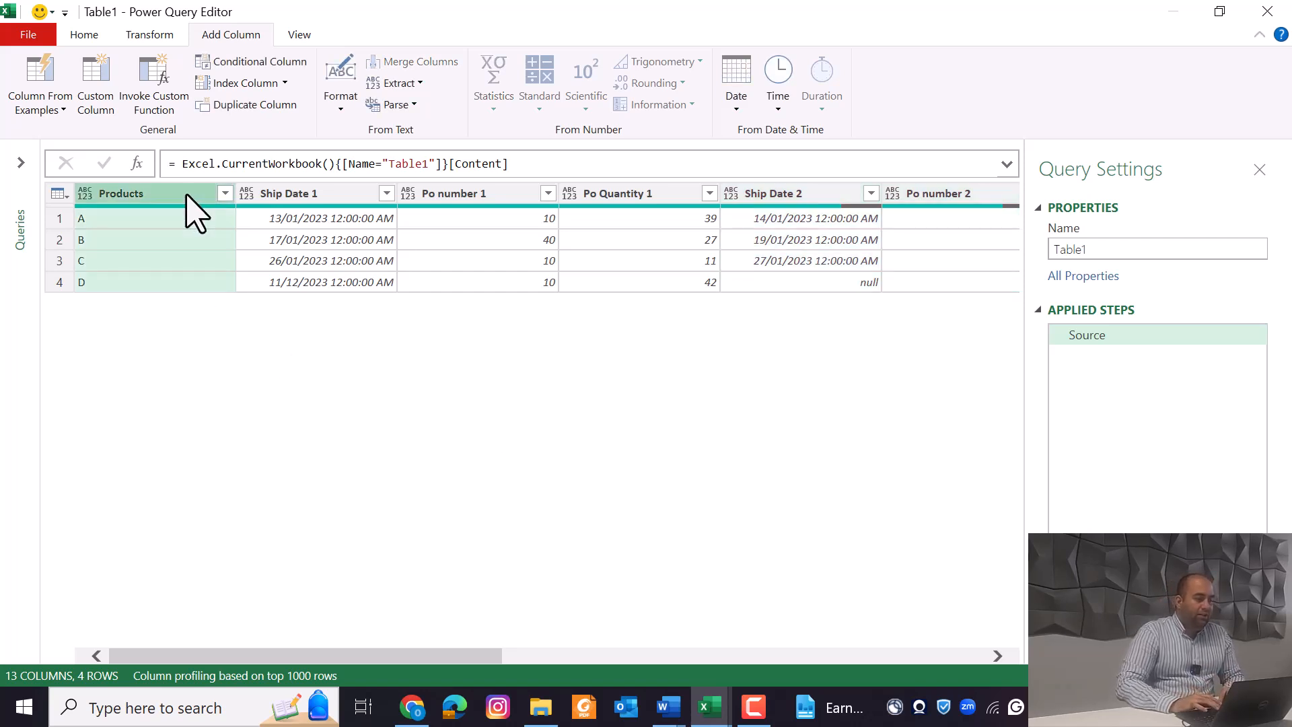
pyautogui.rightClick(124, 194)
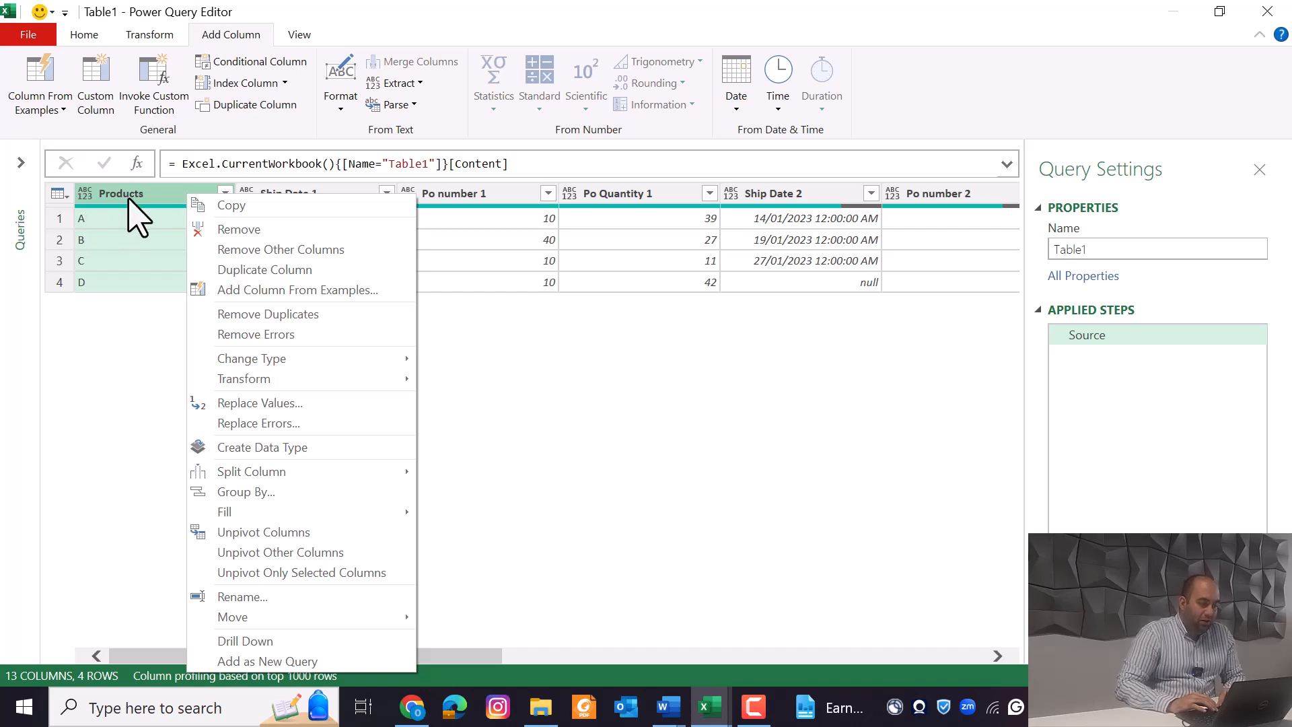
pyautogui.click(280, 552)
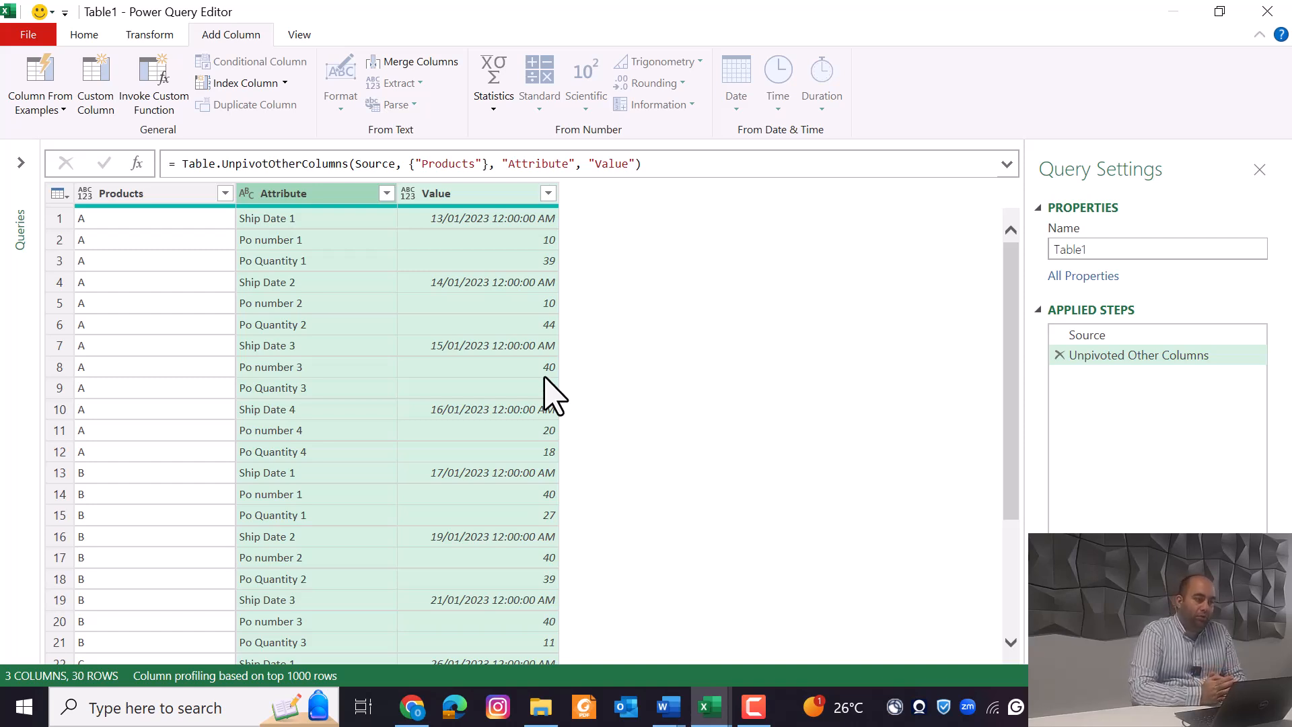
# Group rows by Products and Attribute, collecting All Rows into a column named All.
pyautogui.click(84, 34)
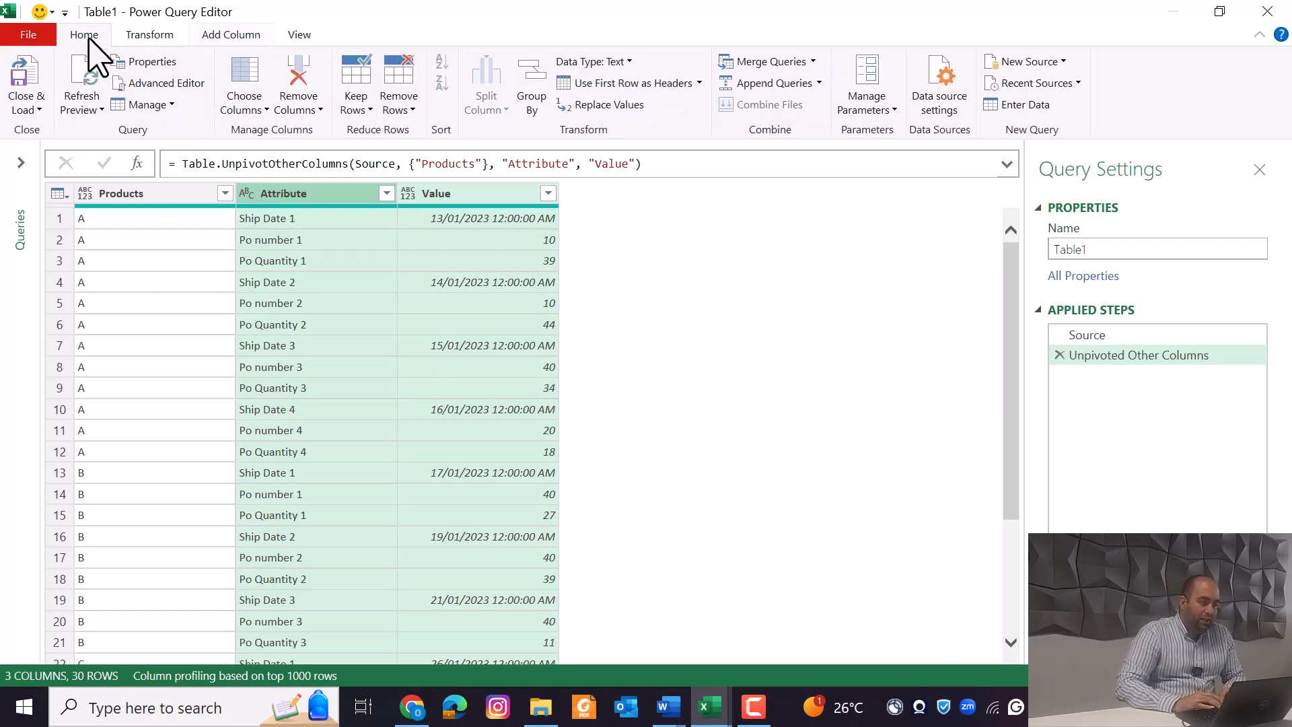
pyautogui.moveTo(561, 82)
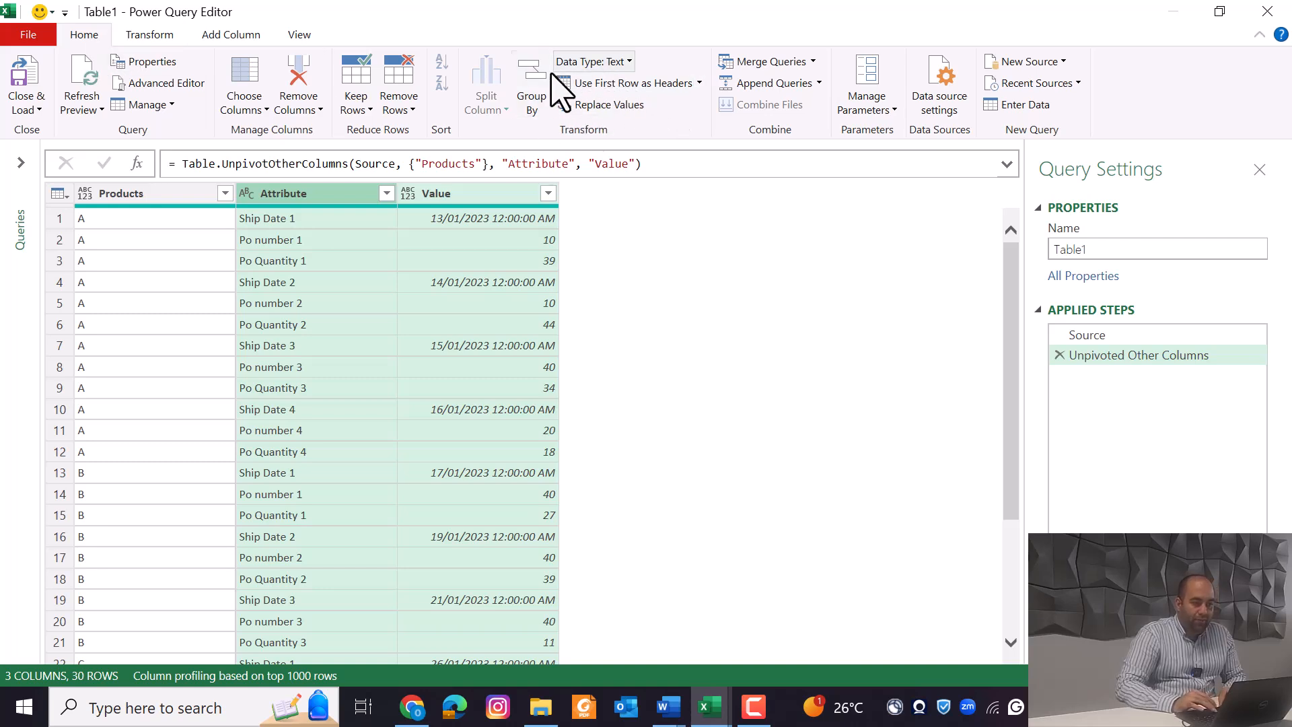
pyautogui.click(531, 82)
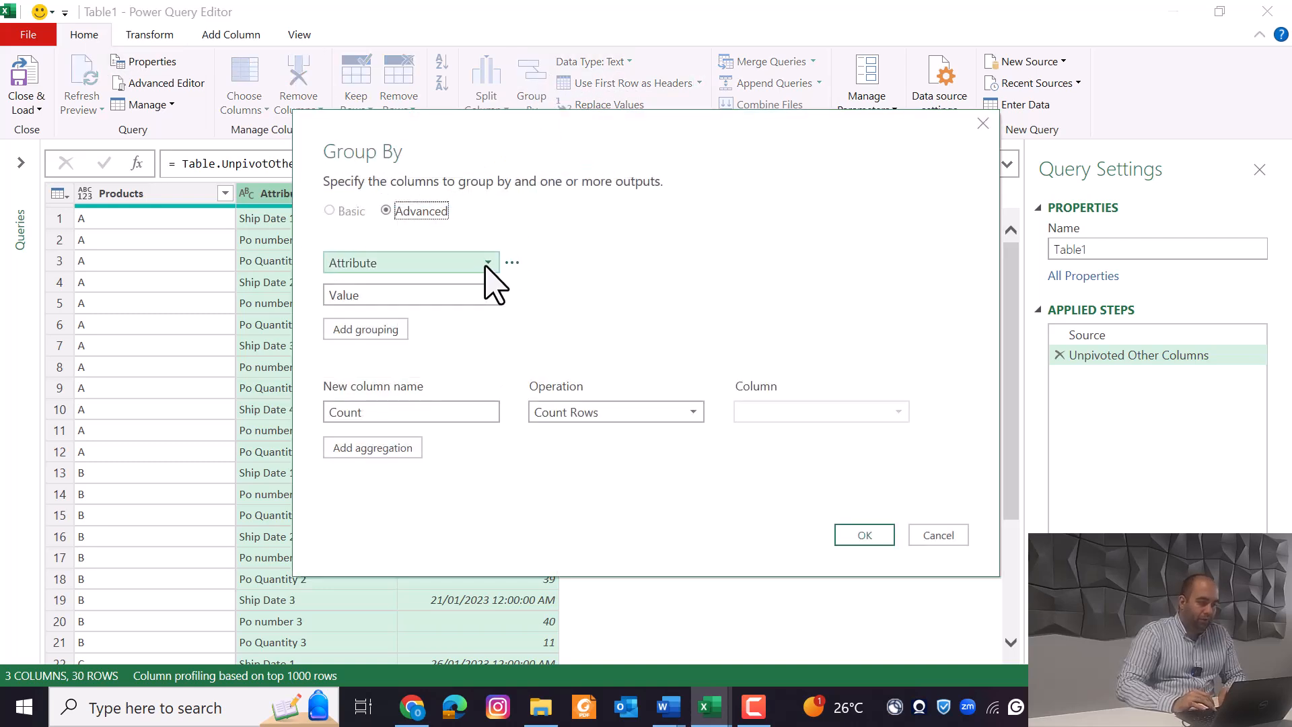
pyautogui.click(409, 262)
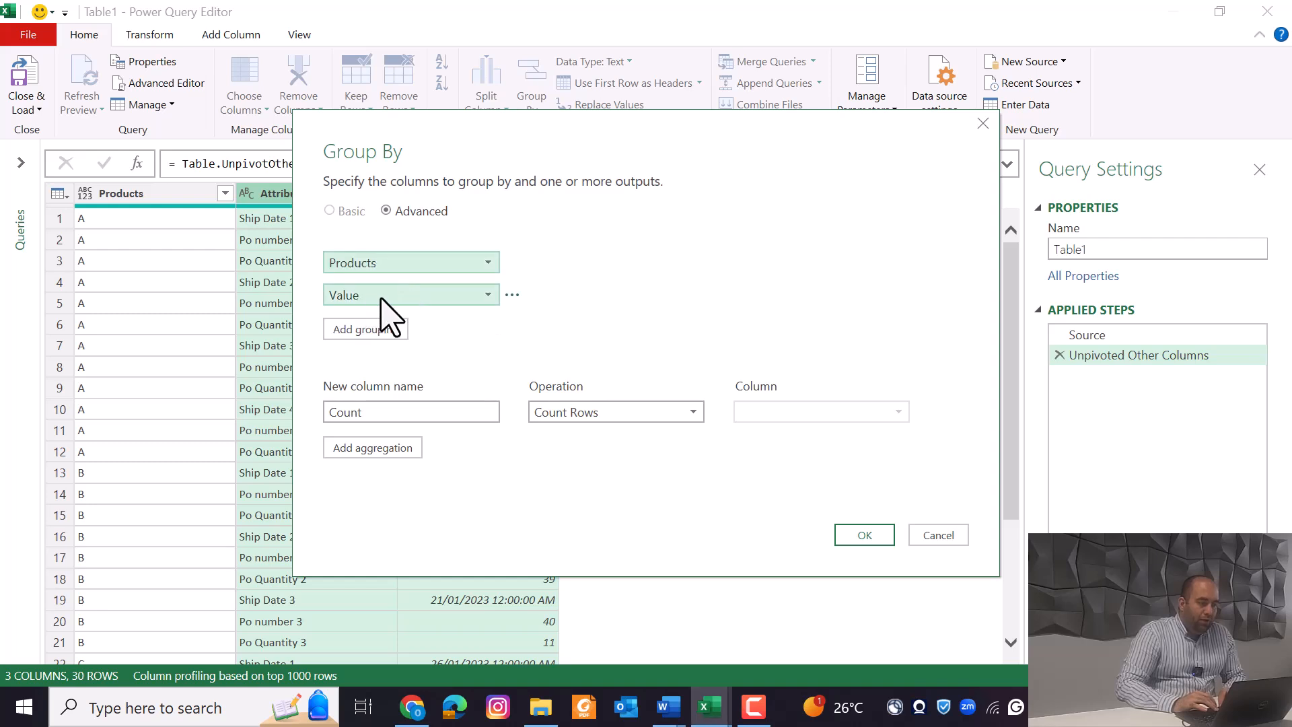
pyautogui.click(410, 295)
pyautogui.write('All')
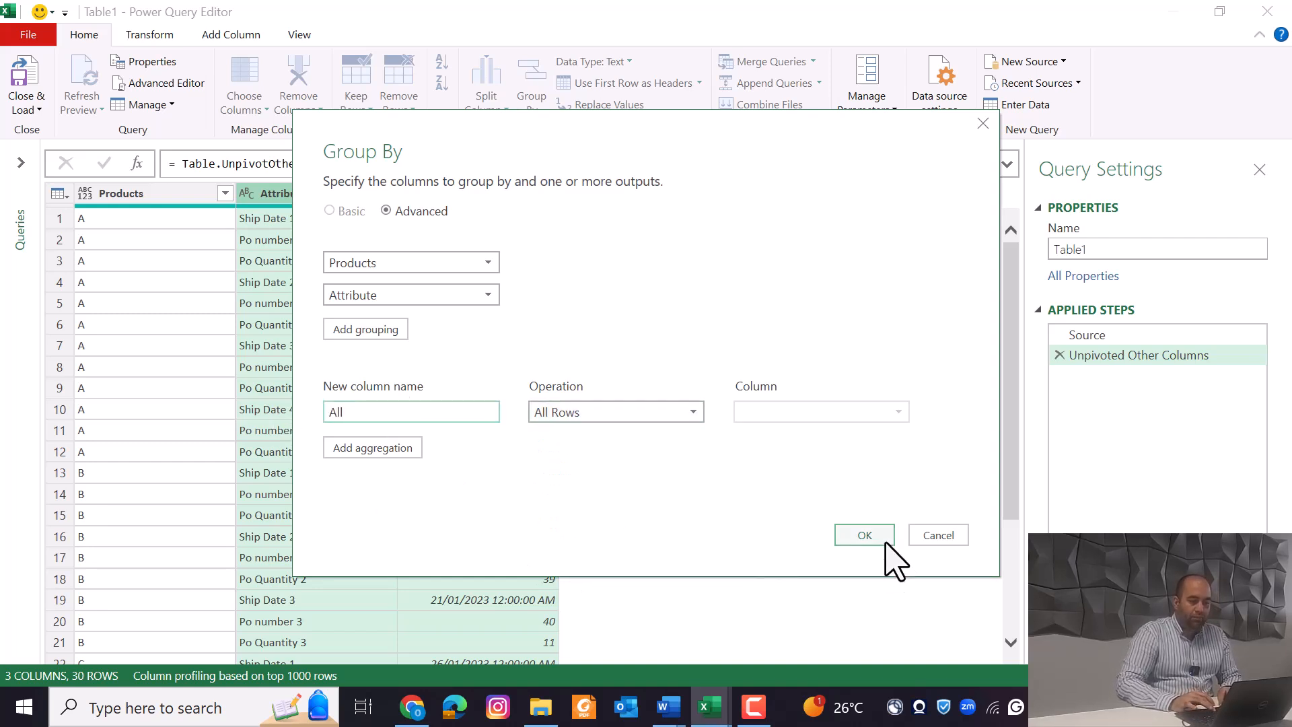
pyautogui.click(864, 535)
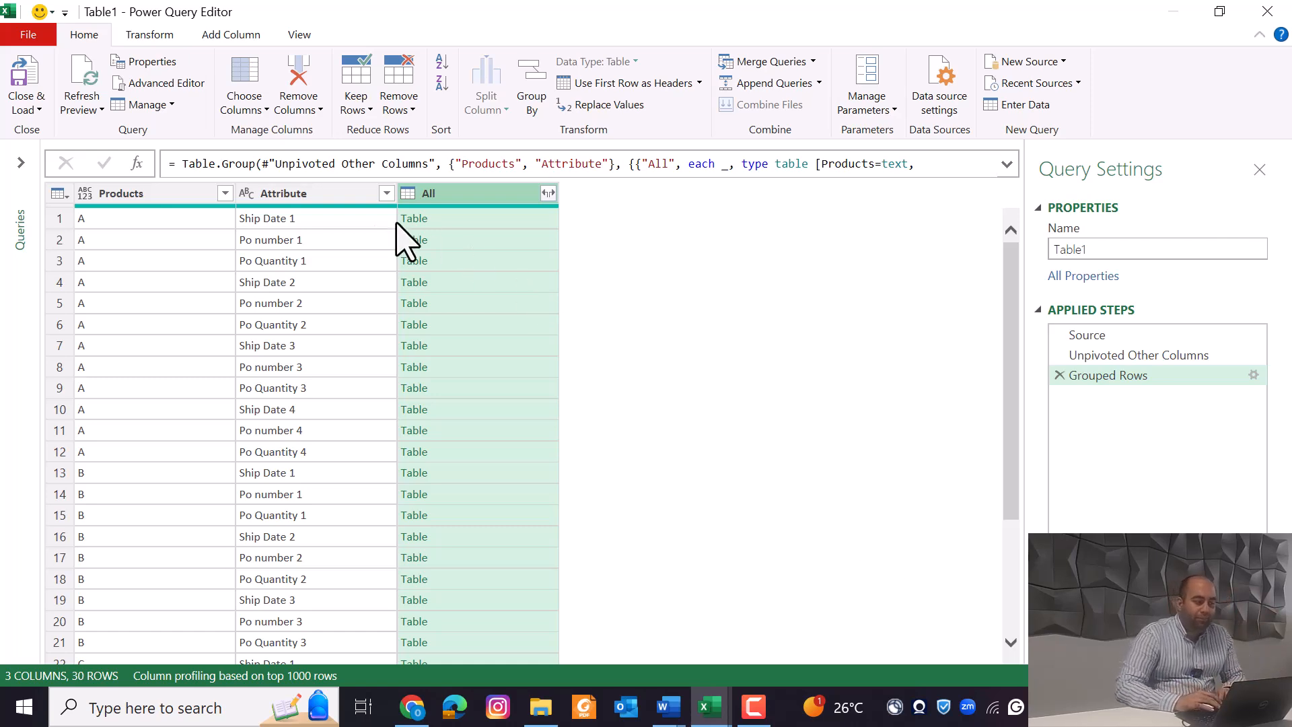
# Preview row 1's nested All table, then clear the preview.
pyautogui.click(414, 218)
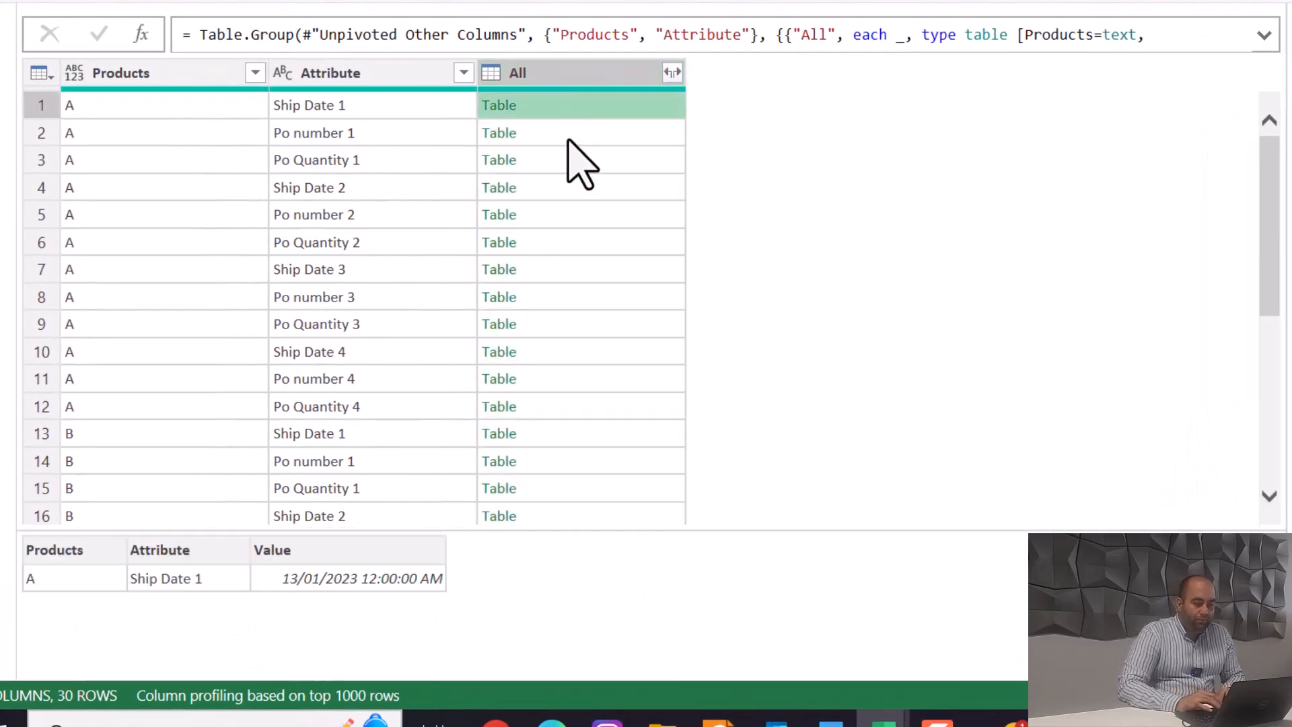
pyautogui.click(580, 187)
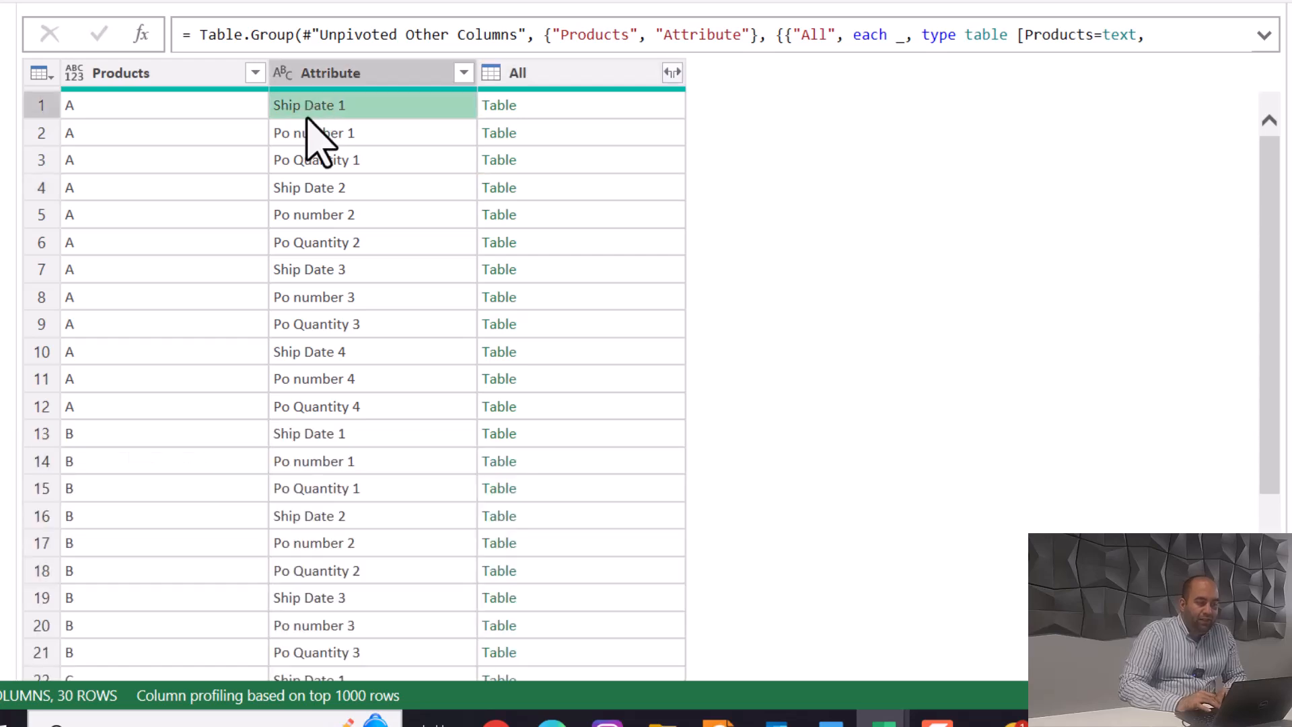
pyautogui.moveTo(297, 177)
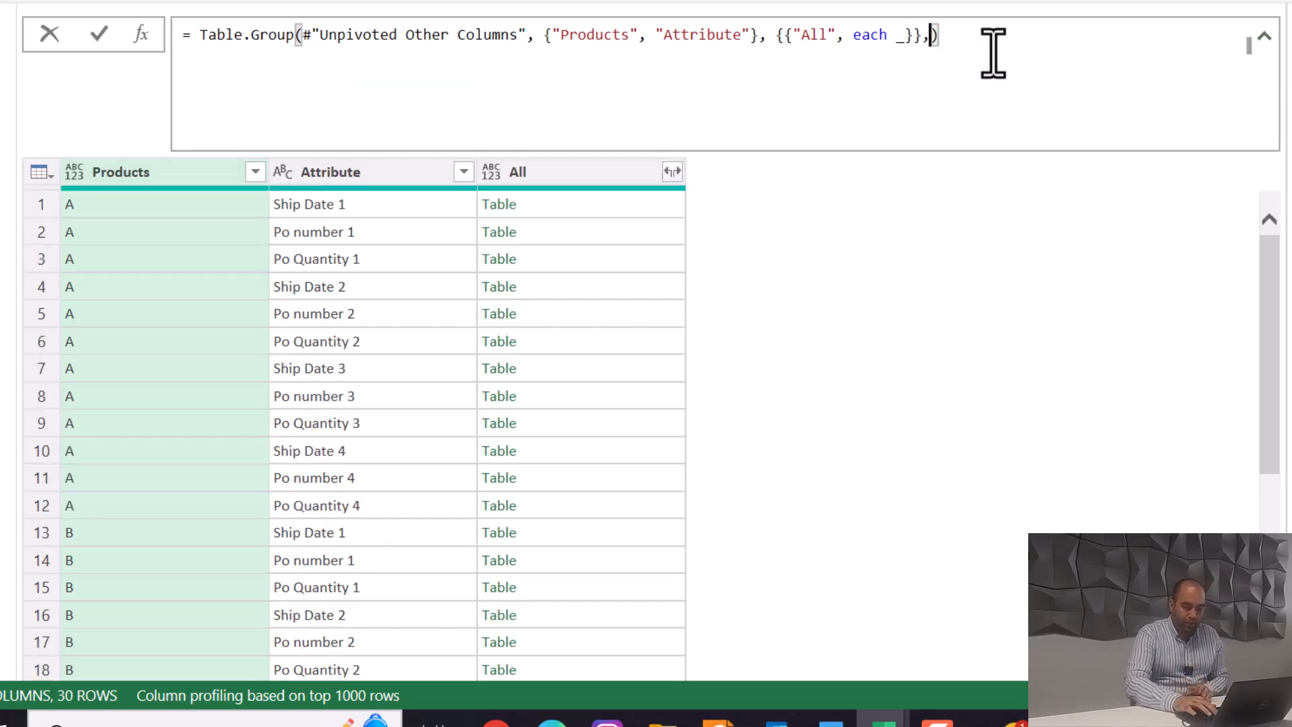
# Add group kind 0 and a partial (x,y)=> comparer to the Table.Group formula.
pyautogui.write('0,')
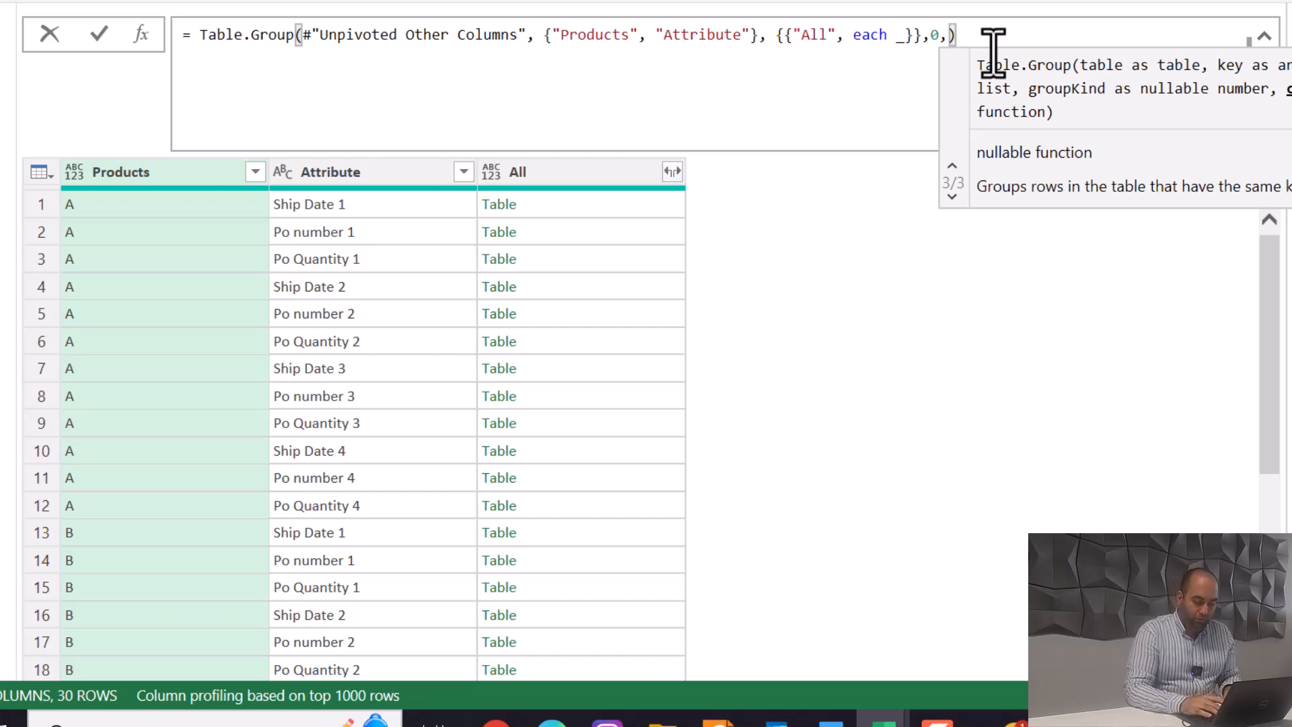
pyautogui.write('(x,y')
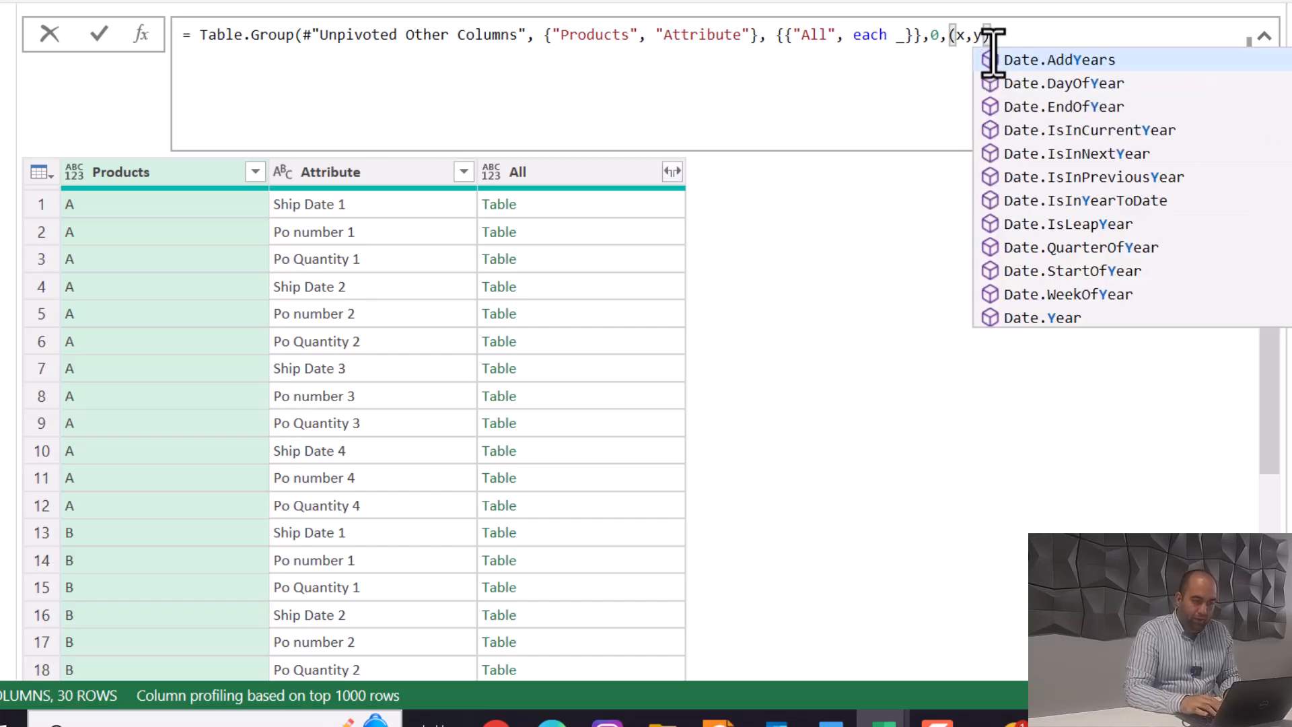
pyautogui.press('Escape')
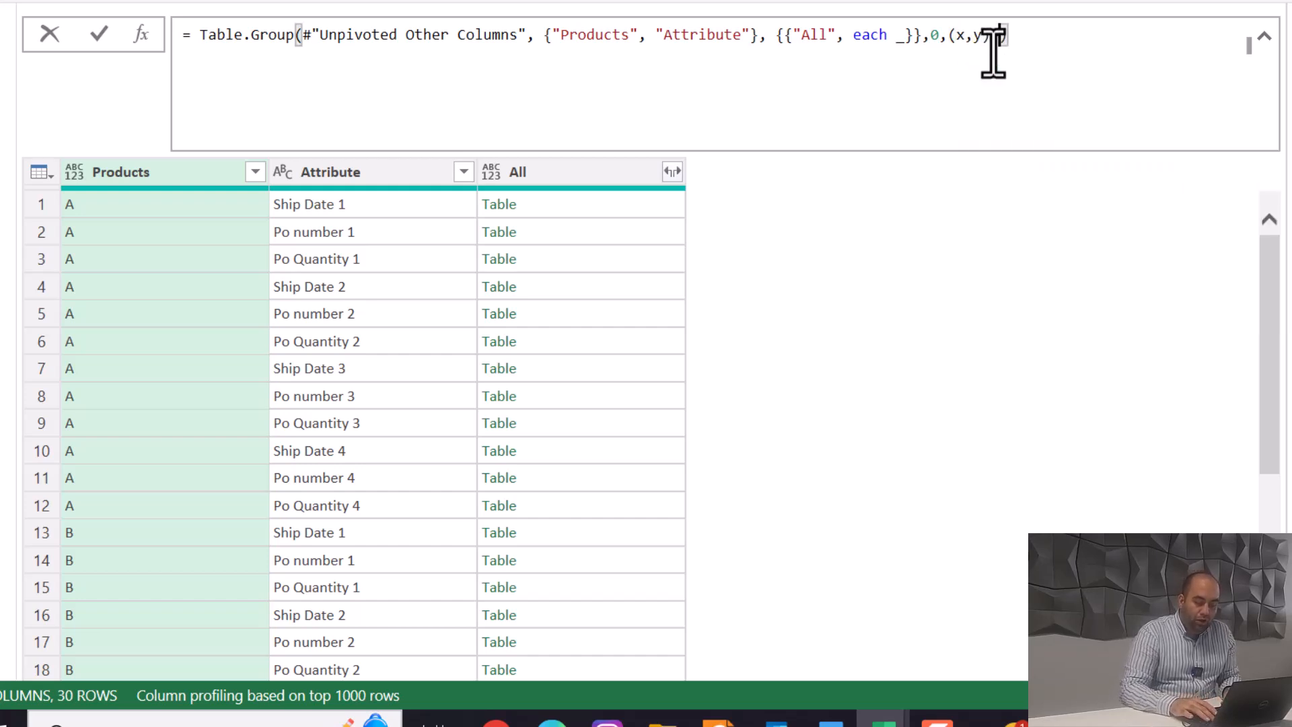
pyautogui.write(')+>)')
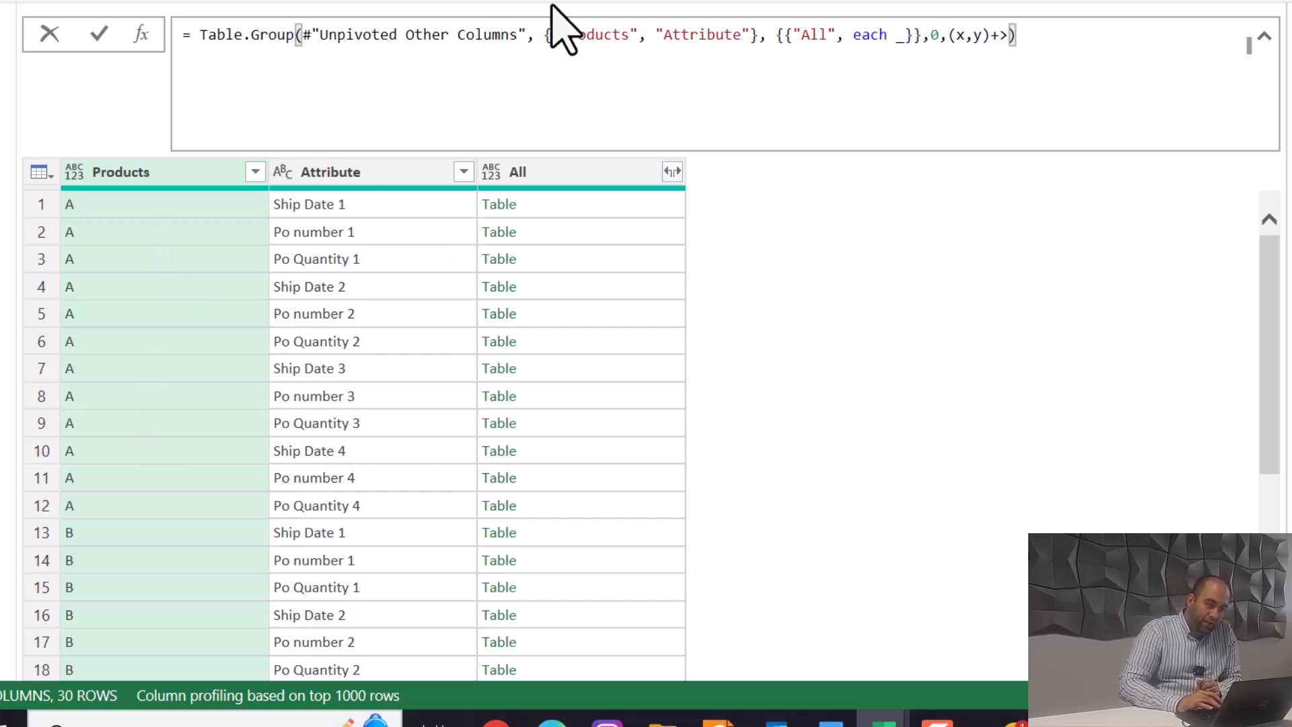
pyautogui.moveTo(338, 321)
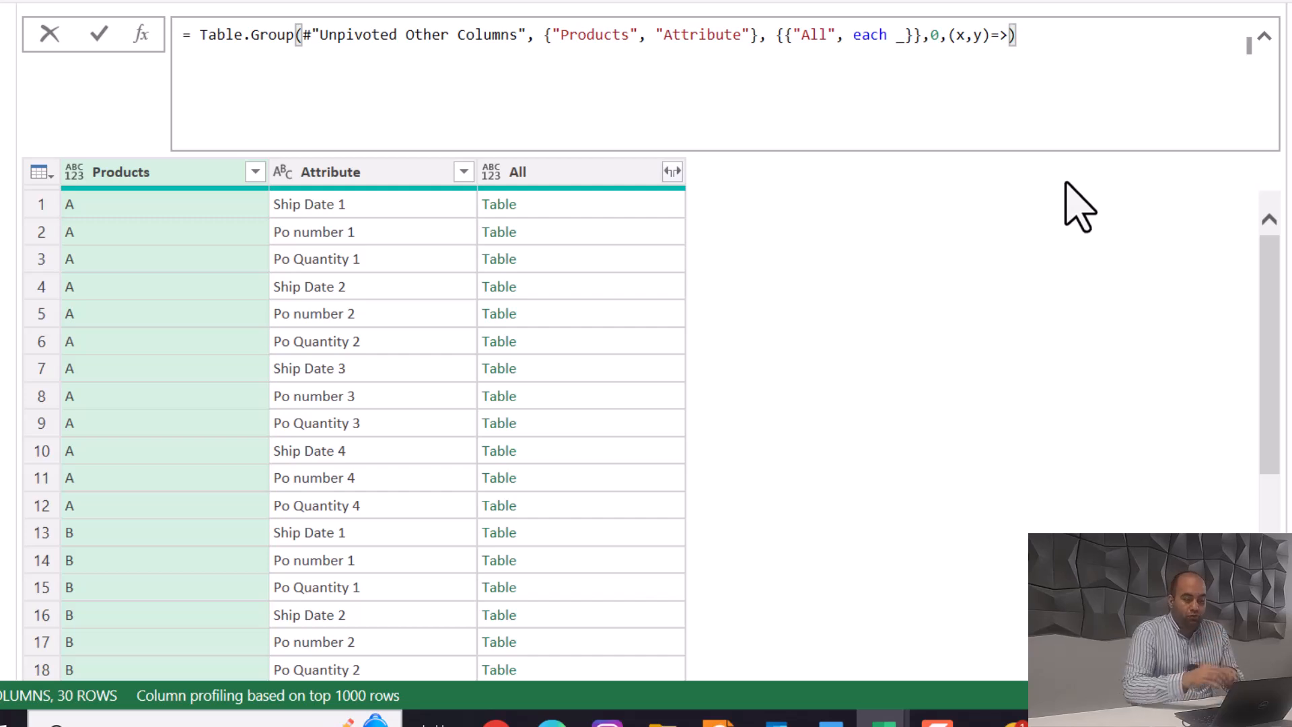
# Write Number.From(Text.Start(y[Attribute],4)) as the comparer body in the formula bar.
pyautogui.write('NUmber')
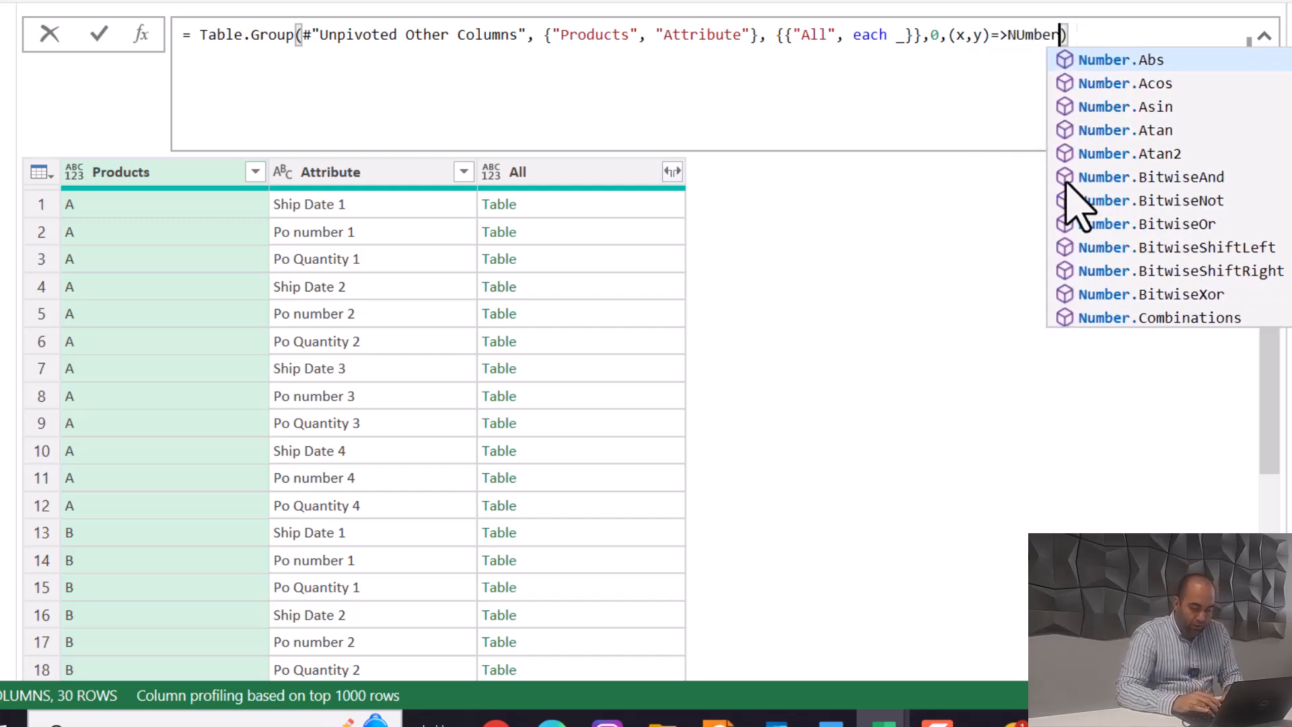
pyautogui.write('.From()')
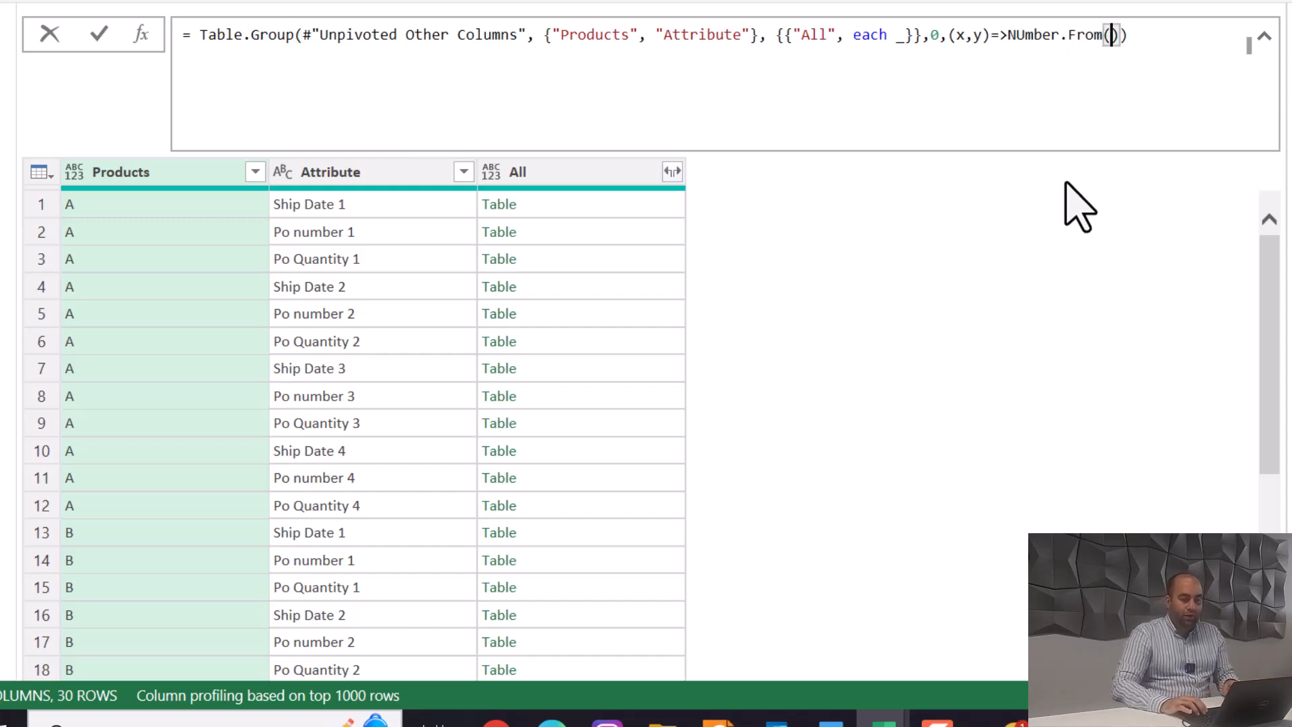
pyautogui.write('y')
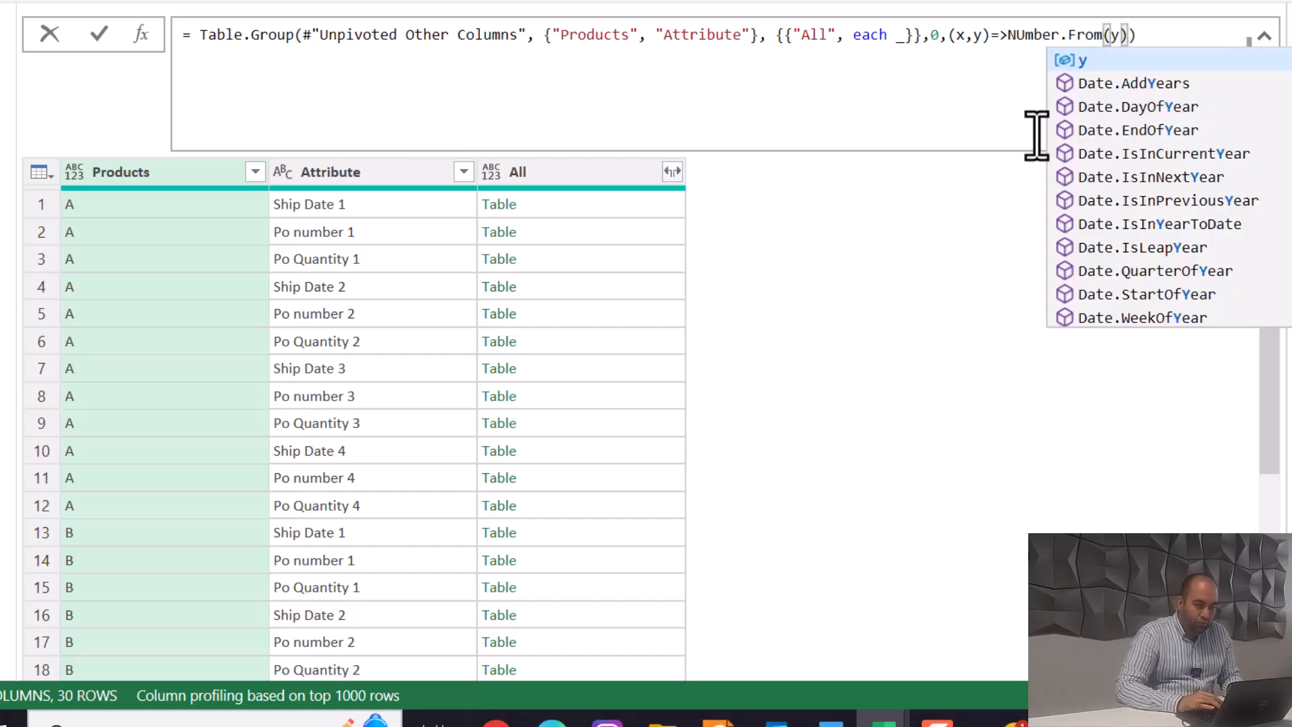
pyautogui.write('[')
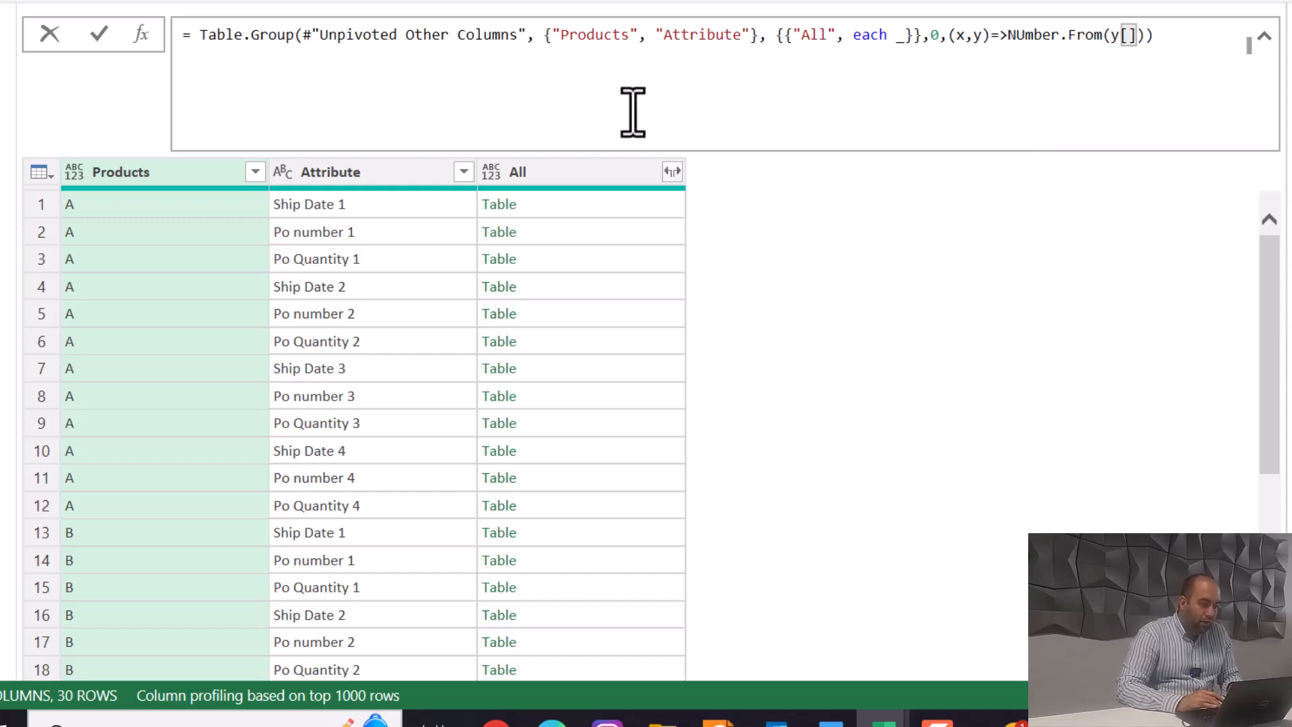
pyautogui.moveTo(445, 359)
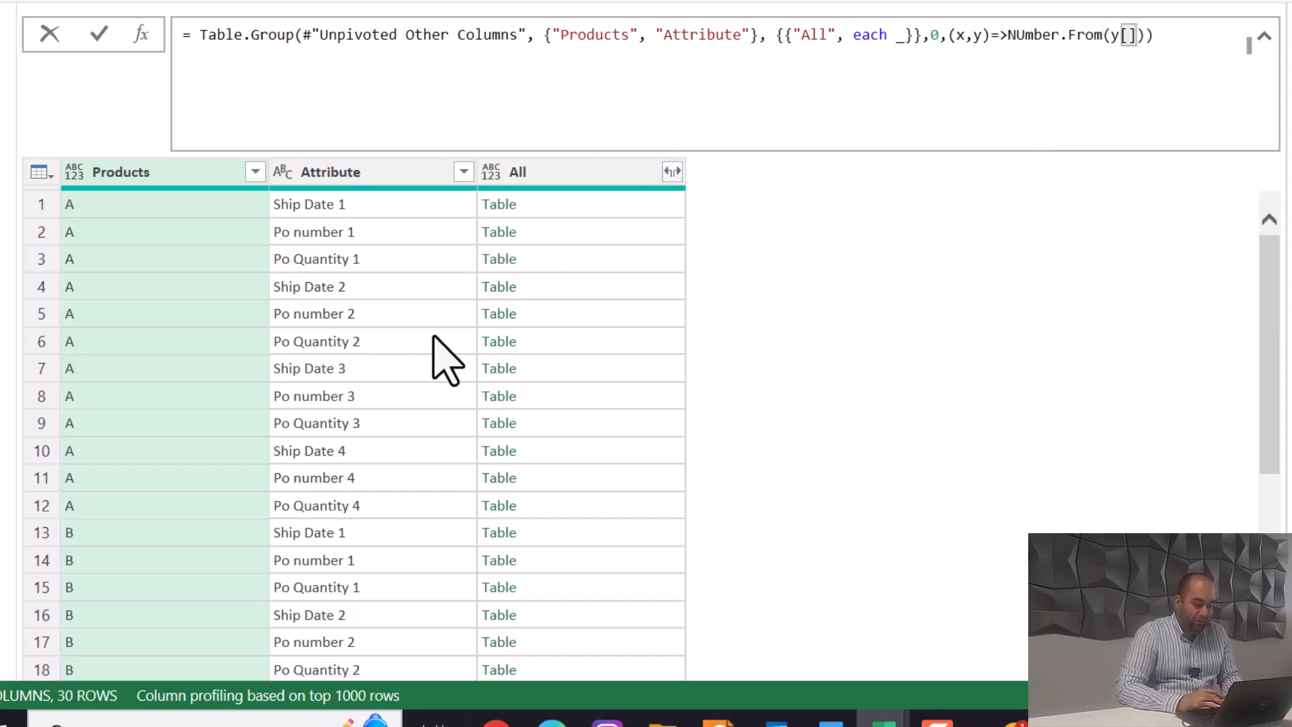
pyautogui.write('Atr')
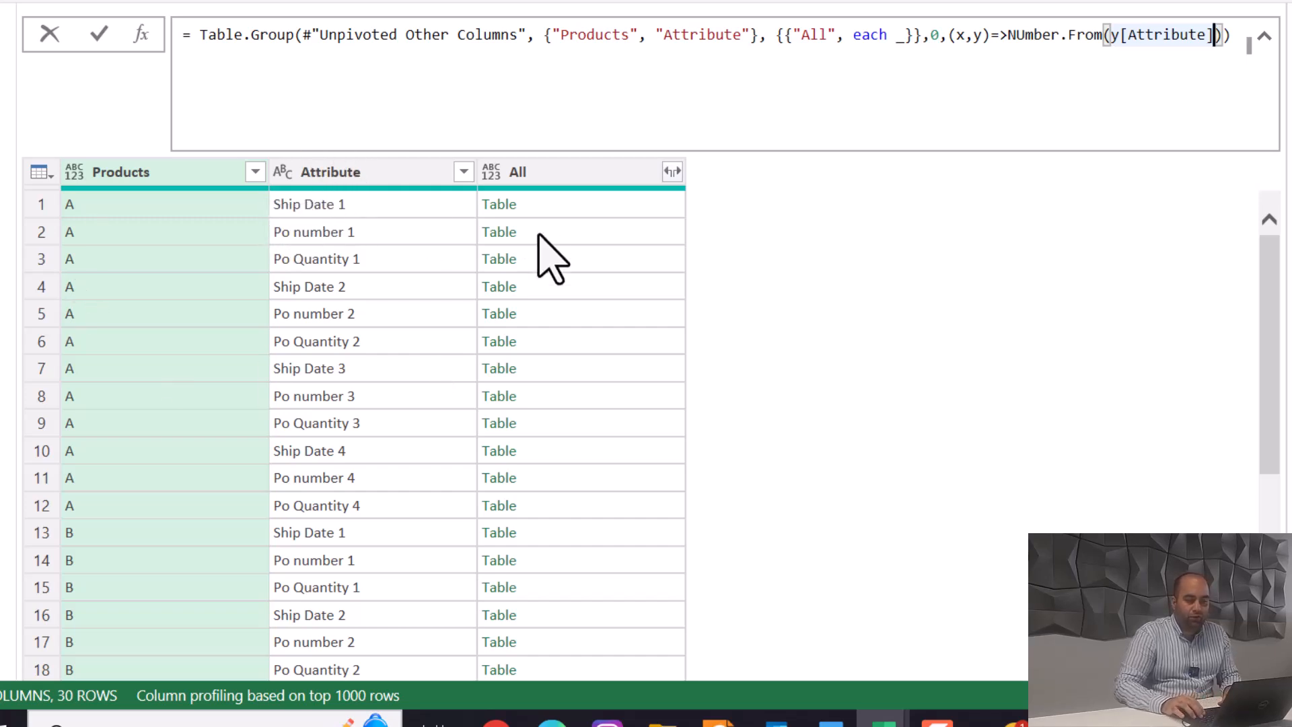
pyautogui.write(',4')
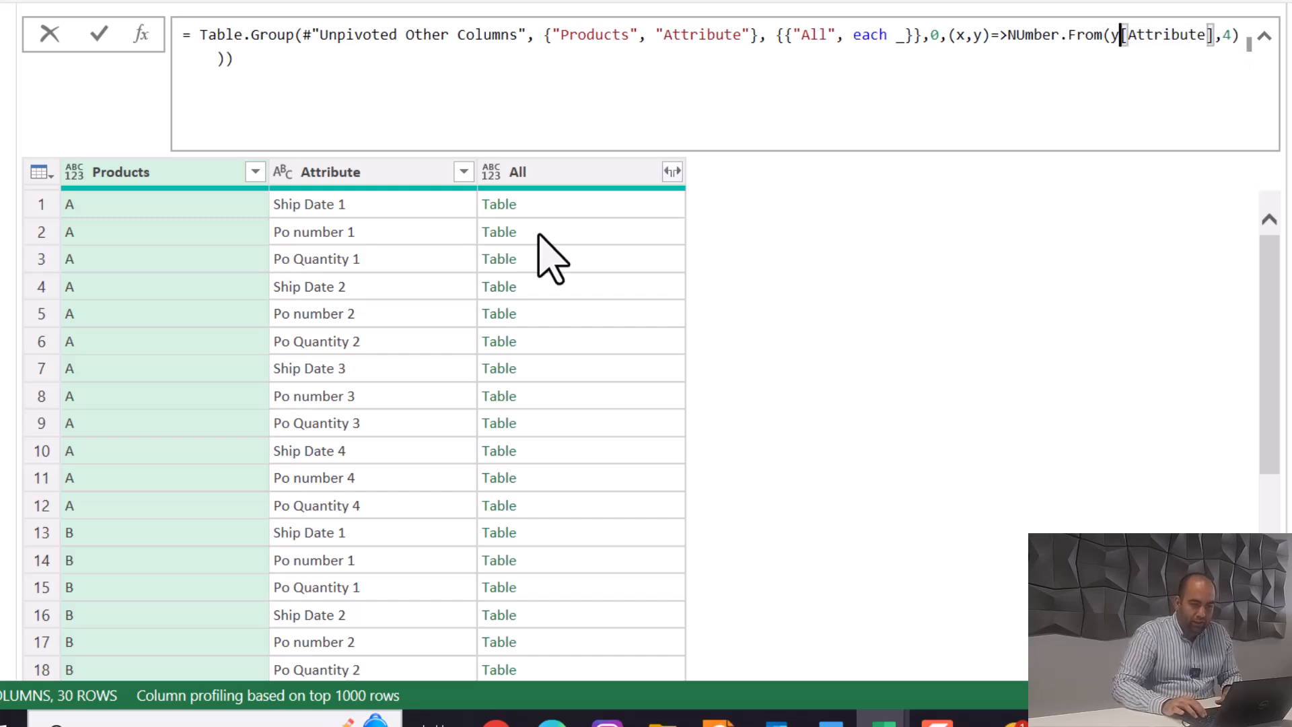
pyautogui.write('Text.Start(')
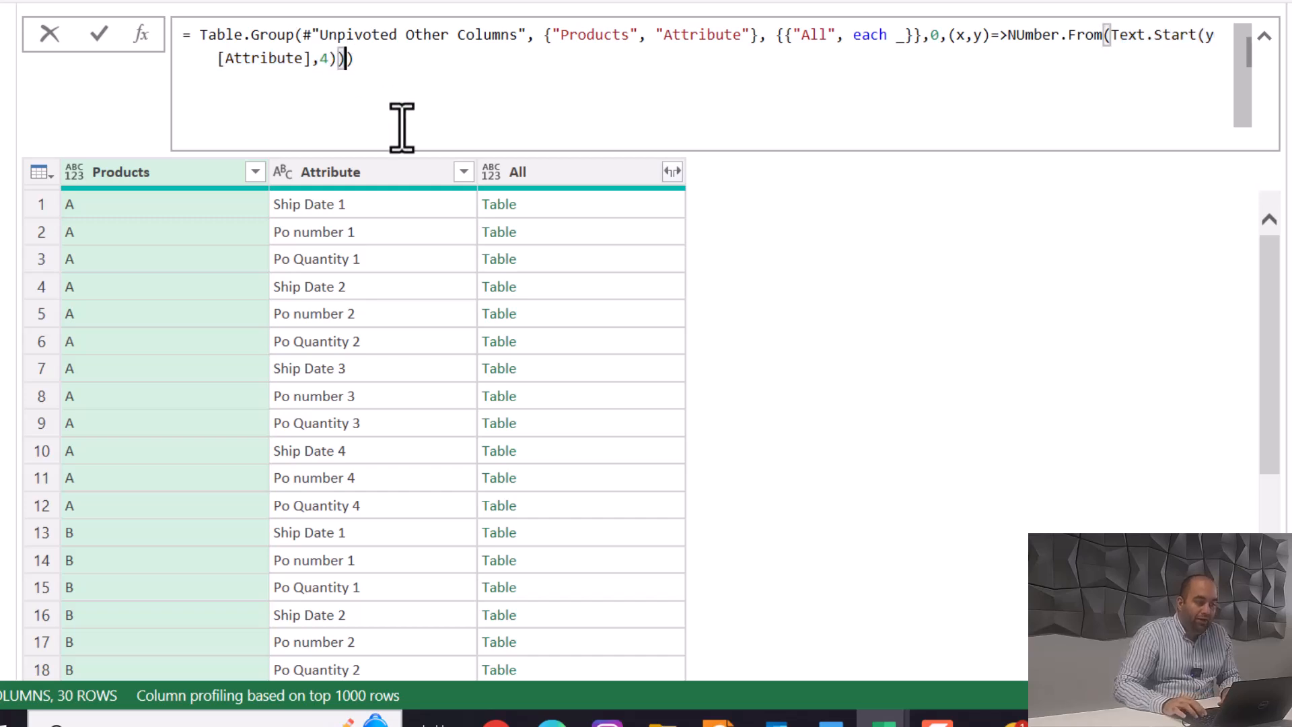
# Make the comparer test whether y's first four Attribute characters equal "Ship".
pyautogui.write('=>')
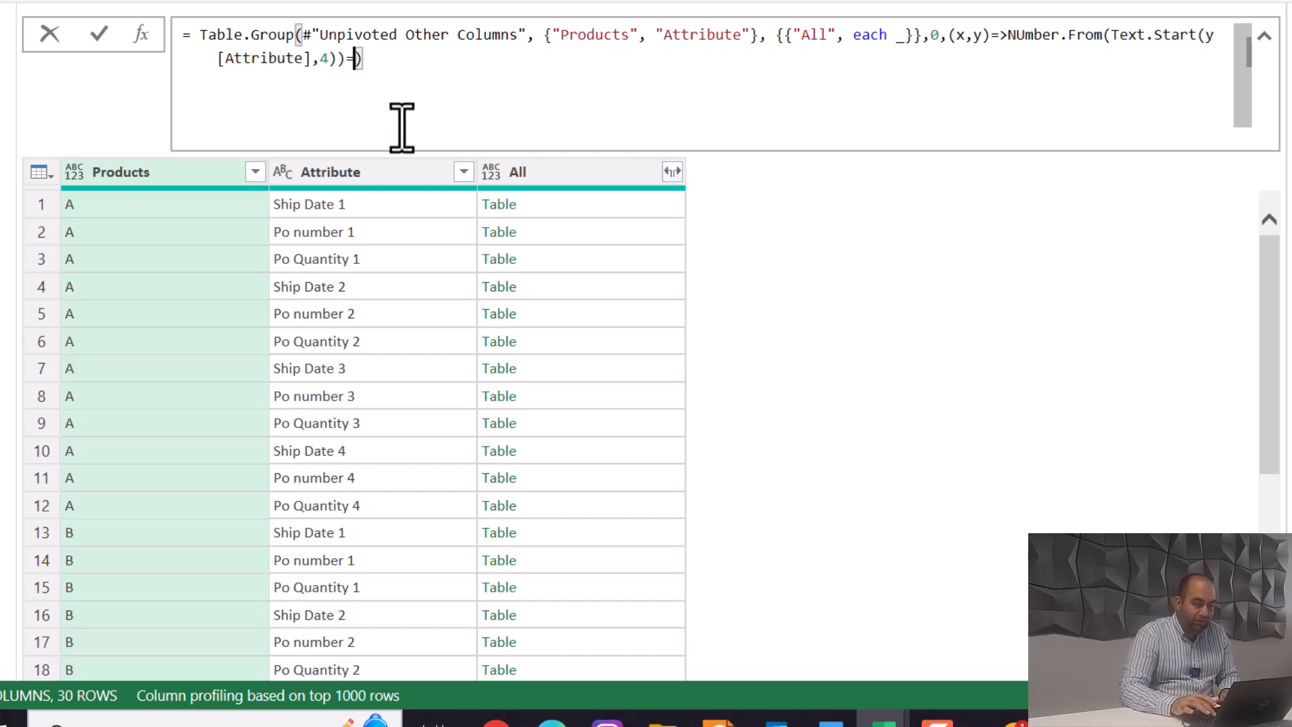
pyautogui.write('="Sh"')
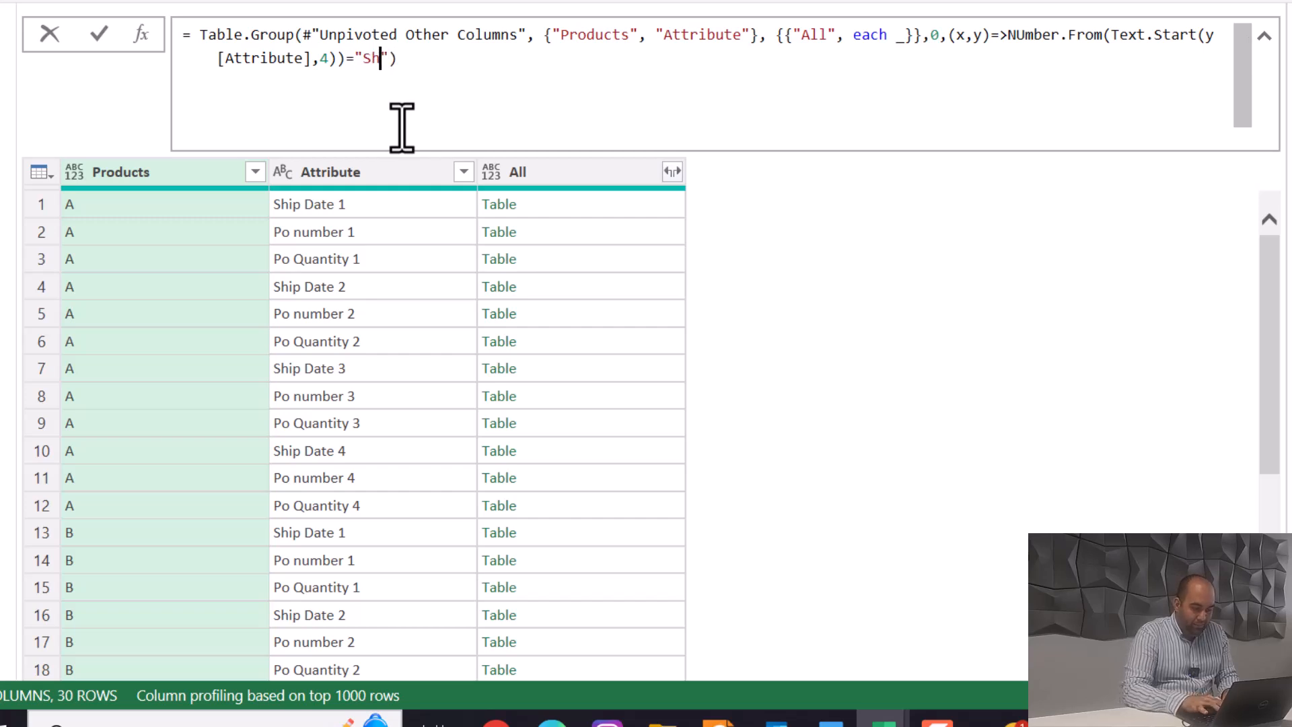
pyautogui.write('op')
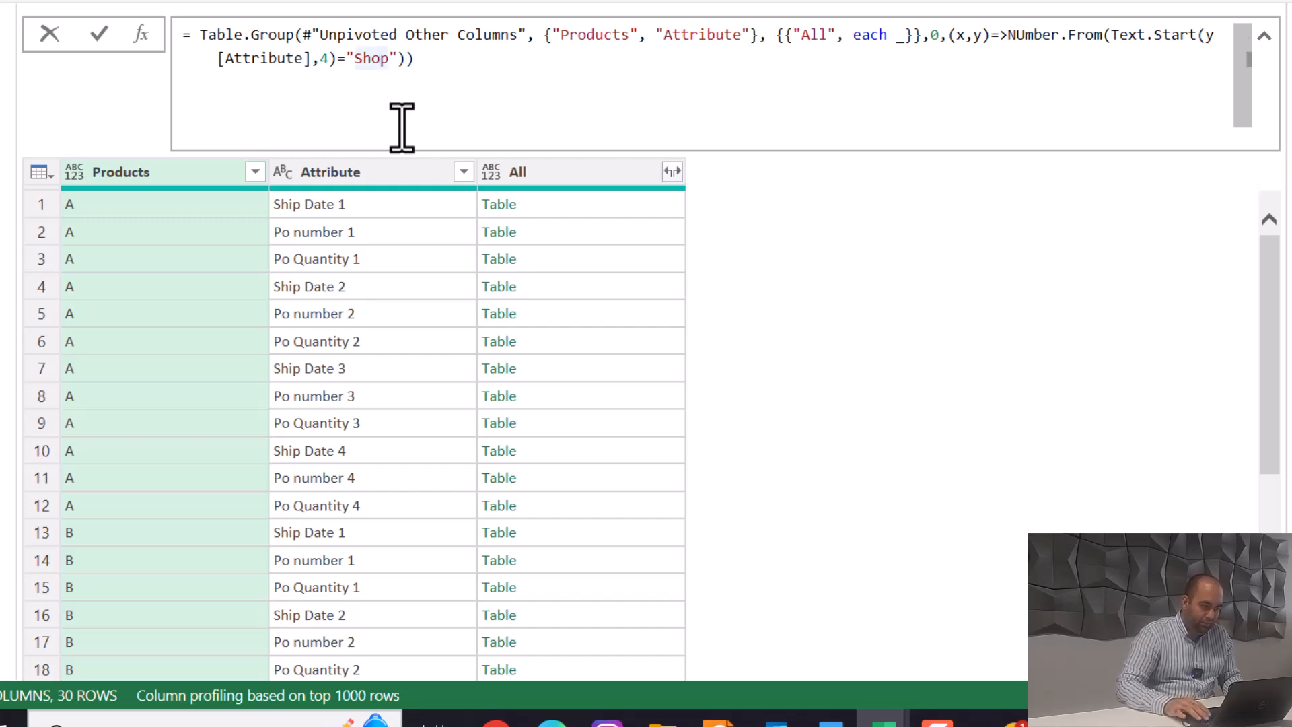
pyautogui.write('Ship')
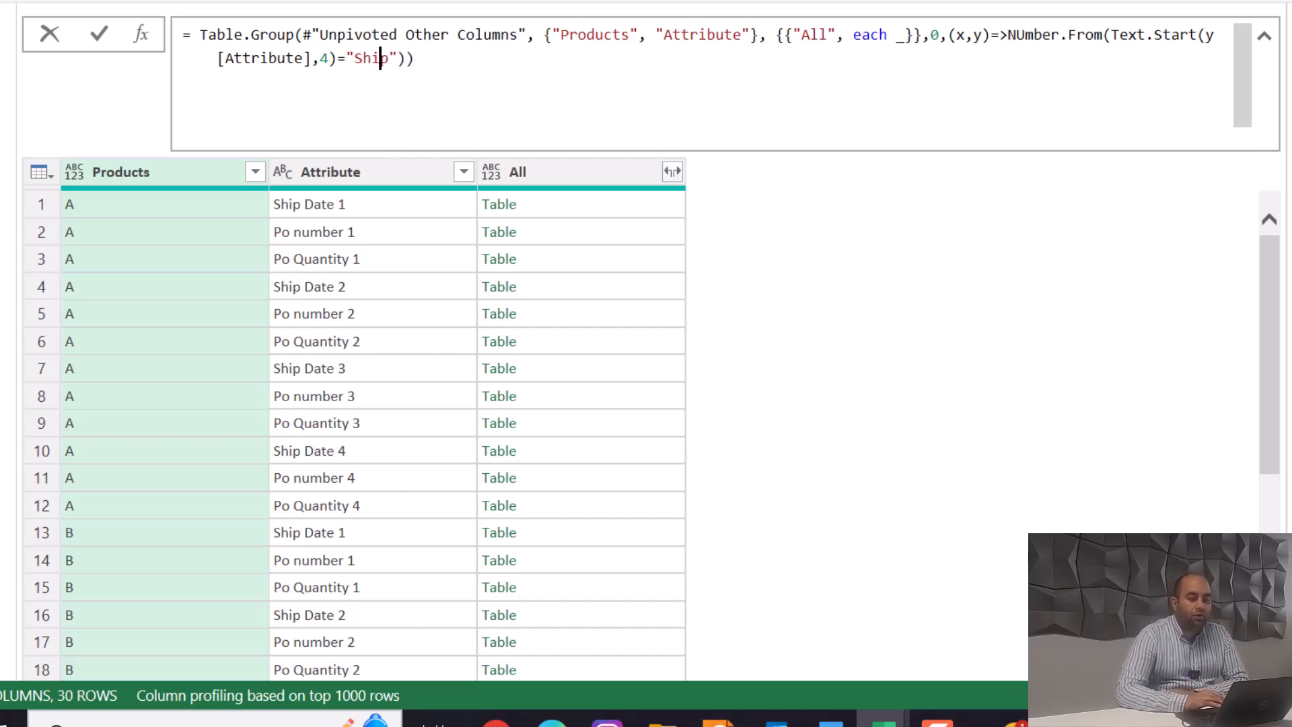
pyautogui.moveTo(157, 229)
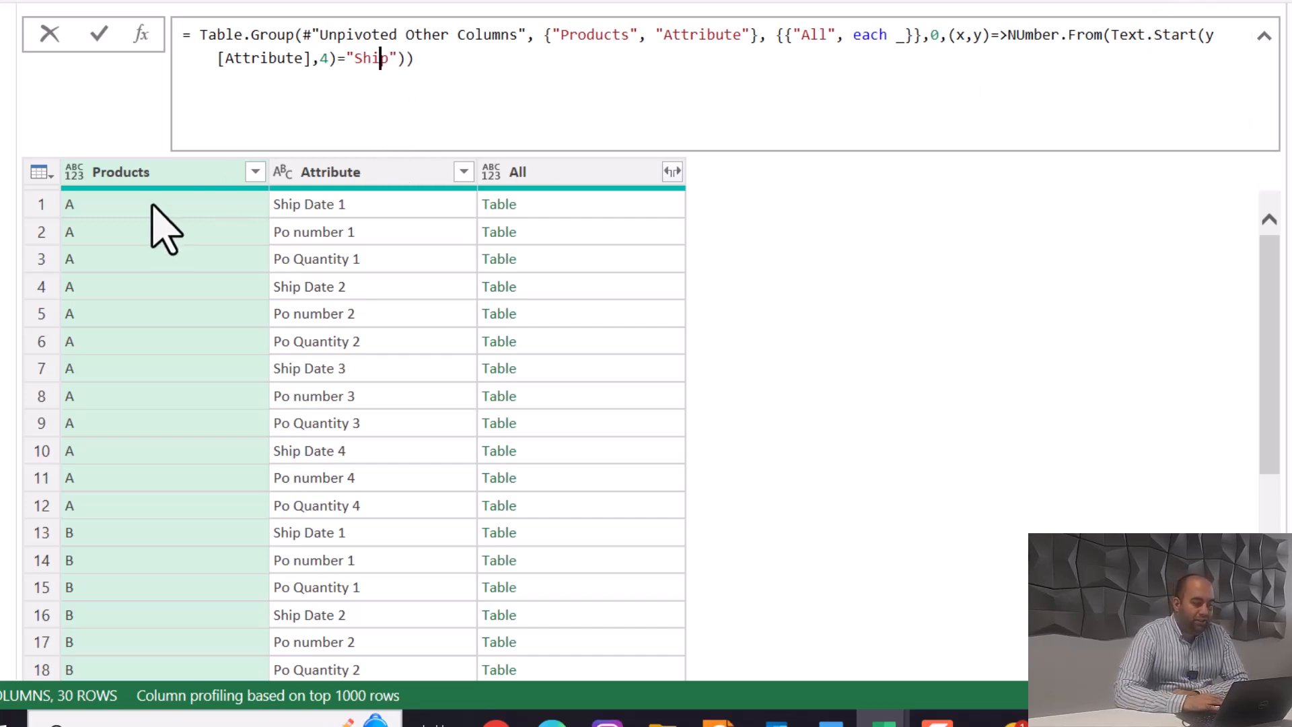
pyautogui.moveTo(148, 243)
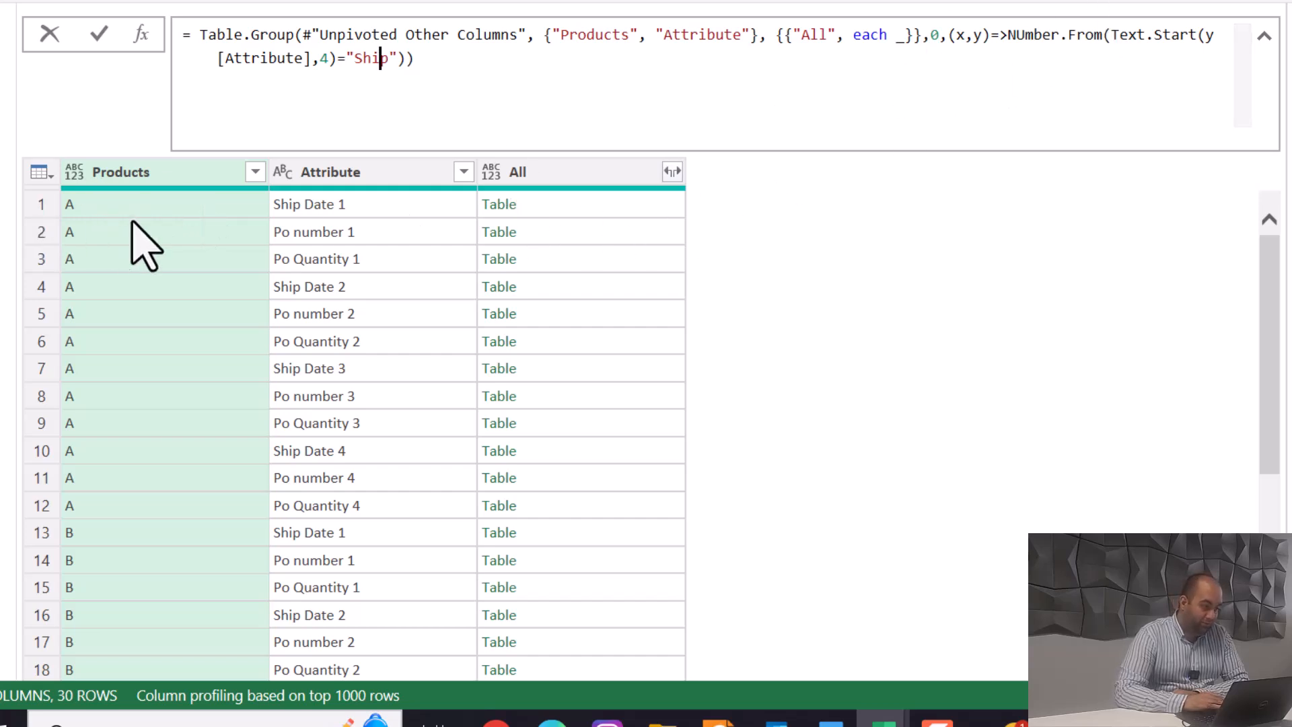
pyautogui.moveTo(359, 222)
pyautogui.write('u')
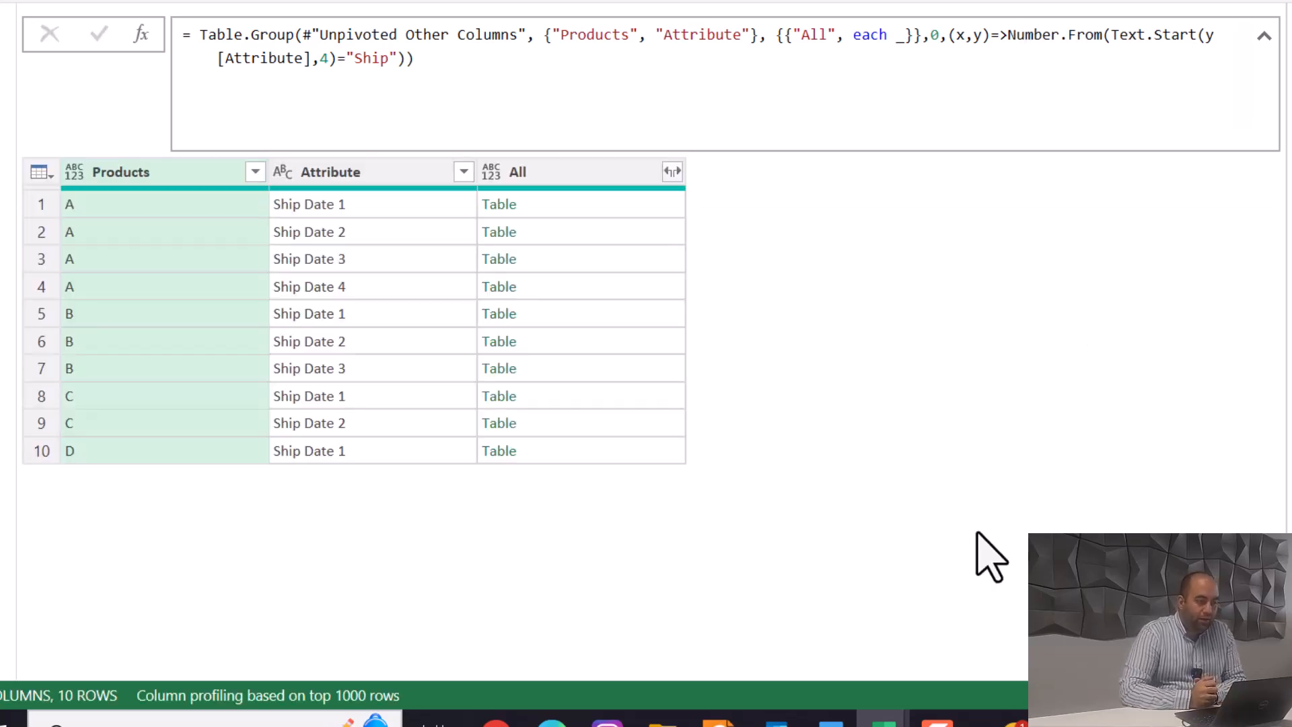
# Preview the nested tables for the first group, Ship Date 3 and Ship Date 4.
pyautogui.click(499, 204)
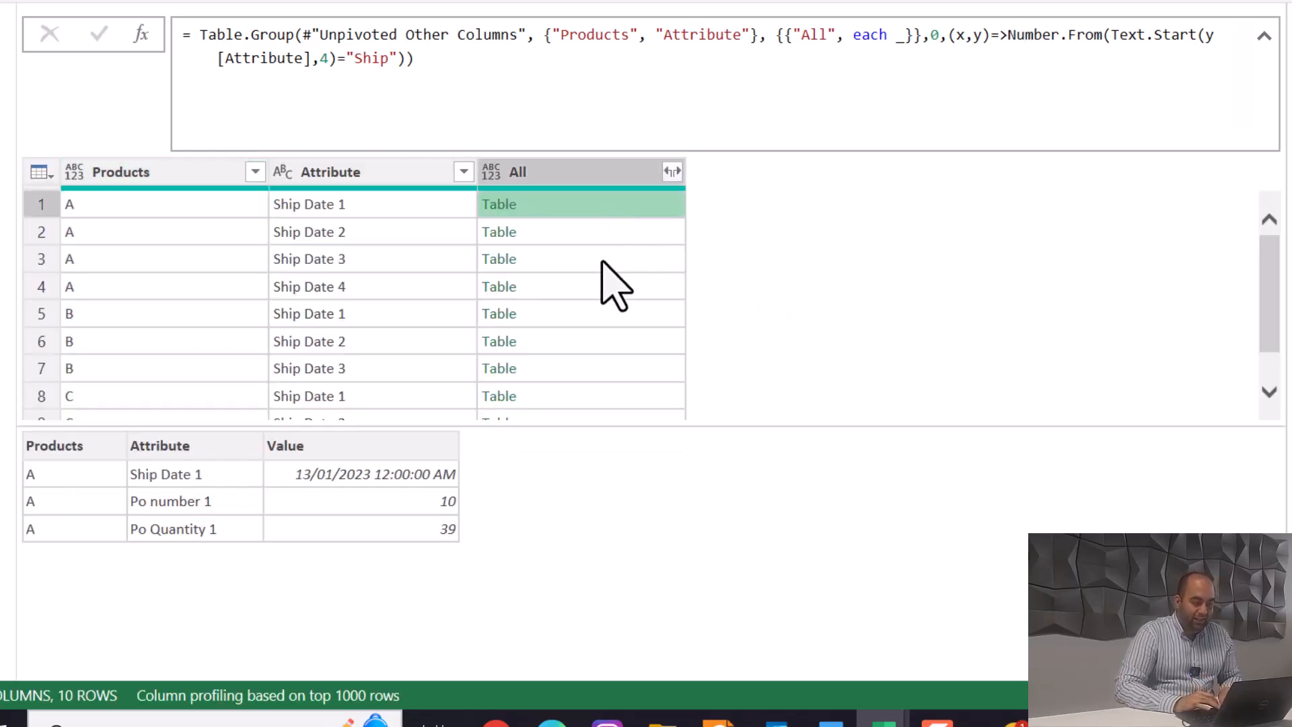
pyautogui.click(499, 257)
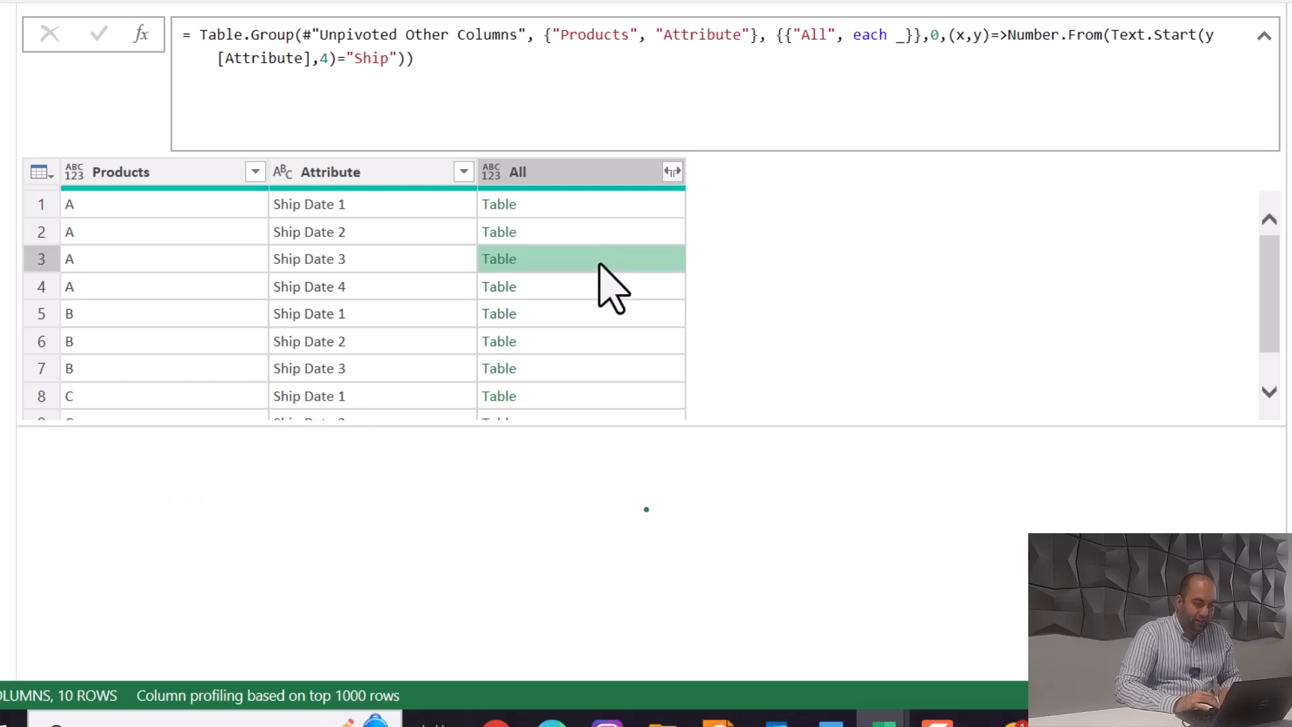
pyautogui.click(499, 286)
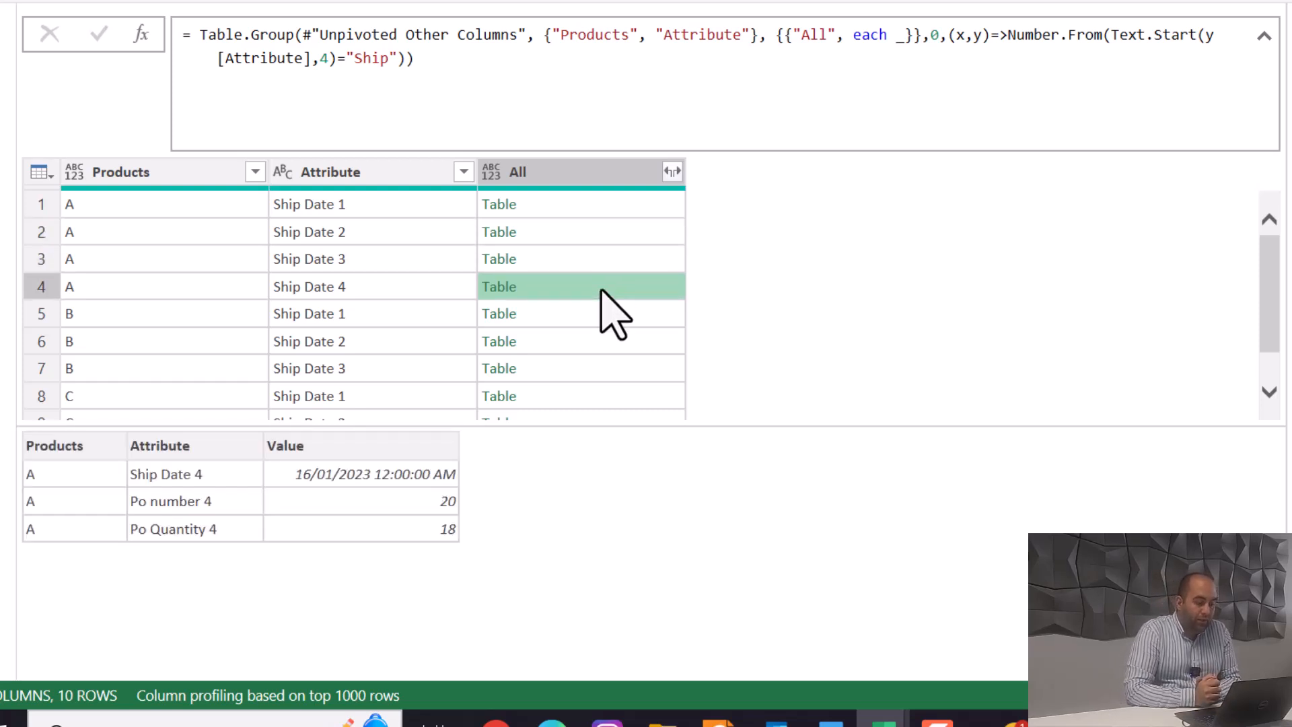
pyautogui.moveTo(572, 239)
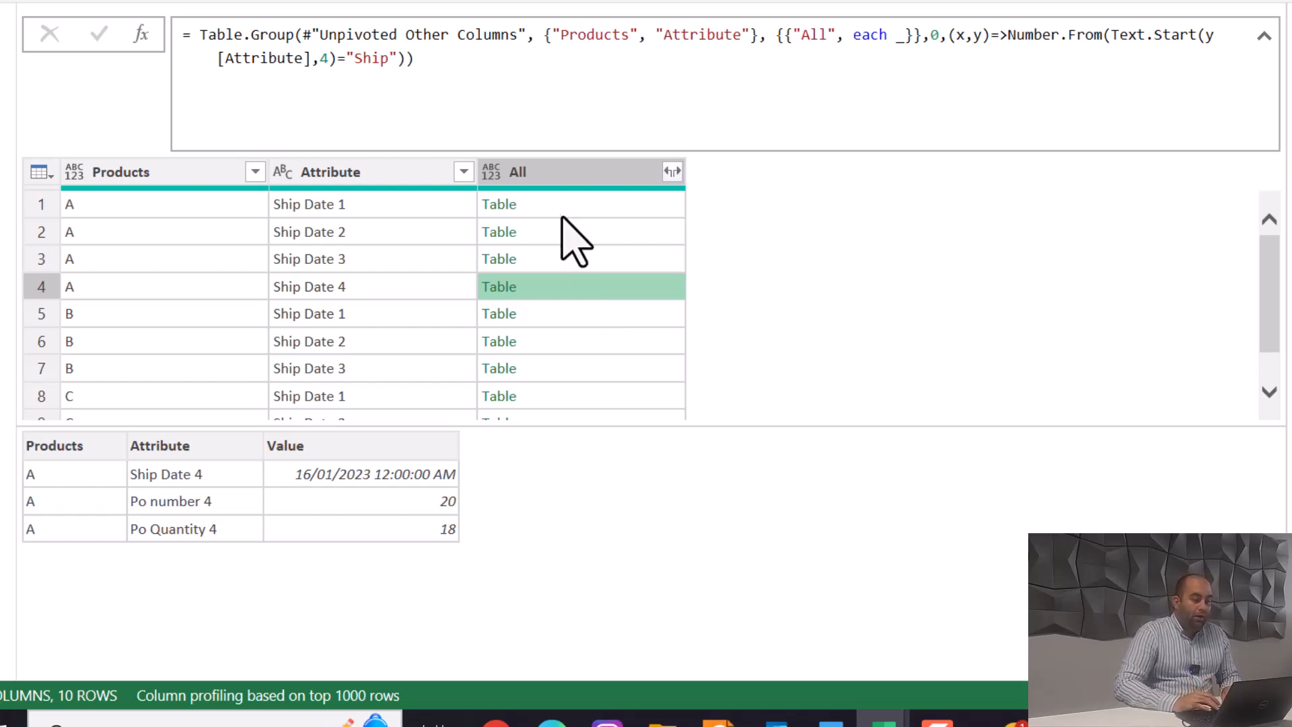
pyautogui.moveTo(478, 569)
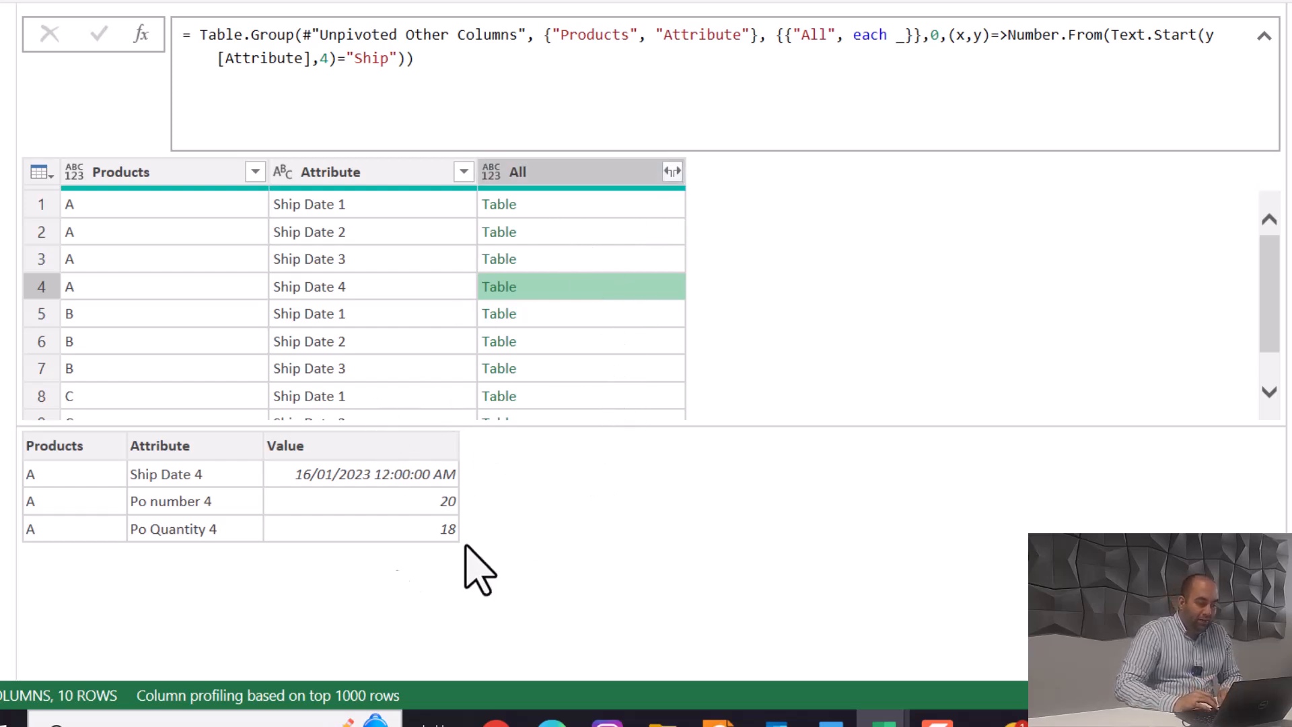
pyautogui.moveTo(177, 572)
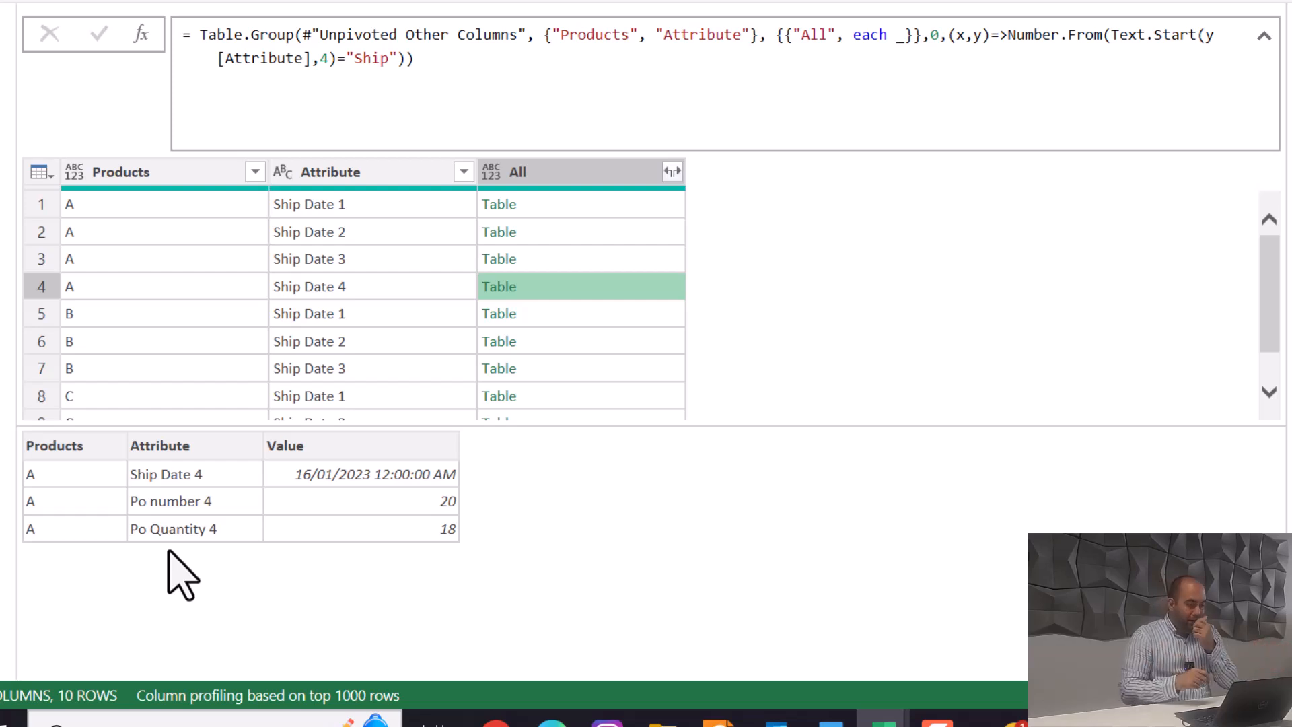
pyautogui.moveTo(692, 284)
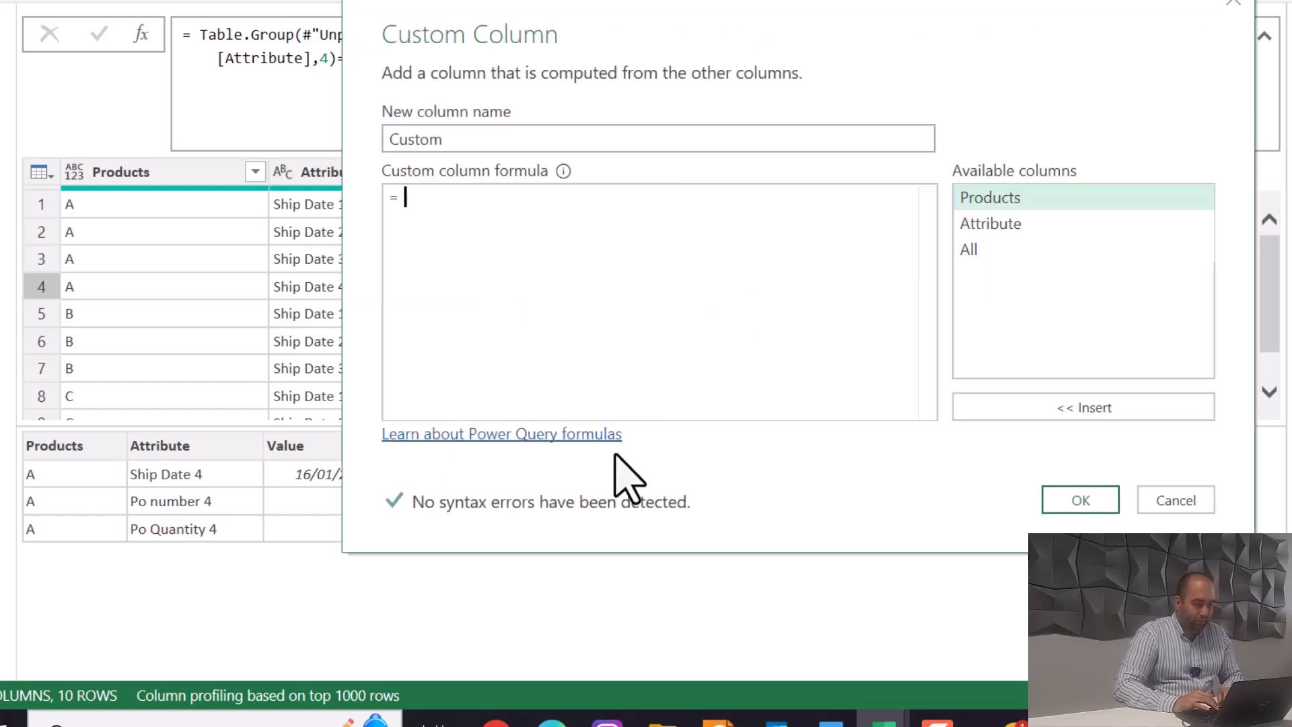
# Add a Custom column using Table.RemoveColumns([All],{"Products","Attribute"}).
pyautogui.write('Table.Re')
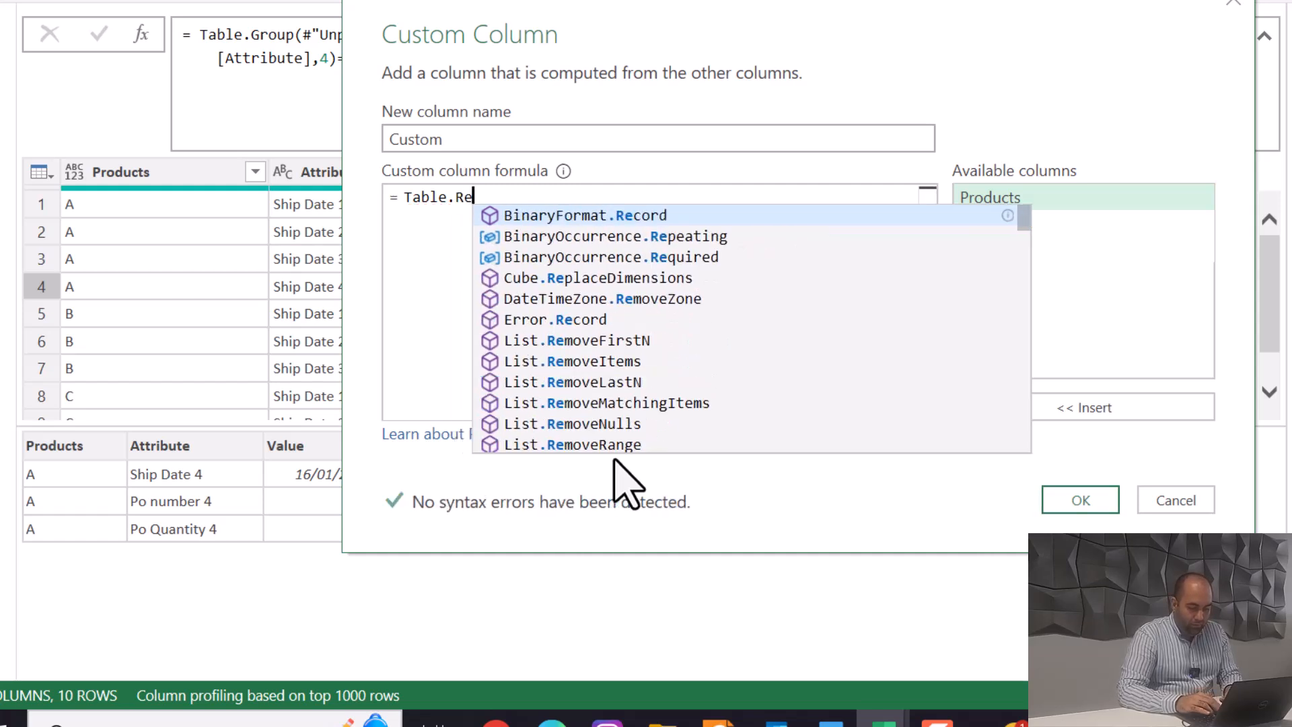
pyautogui.write('move')
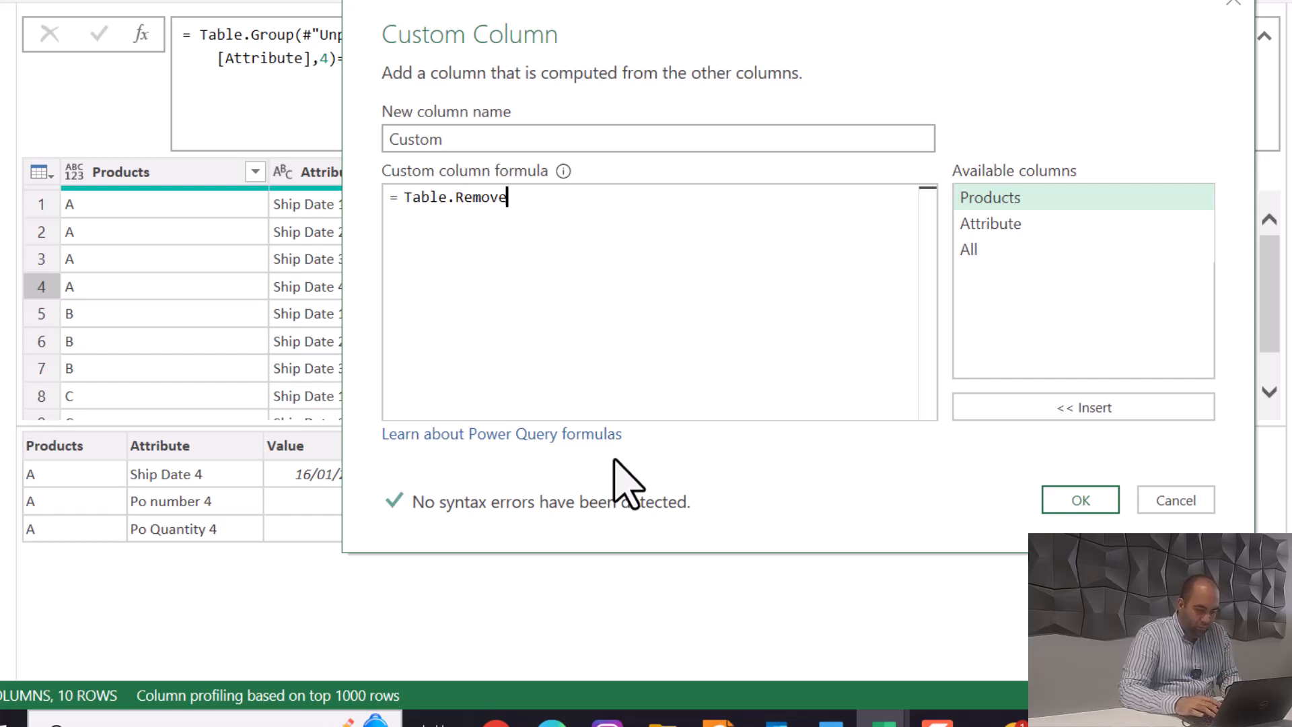
pyautogui.write('Columns')
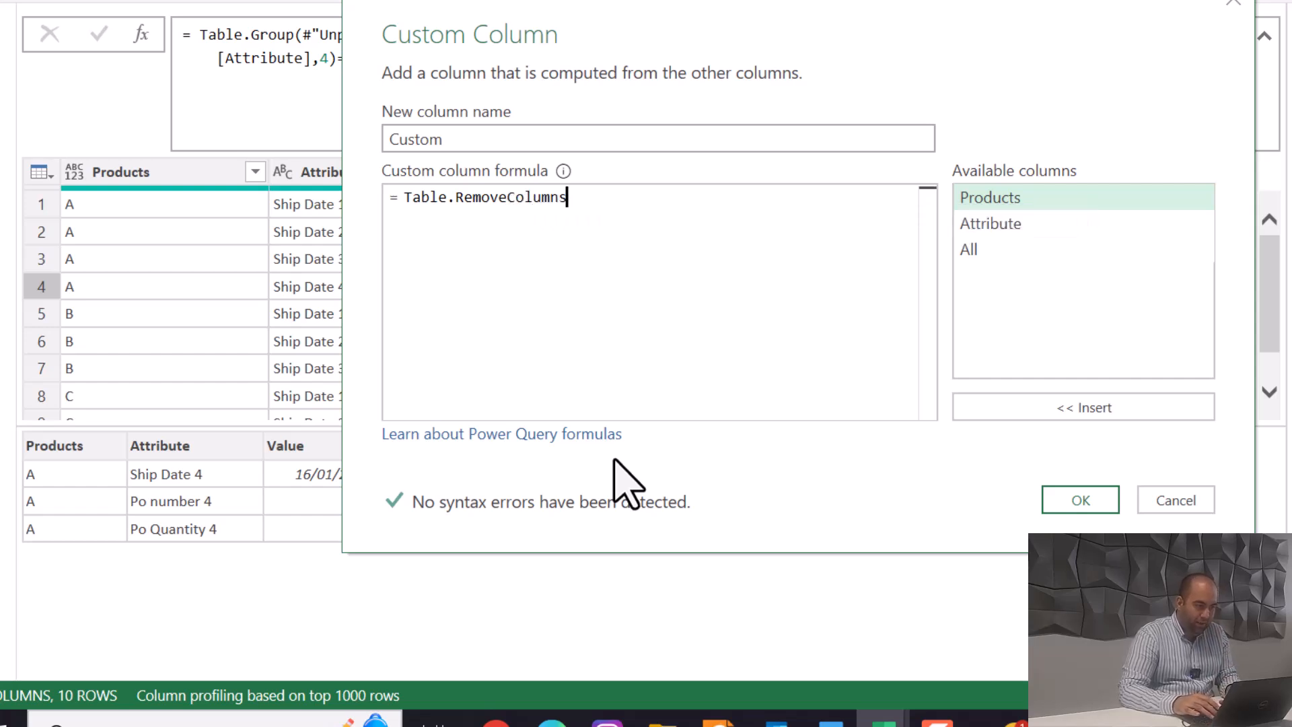
pyautogui.write('([All')
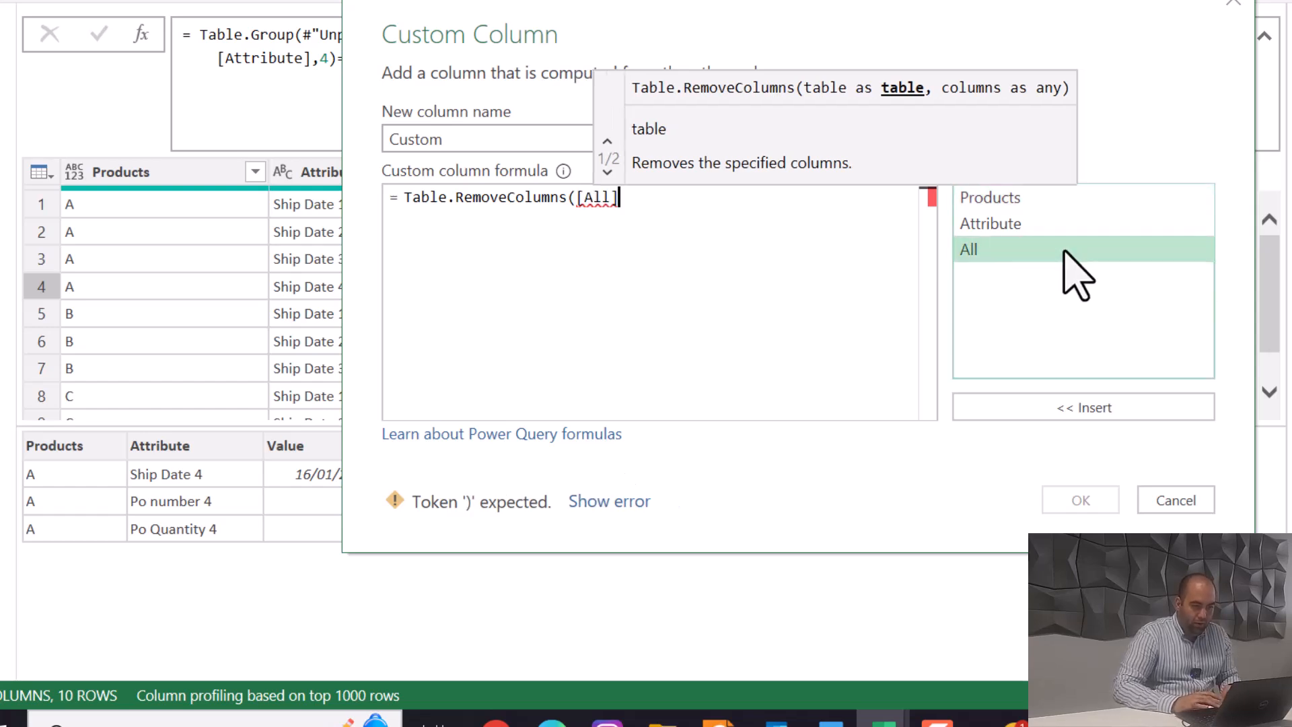
pyautogui.write(',')
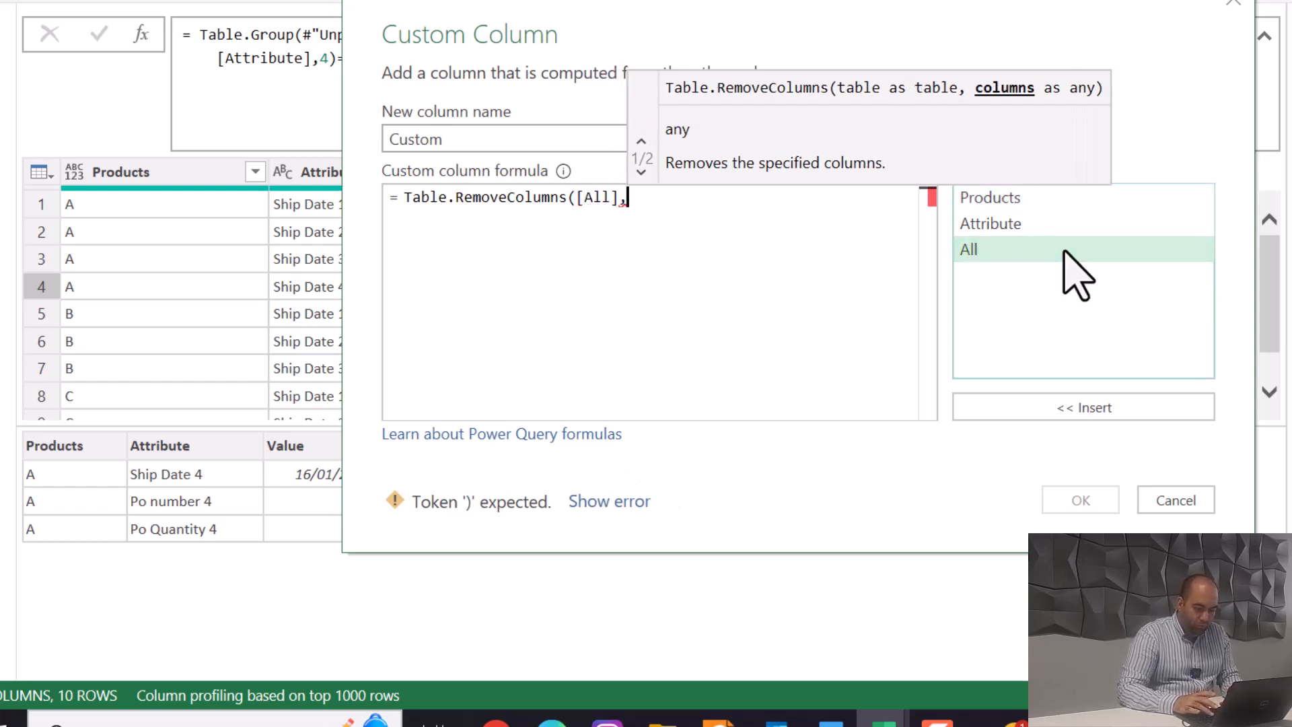
pyautogui.write('"Products')
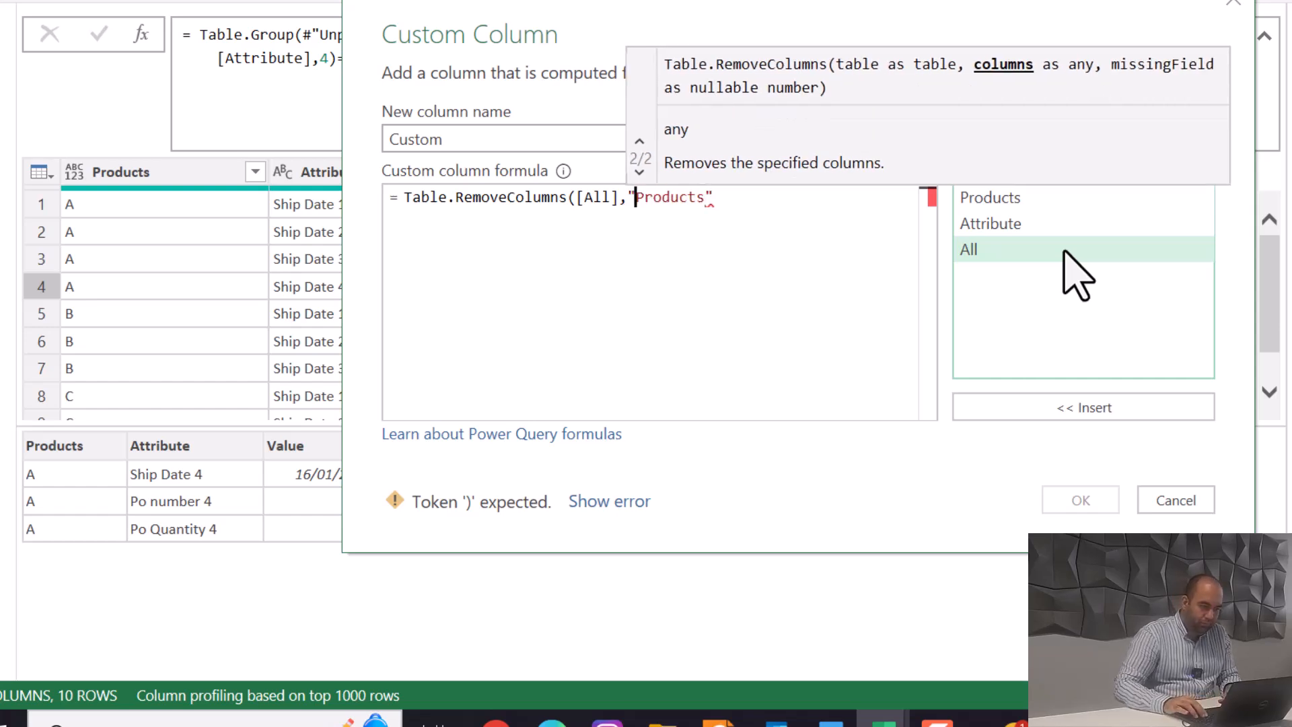
pyautogui.write('{')
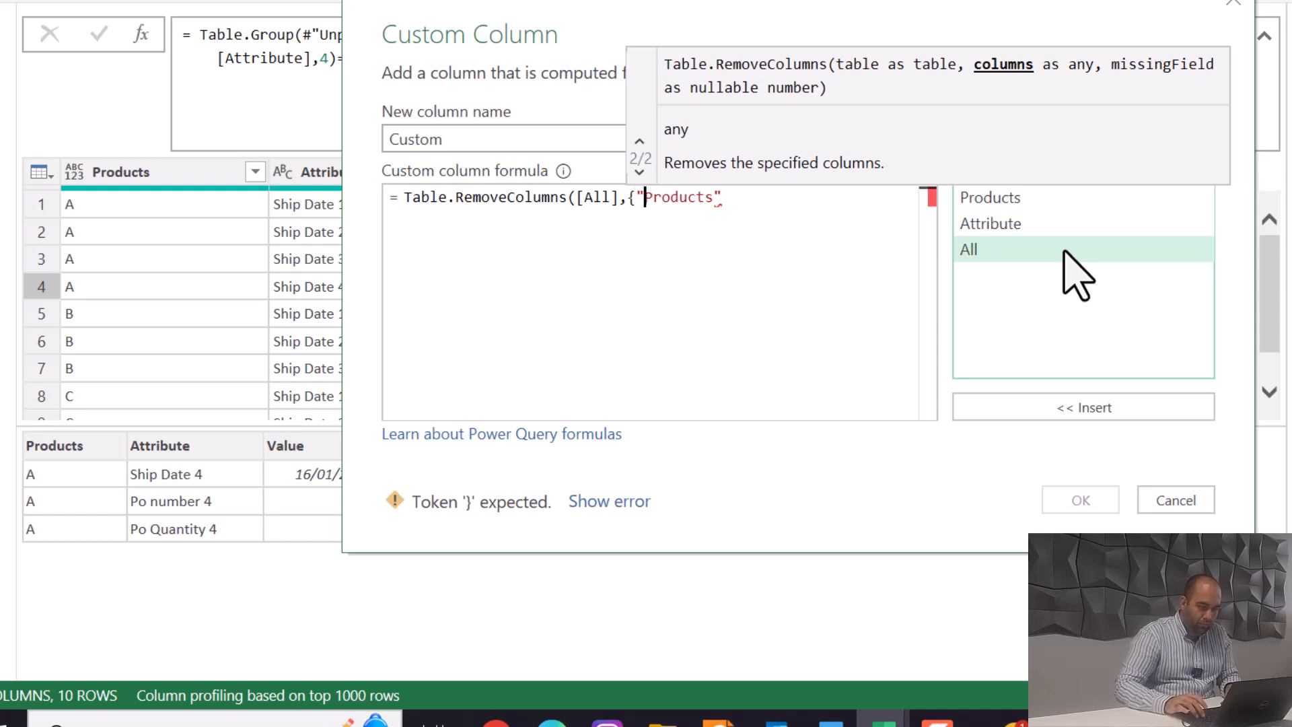
pyautogui.write(',""')
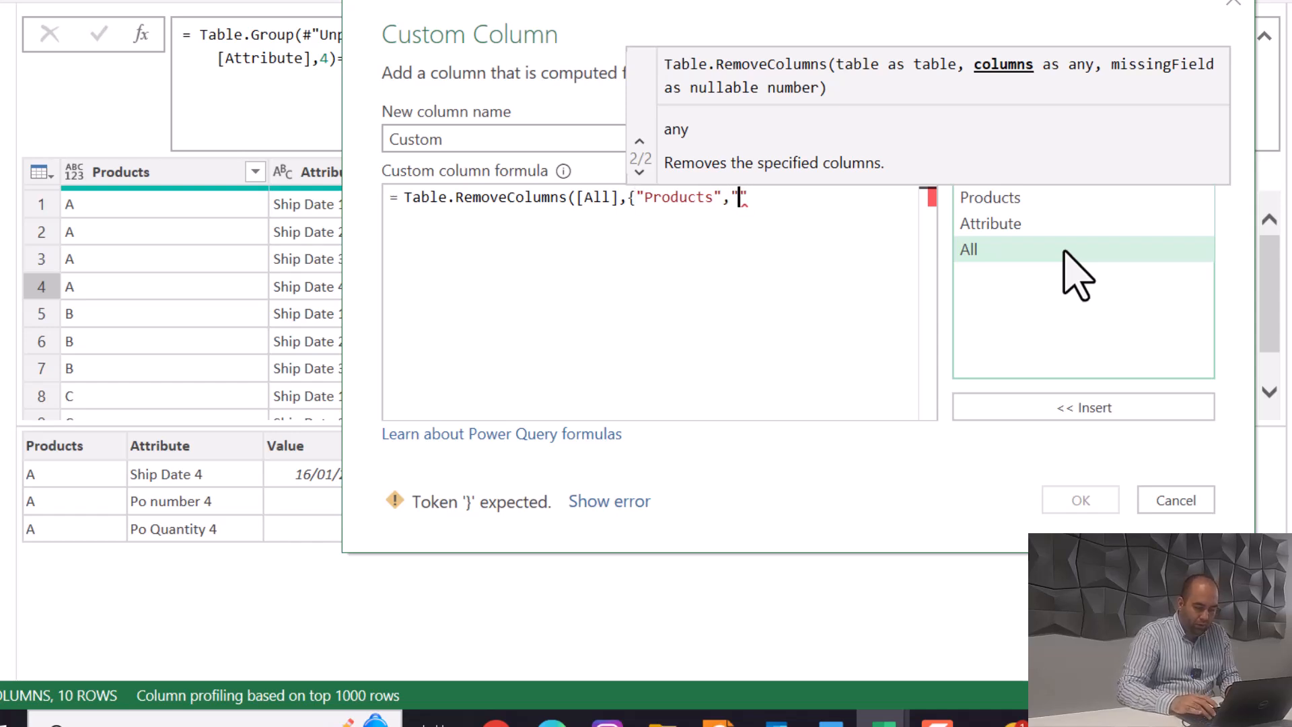
pyautogui.write('Attri')
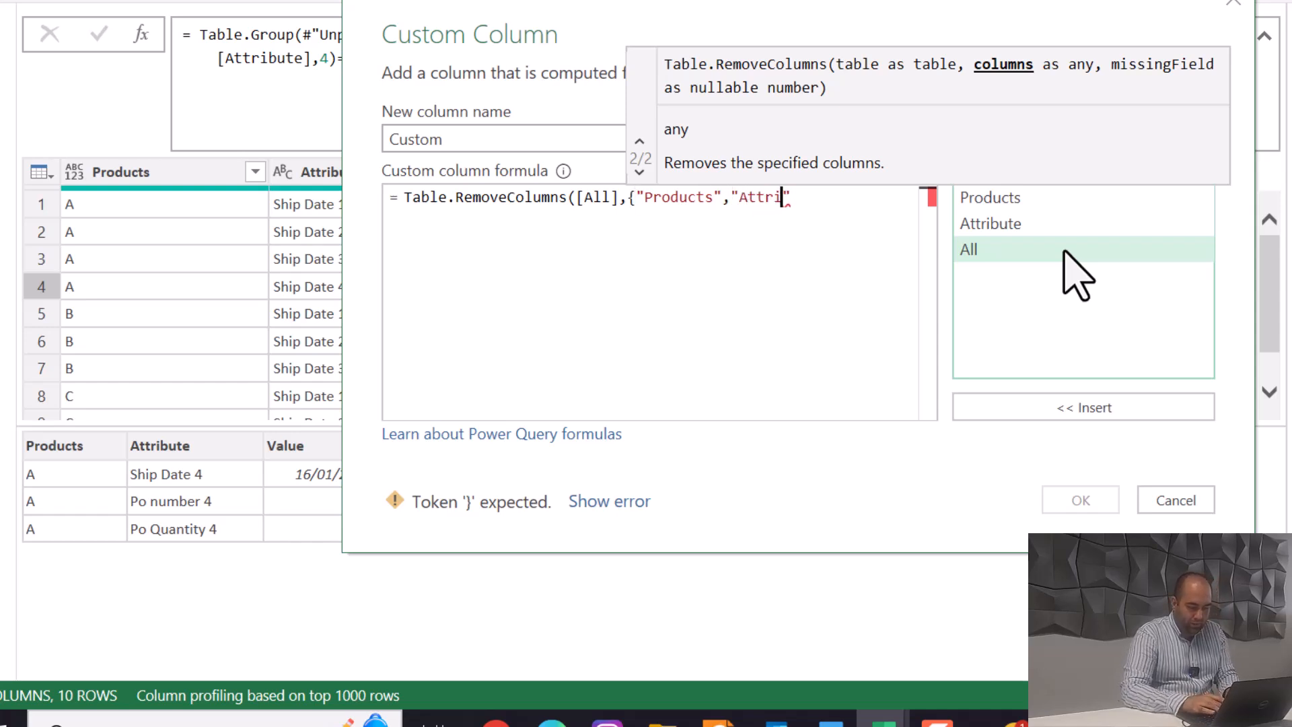
pyautogui.write('bute"')
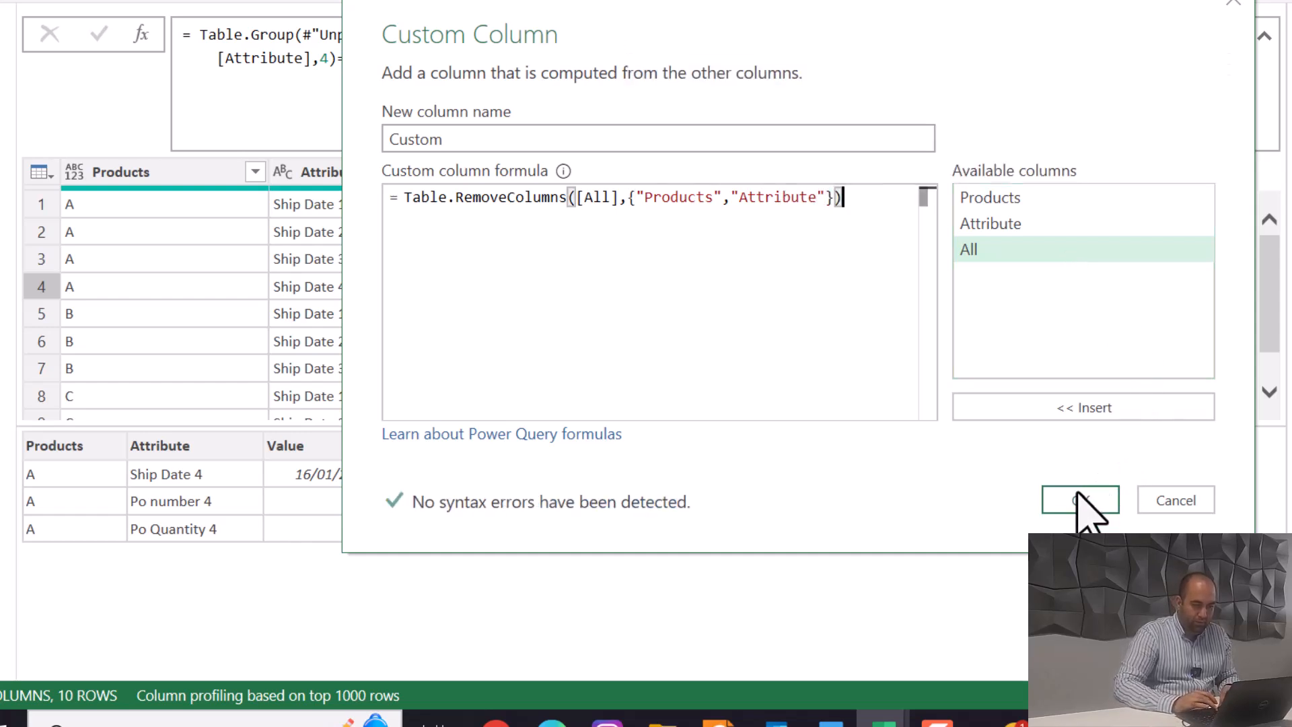
pyautogui.click(1080, 500)
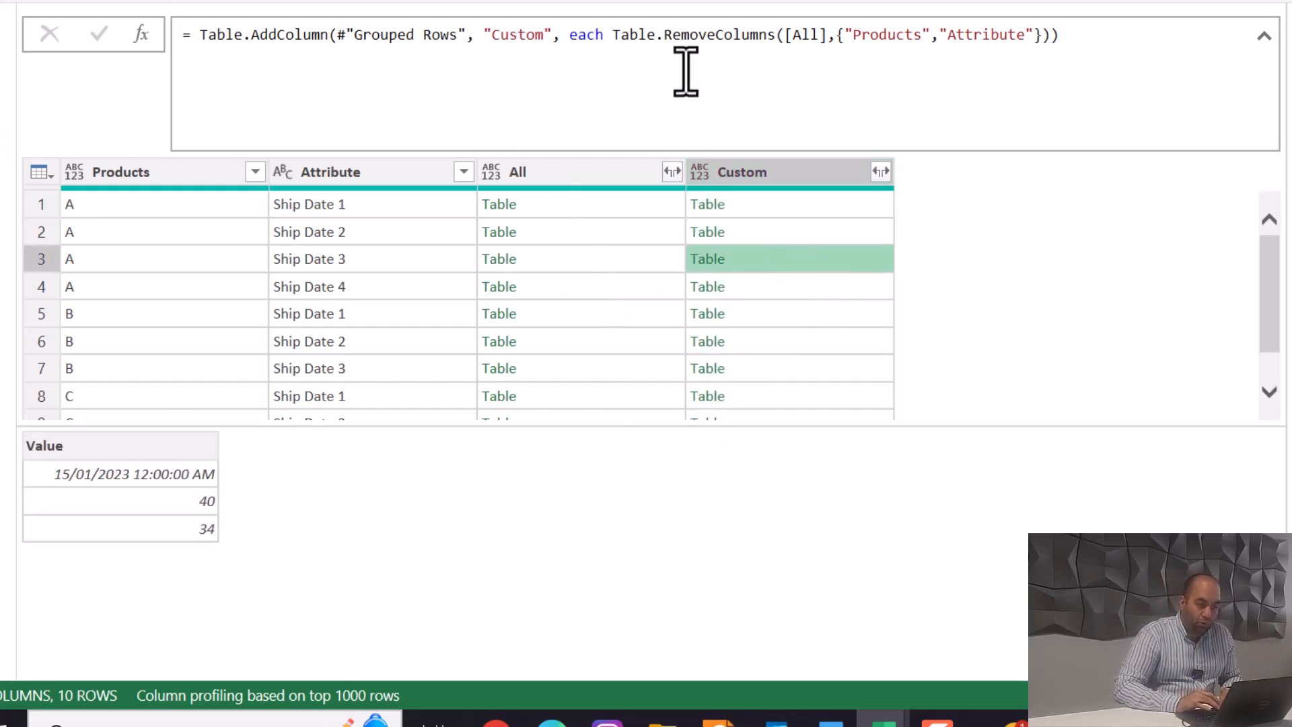
# Wrap the Custom expression in Table.Transpose and preview row 3's transposed table.
pyautogui.write('(')
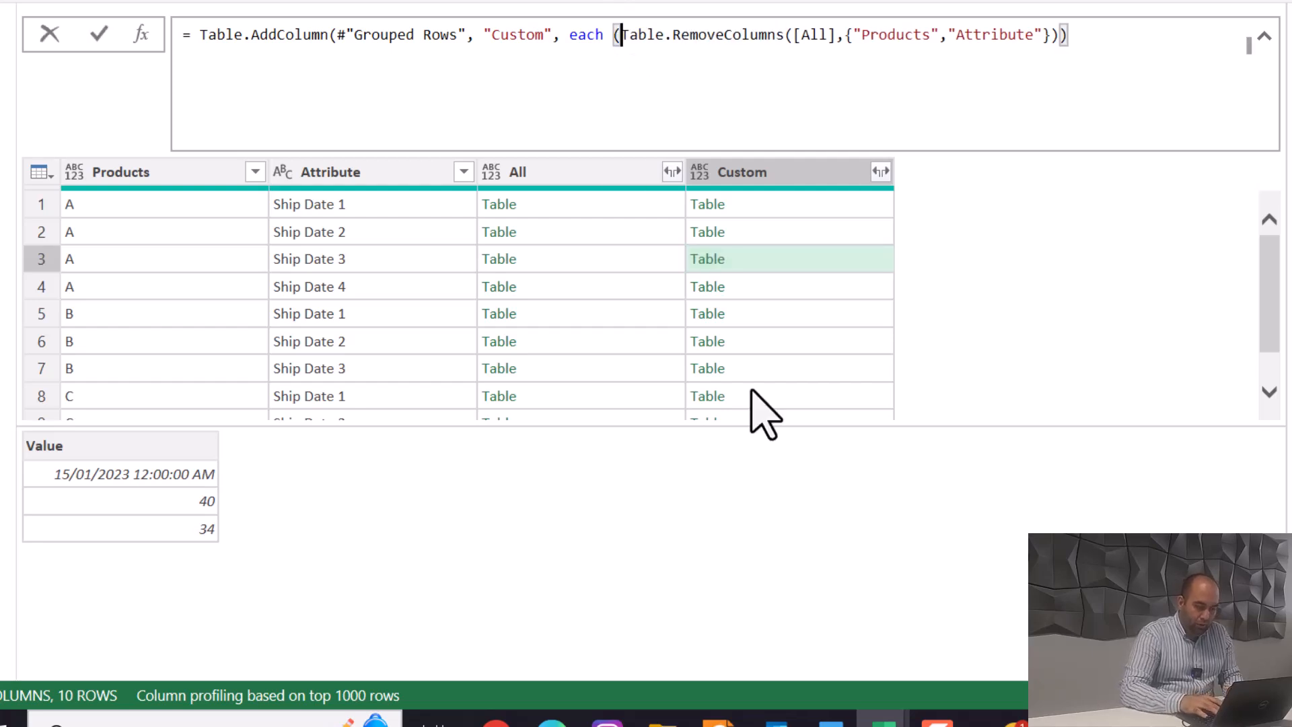
pyautogui.write('Table')
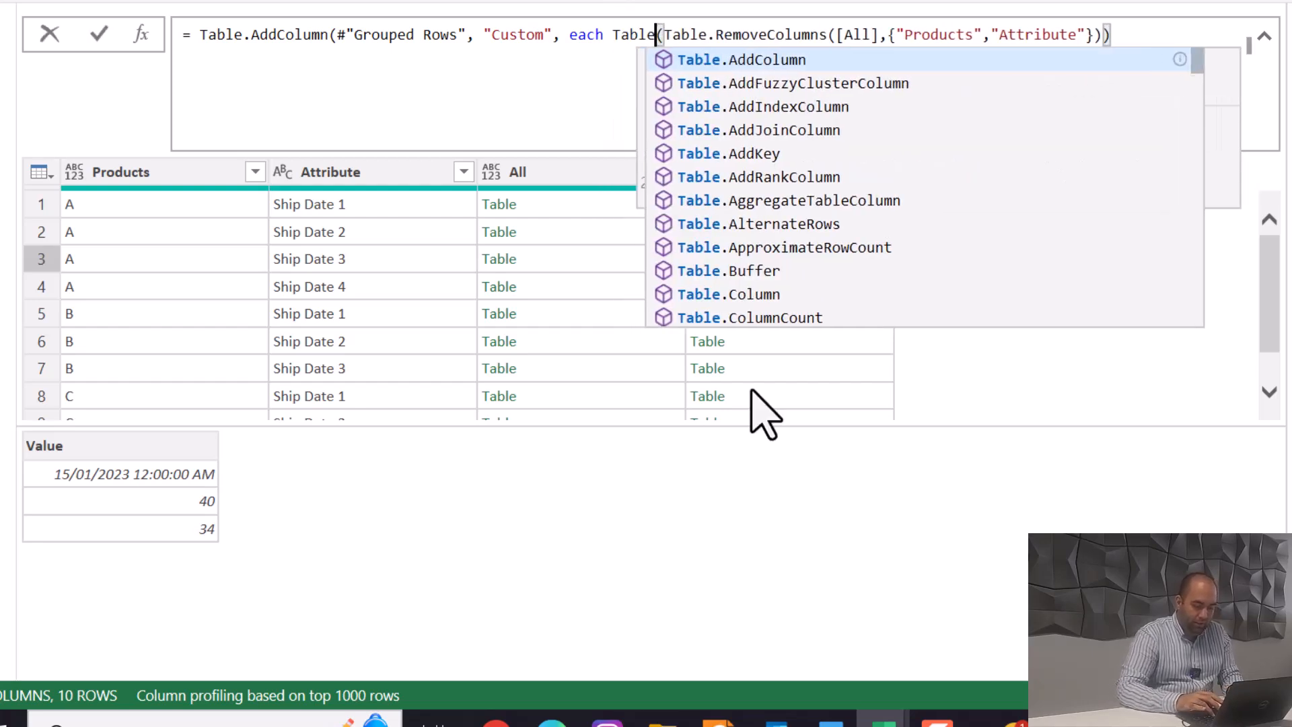
pyautogui.write('Transpose')
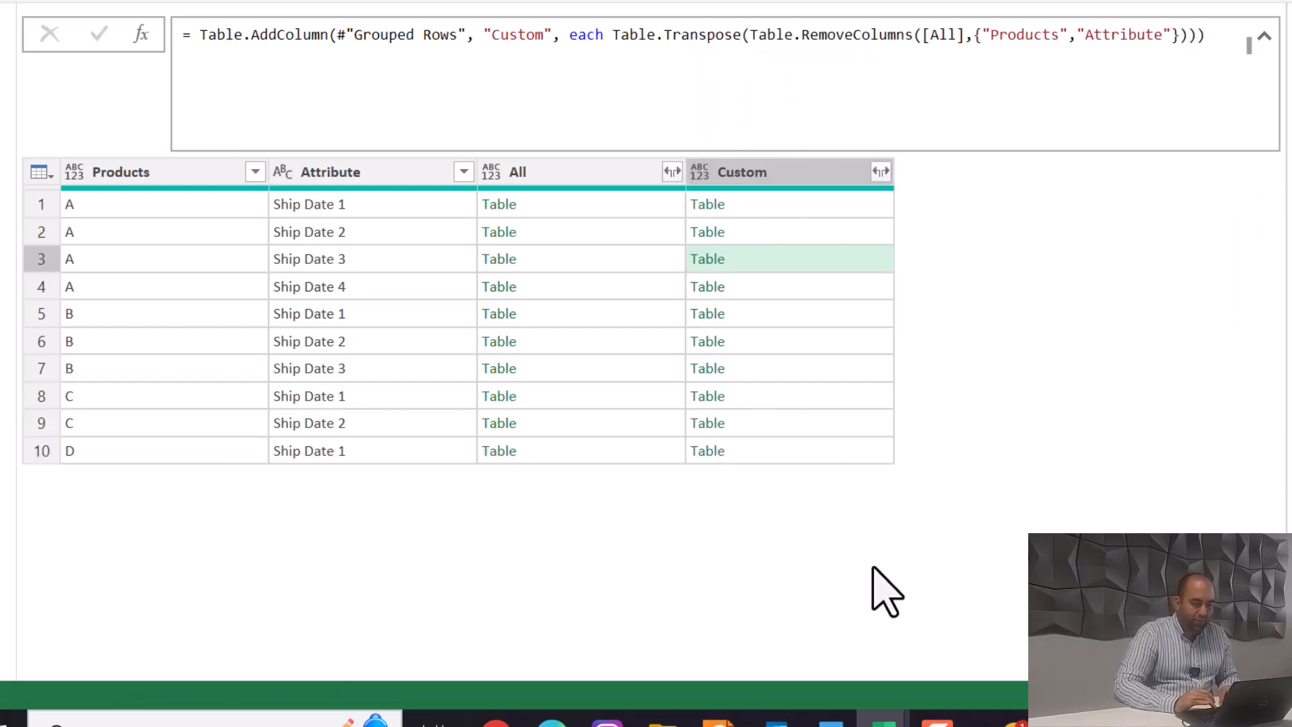
pyautogui.click(707, 258)
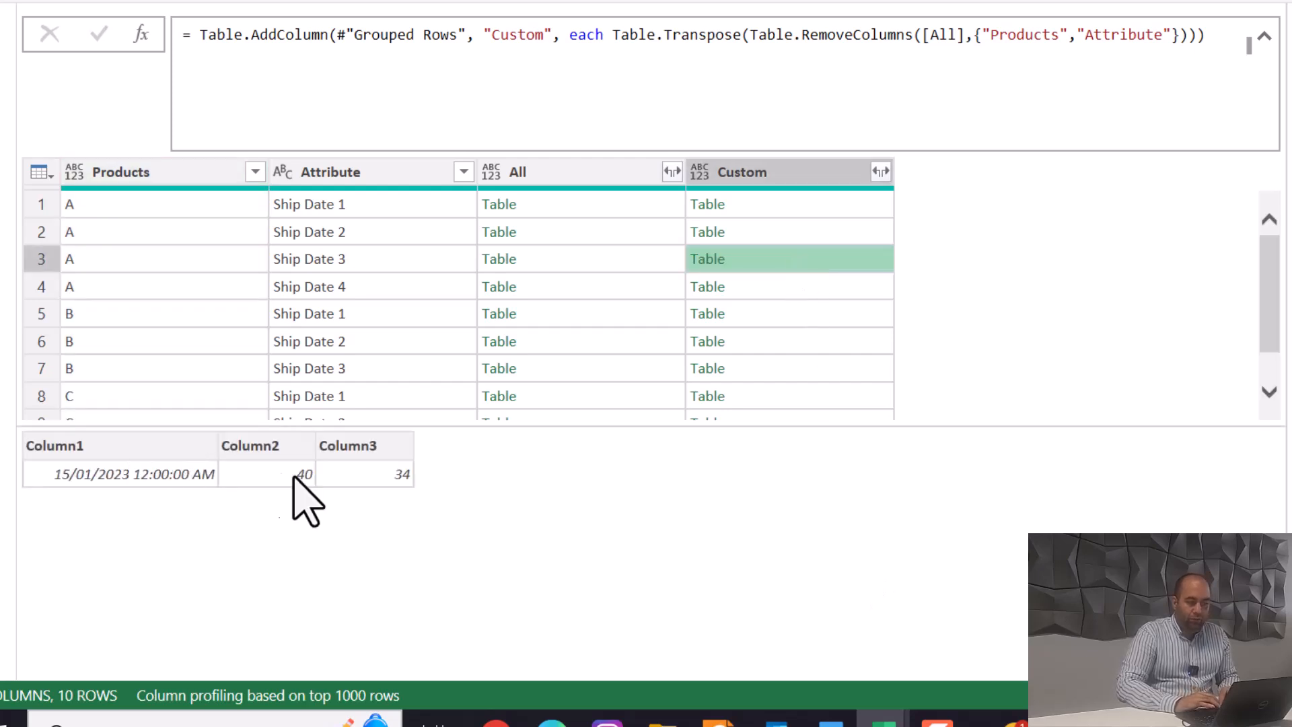
pyautogui.moveTo(890, 218)
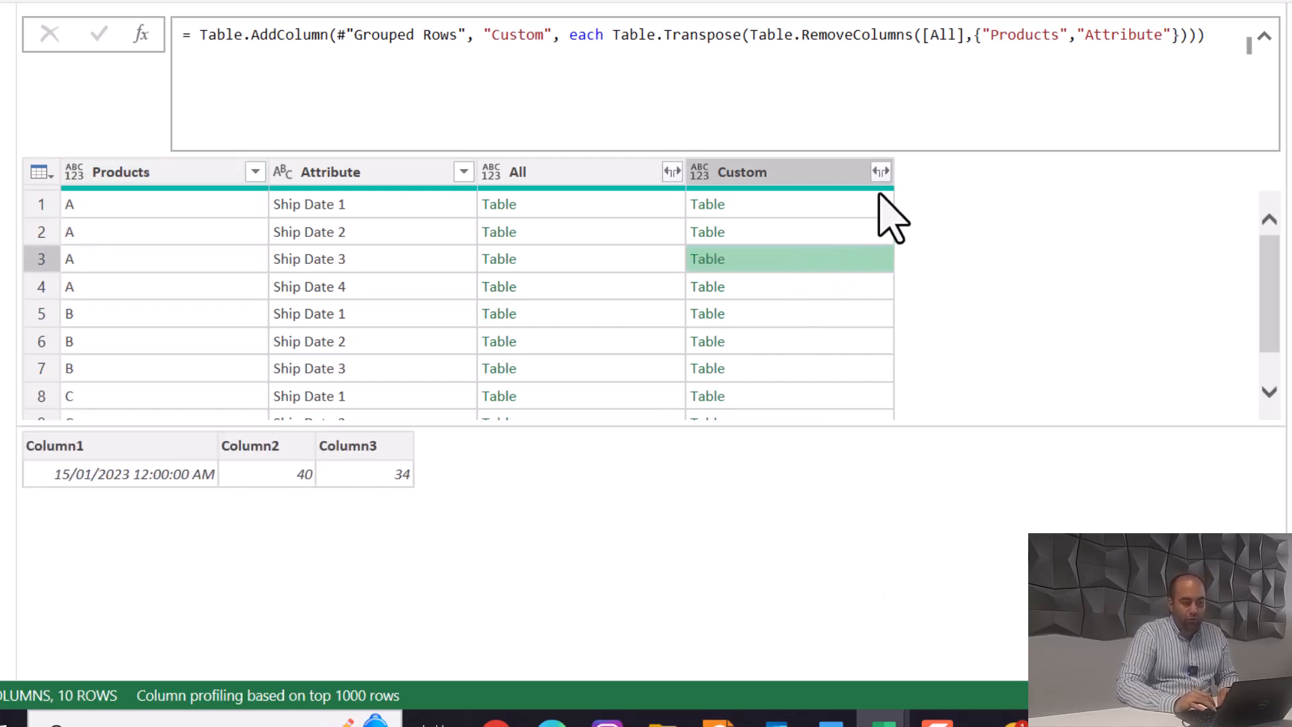
# Expand Custom into Column1–3 without prefixes, remove Attribute and All, then view Table1 (2).
pyautogui.click(880, 172)
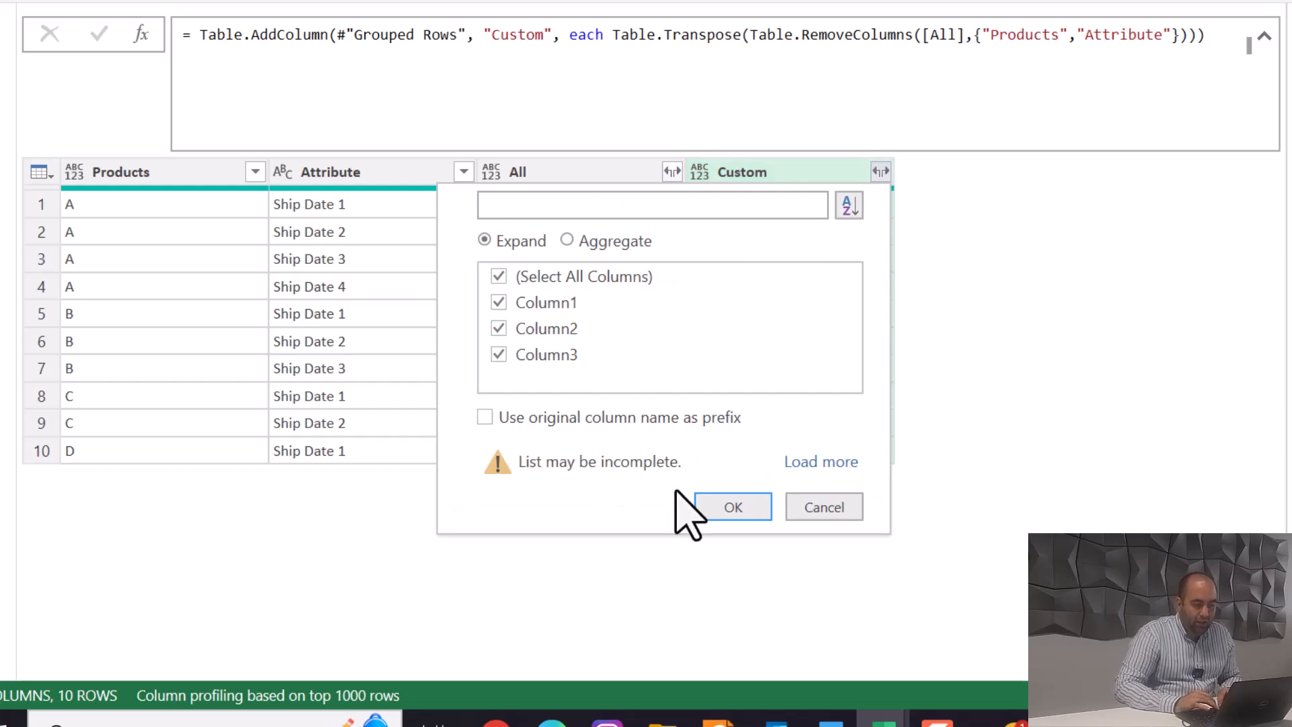
pyautogui.click(731, 506)
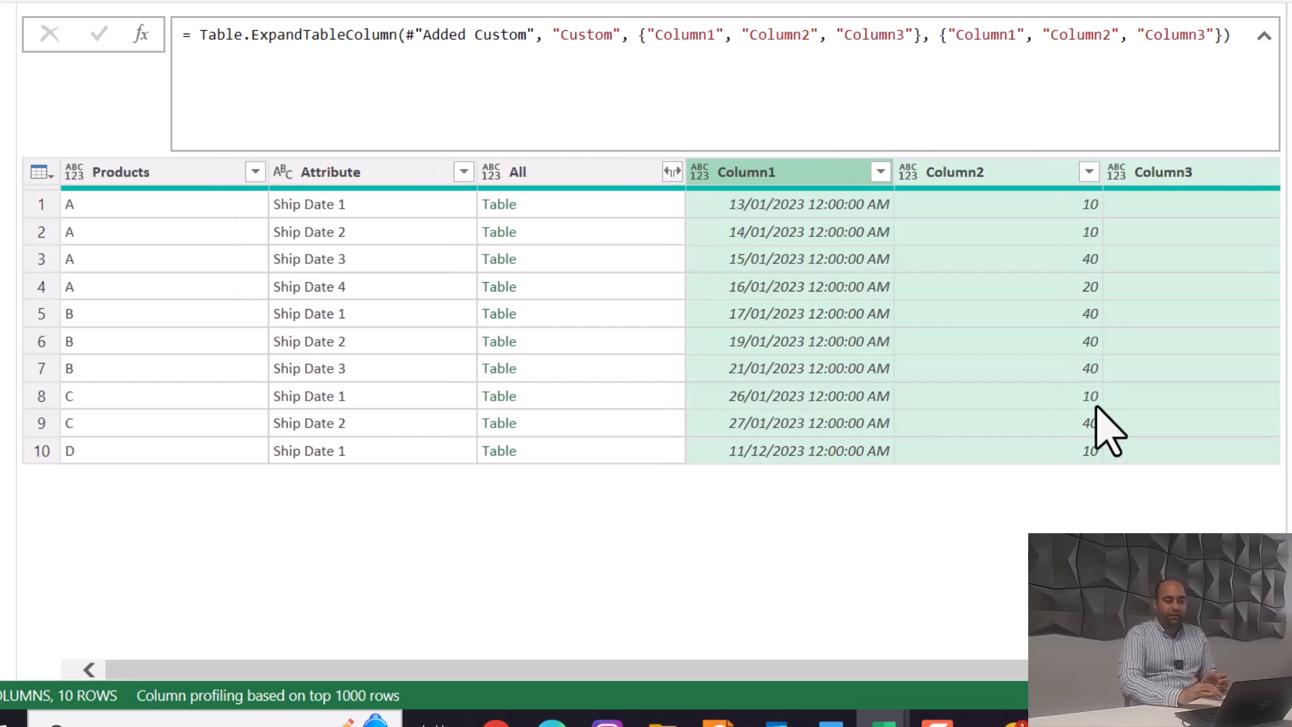
pyautogui.moveTo(403, 189)
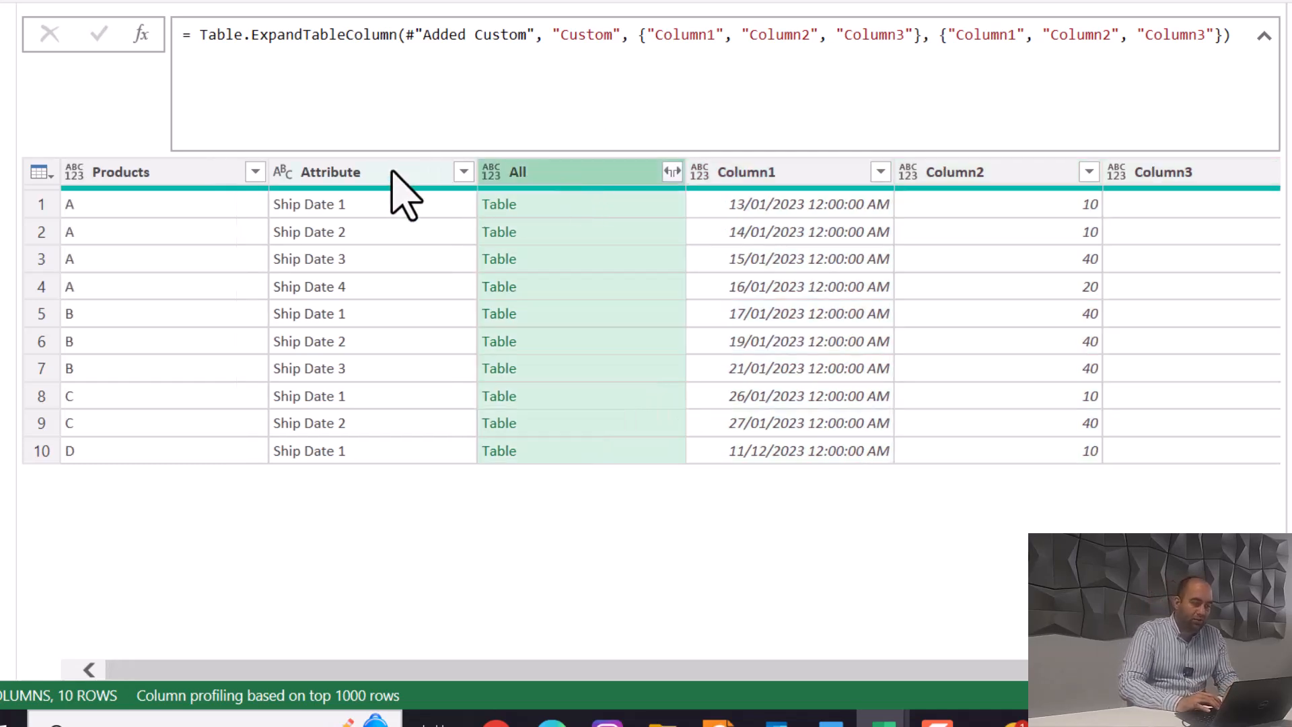
pyautogui.rightClick(330, 172)
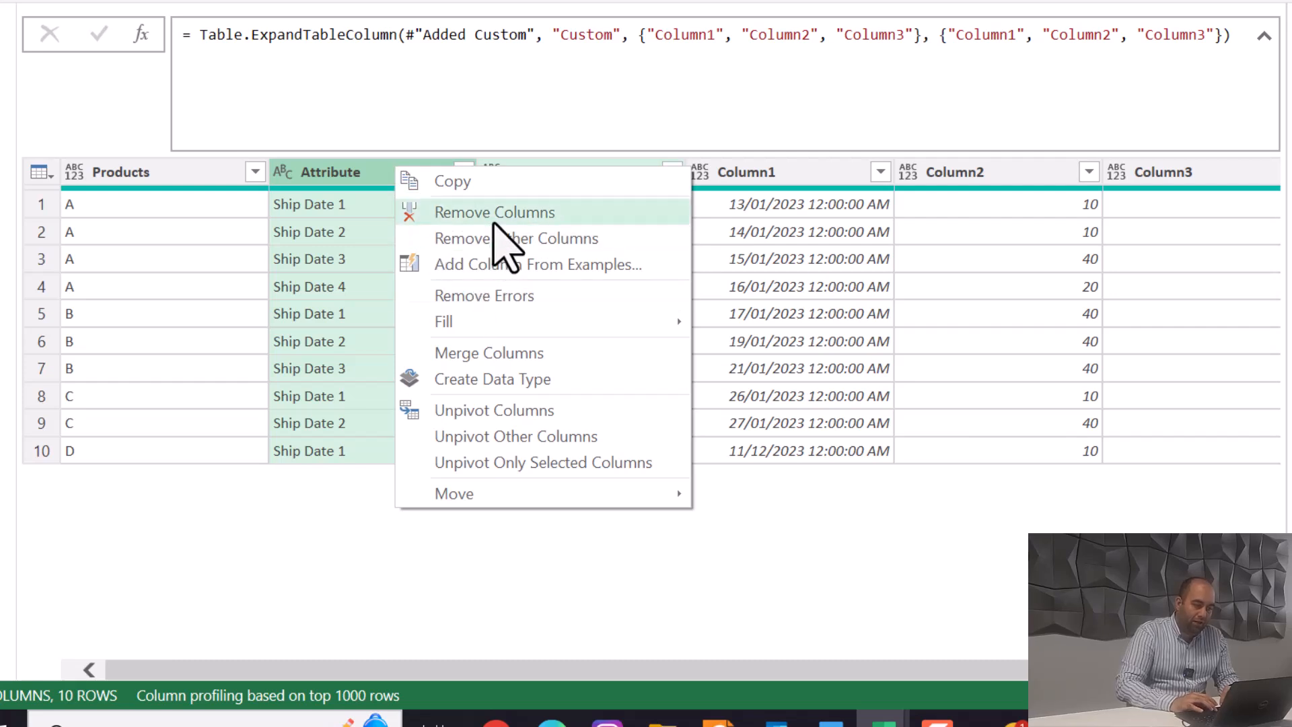
pyautogui.click(494, 212)
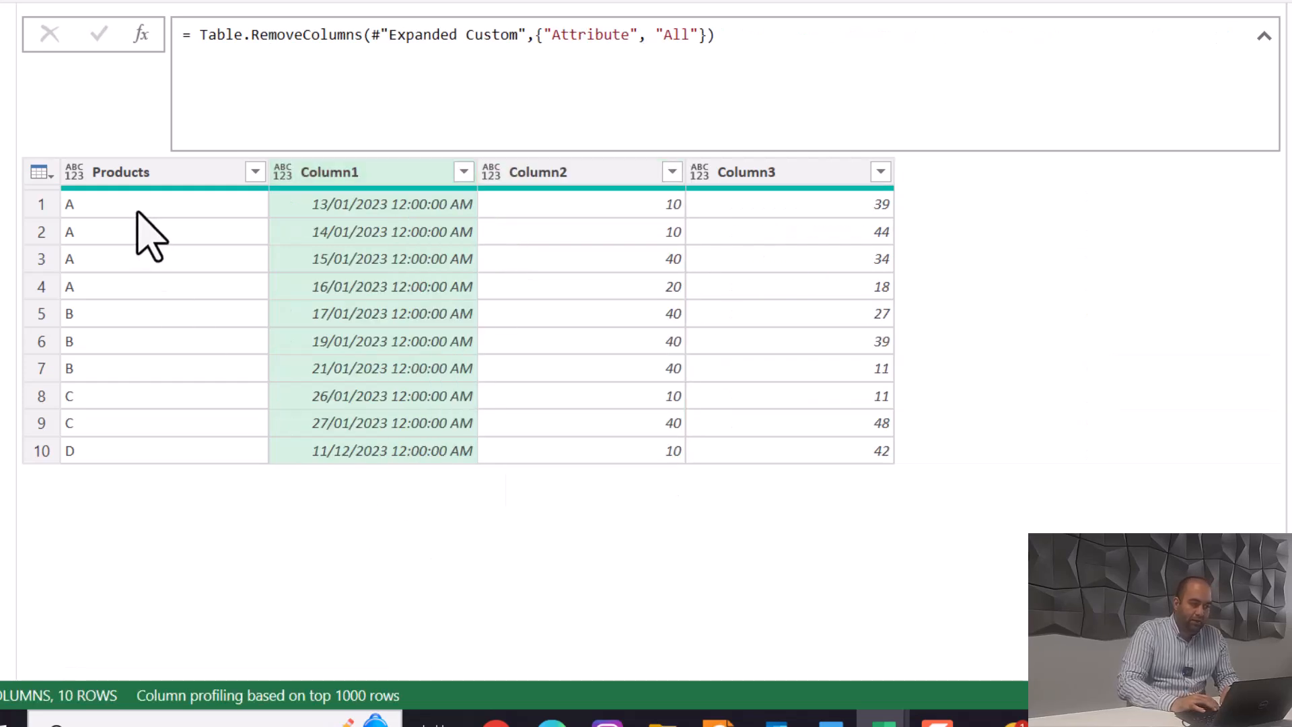
pyautogui.click(70, 204)
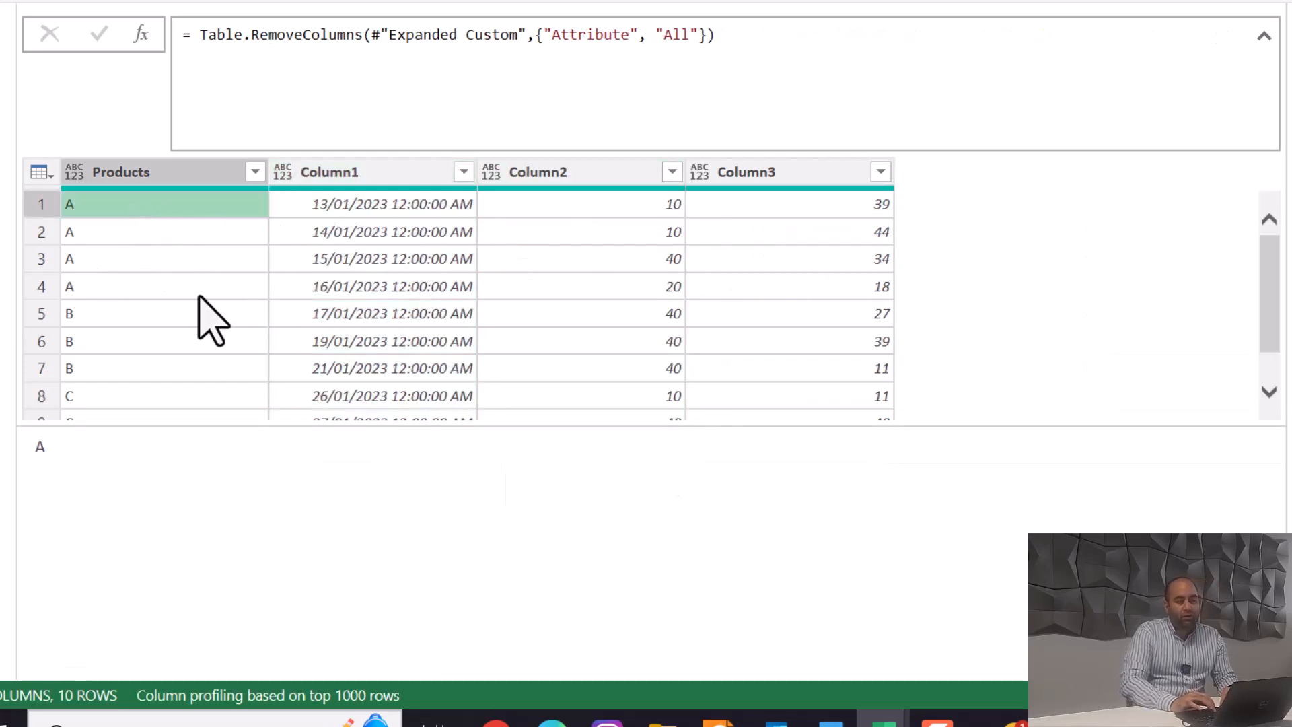
pyautogui.moveTo(470, 342)
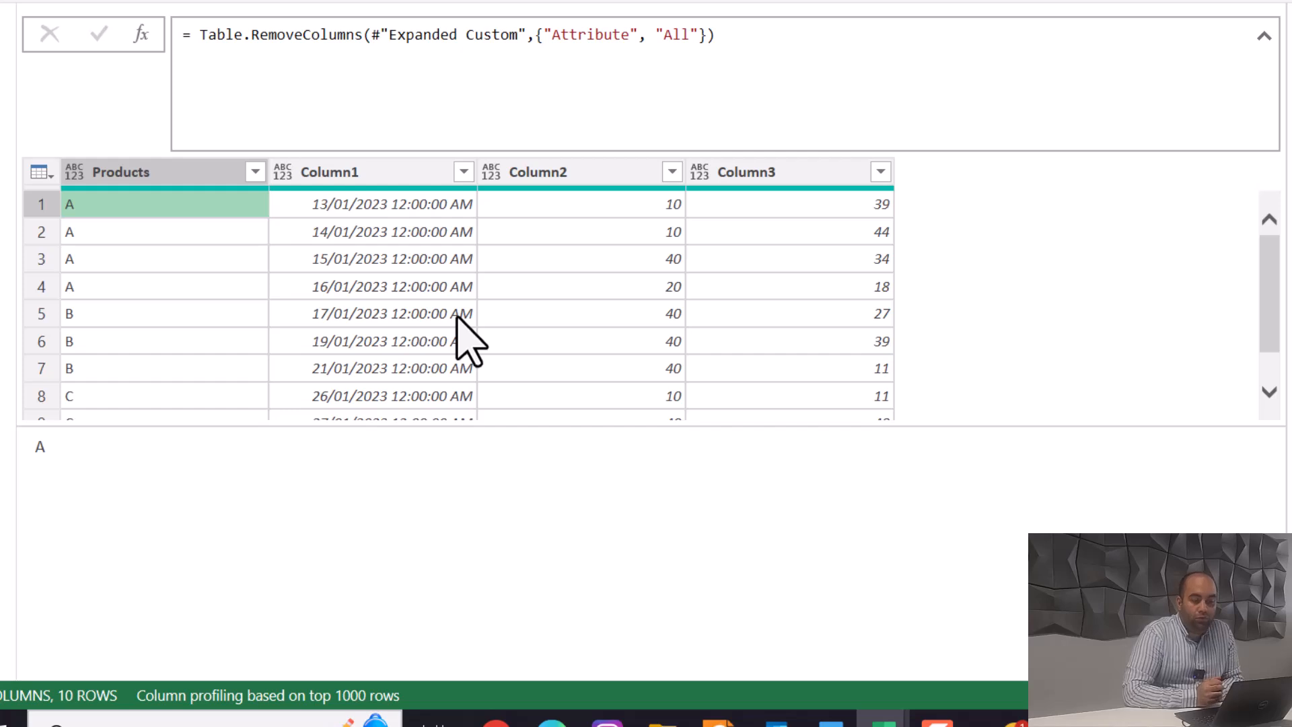
pyautogui.click(53, 89)
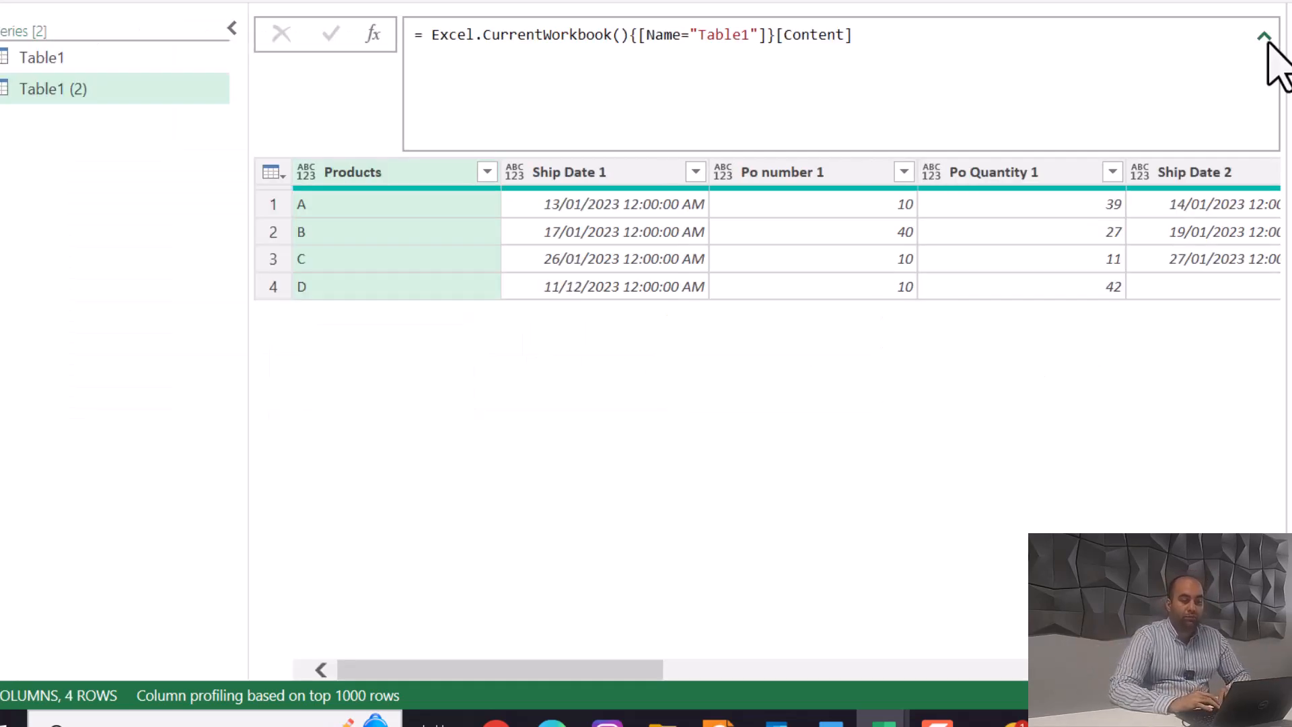
# Merge Ship Date 1 through Po Quantity 4 in Table1 (2) into a no-separator Merged column.
pyautogui.click(1267, 34)
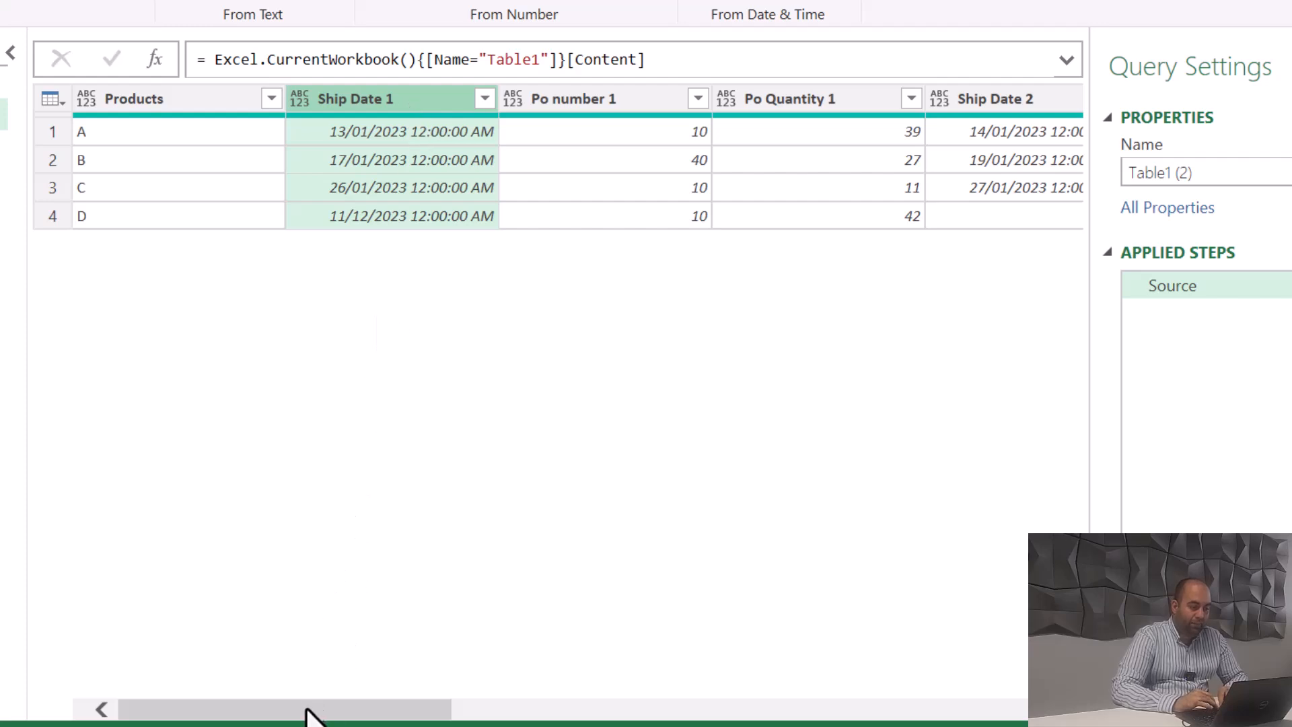
pyautogui.hscroll(3)
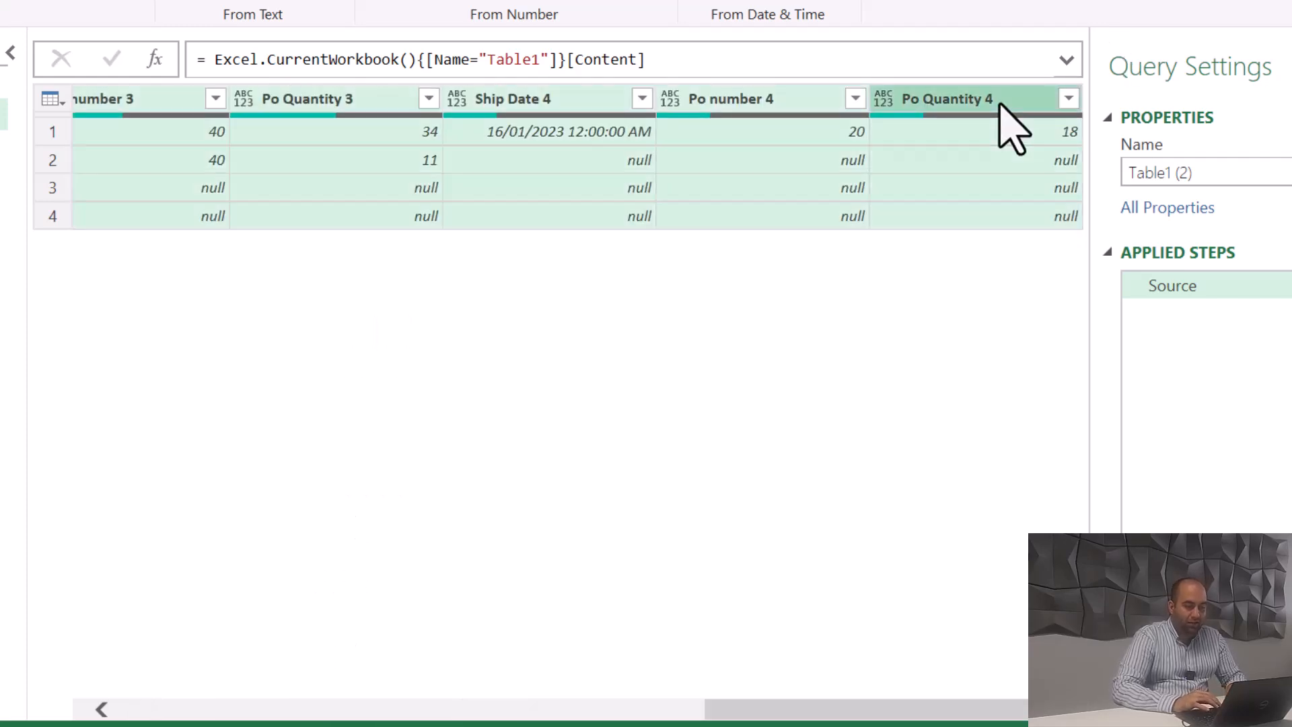
pyautogui.rightClick(947, 98)
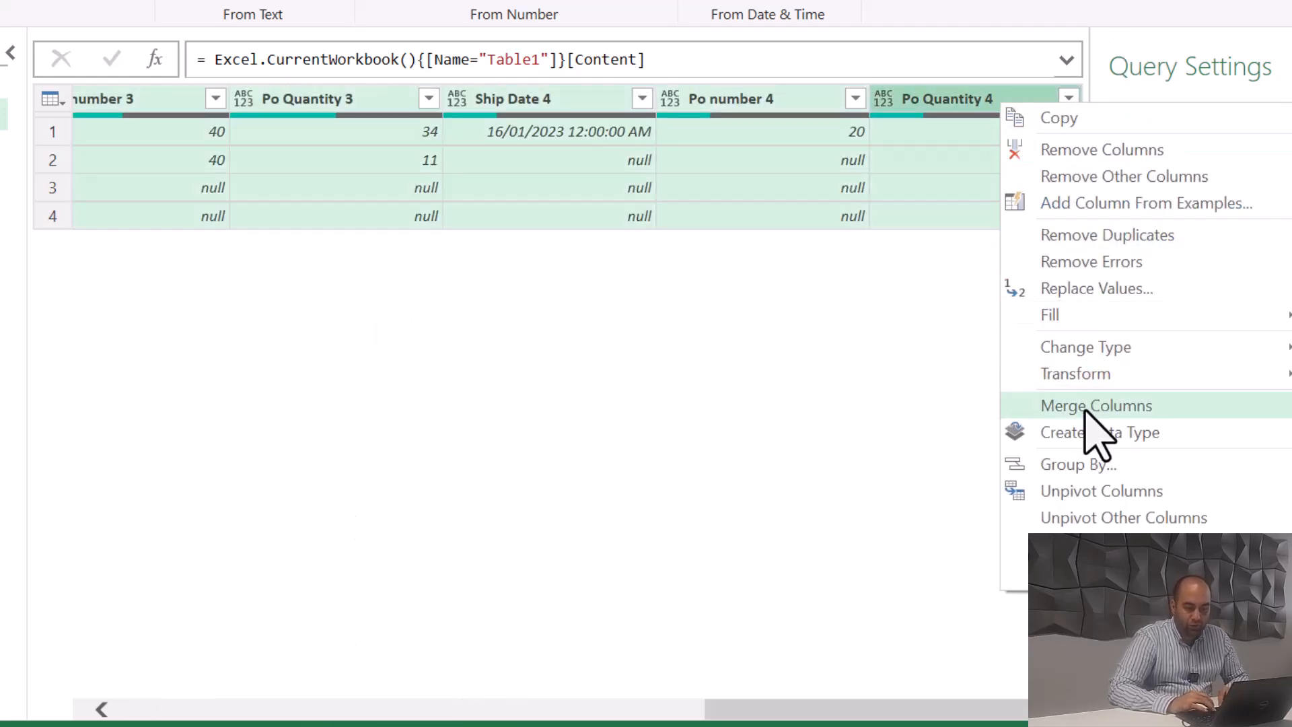
pyautogui.click(1096, 405)
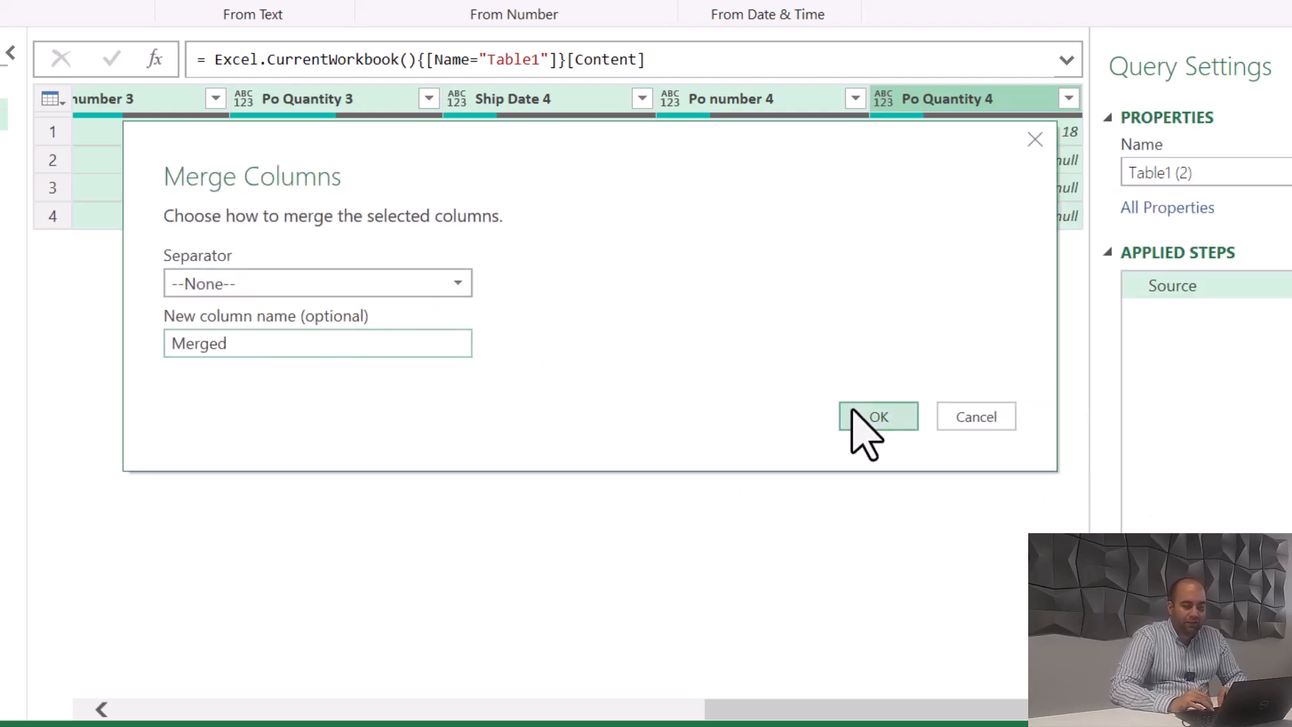
pyautogui.click(877, 416)
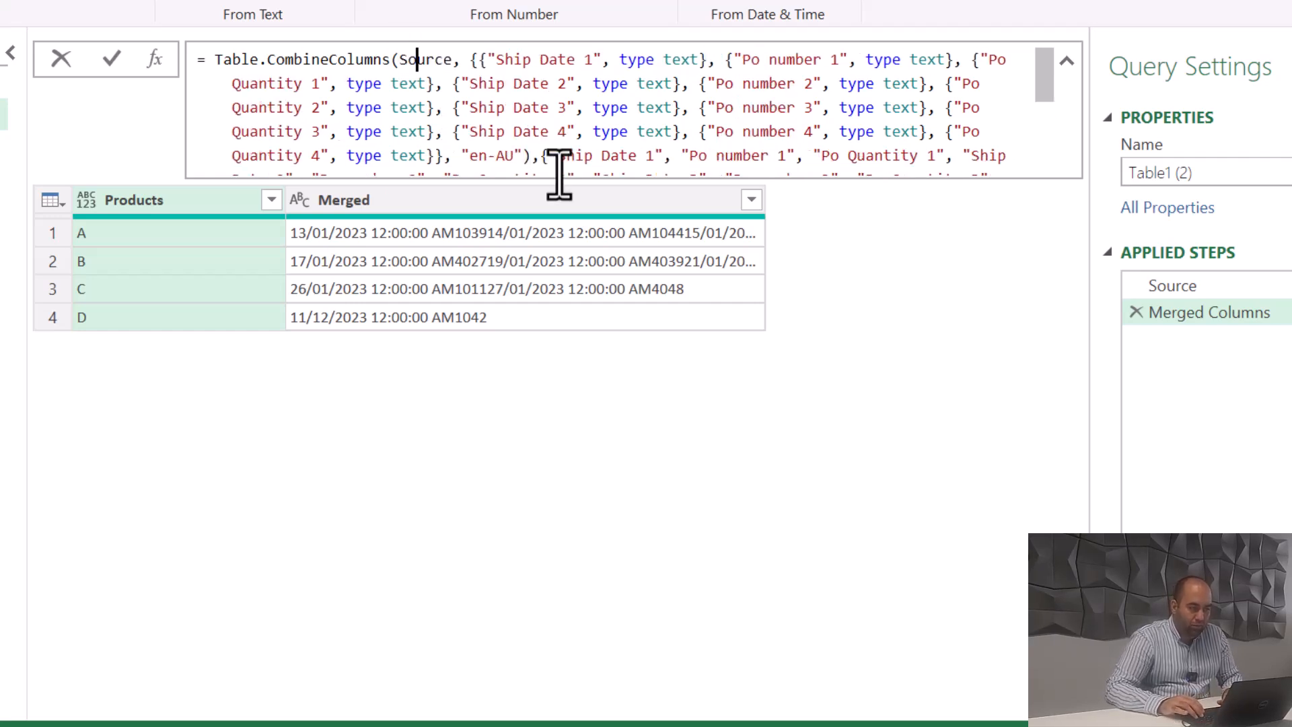
# Remove the text-type conversion from the merge formula, inspect the error, and start the combiner as each _.
pyautogui.moveTo(458, 59); pyautogui.dragTo(452, 107)
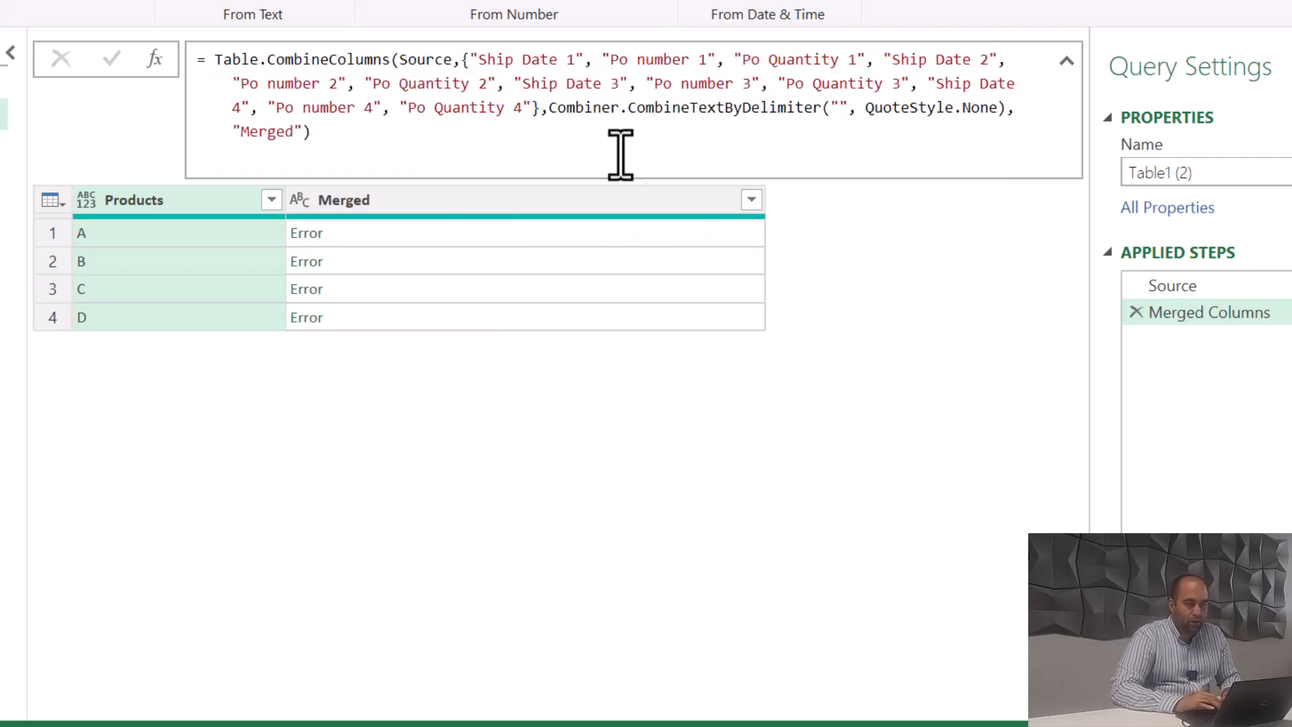
pyautogui.click(307, 232)
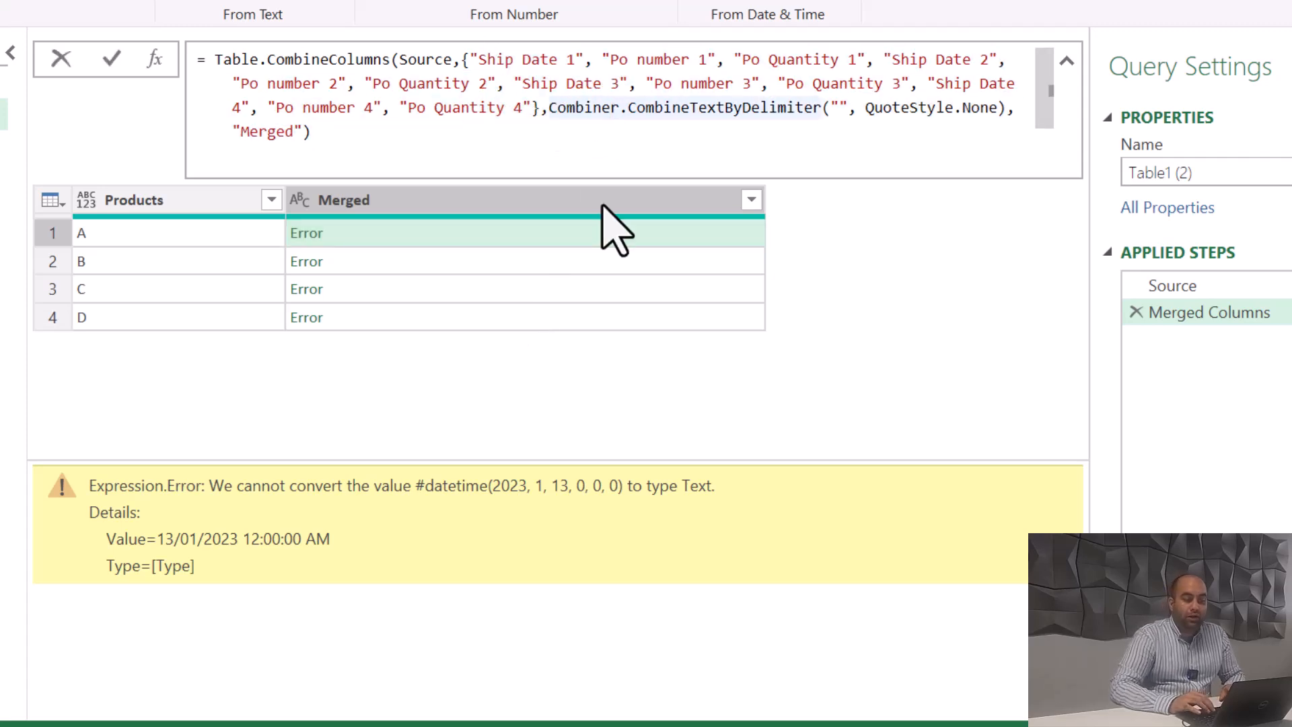
pyautogui.moveTo(550, 107); pyautogui.dragTo(997, 107)
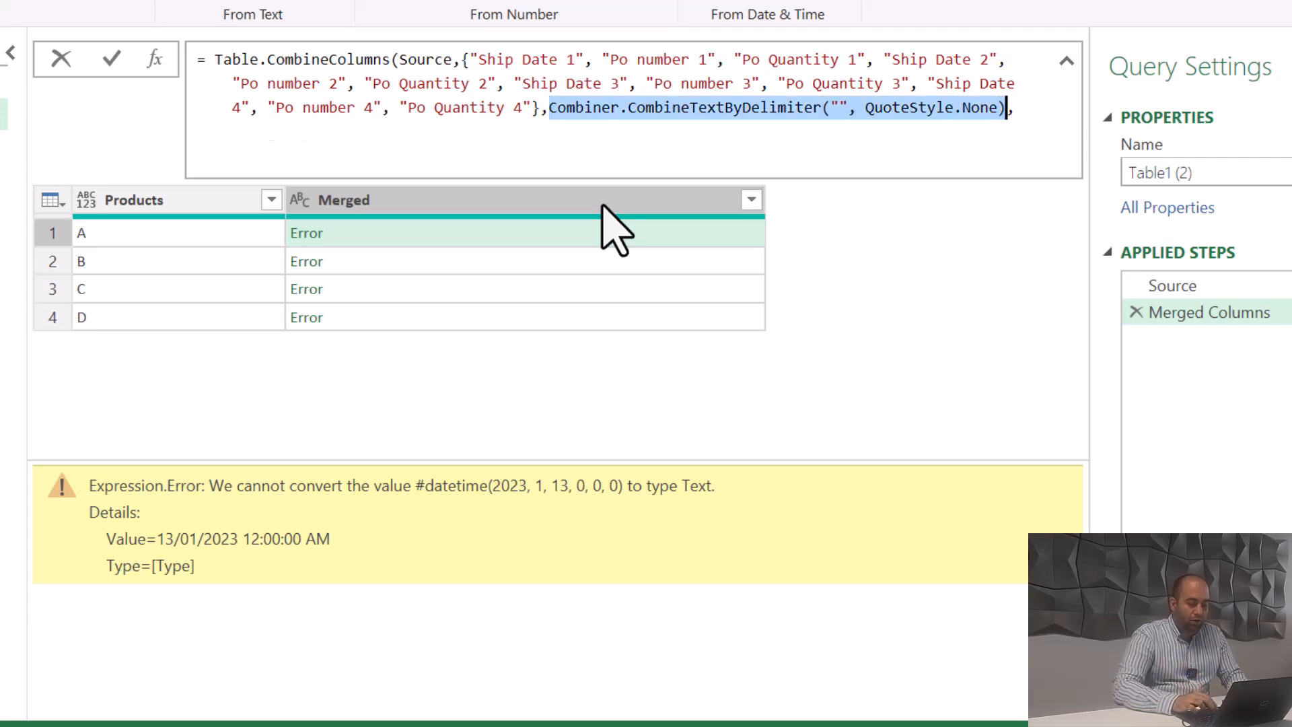
pyautogui.write('each _,"Merged"')
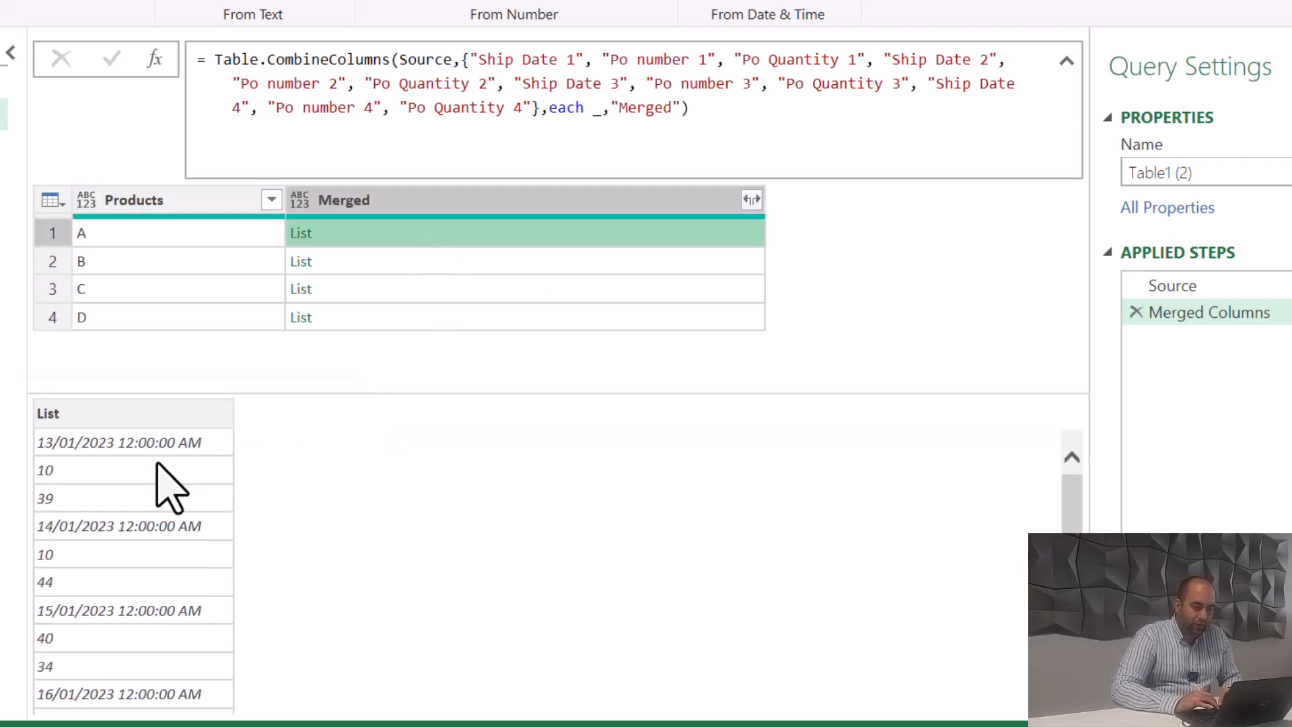
pyautogui.moveTo(157, 528)
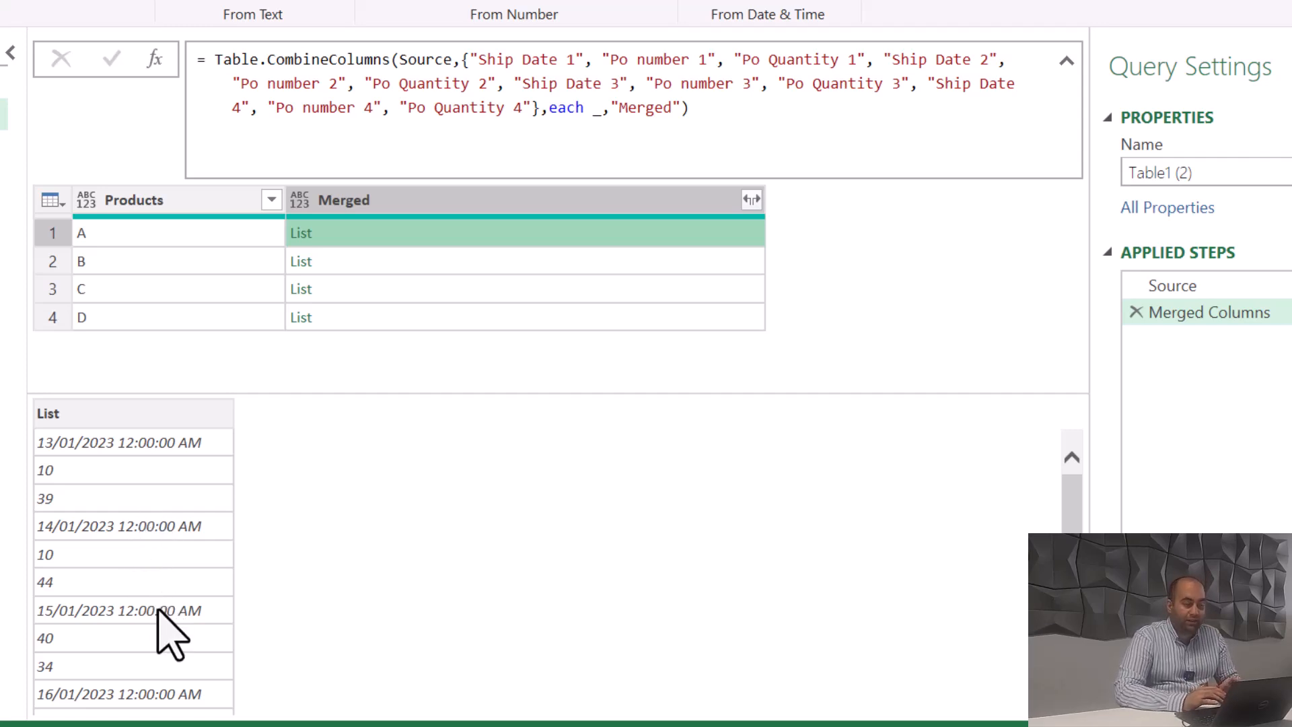
# Scroll the preview to view product A's full Merged list of shipment values.
pyautogui.scroll(-3)
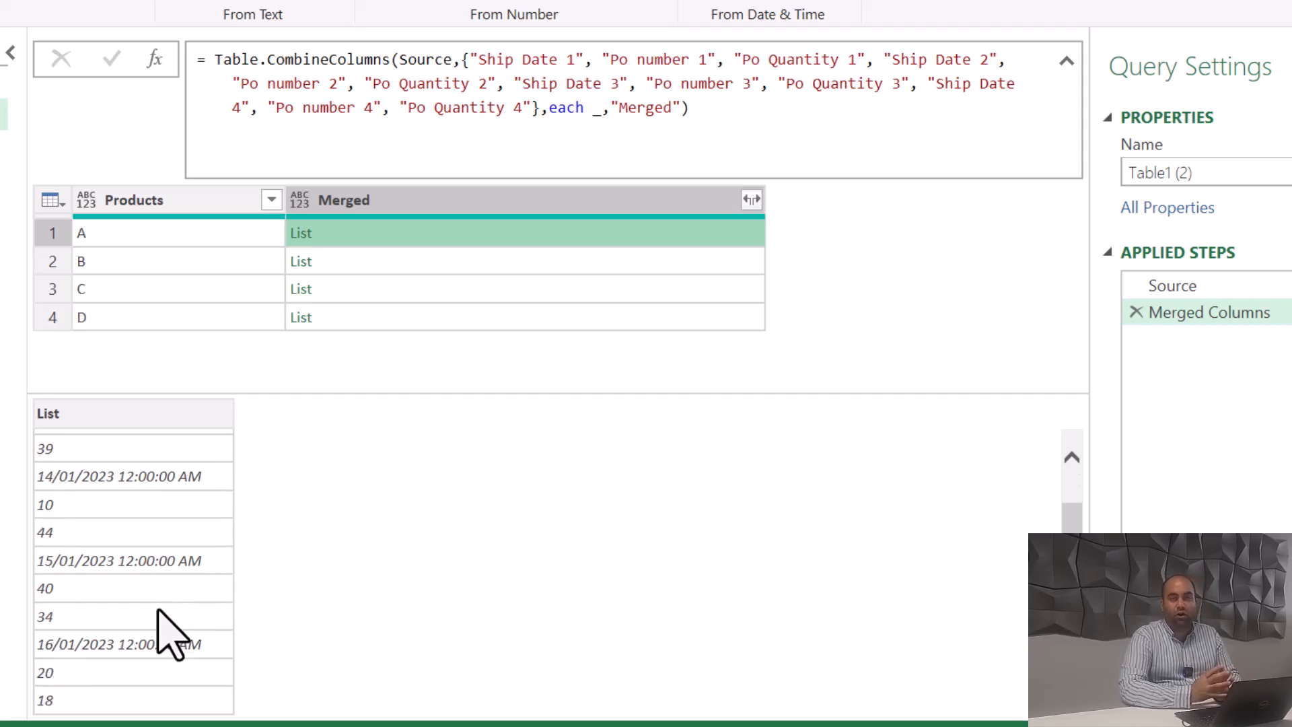
pyautogui.moveTo(169, 532)
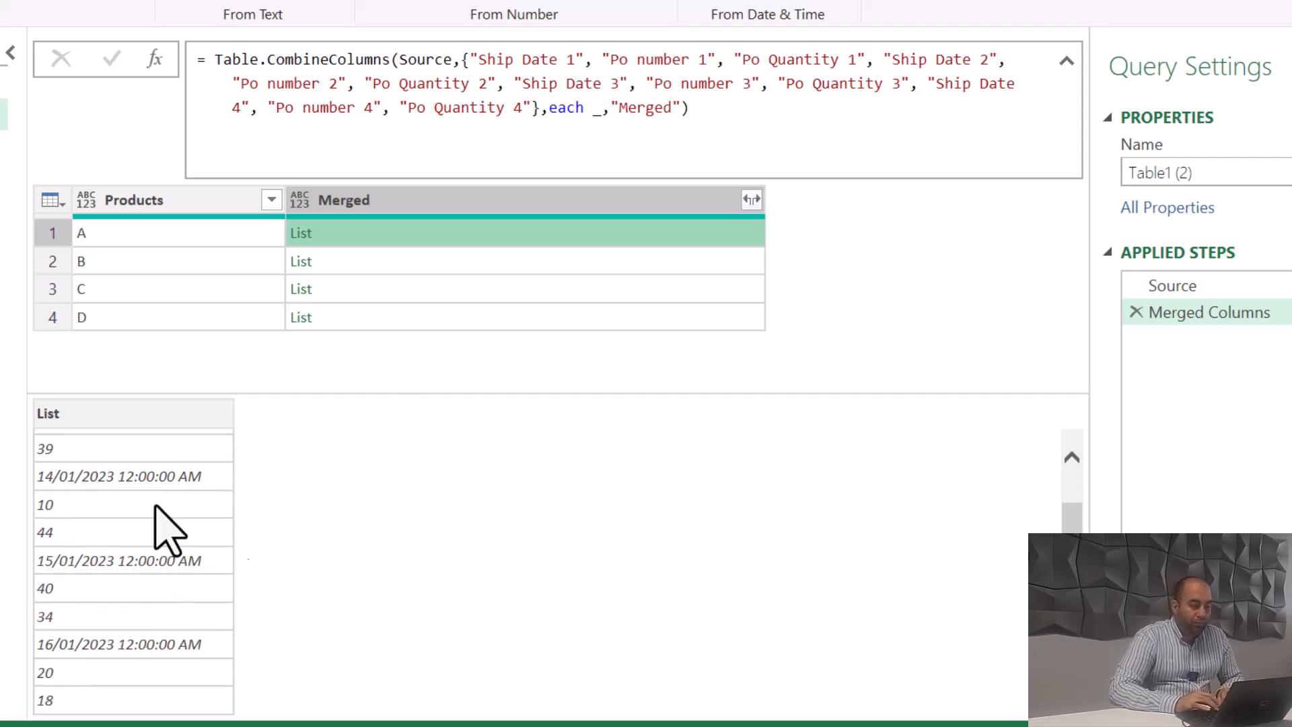
pyautogui.moveTo(577, 379)
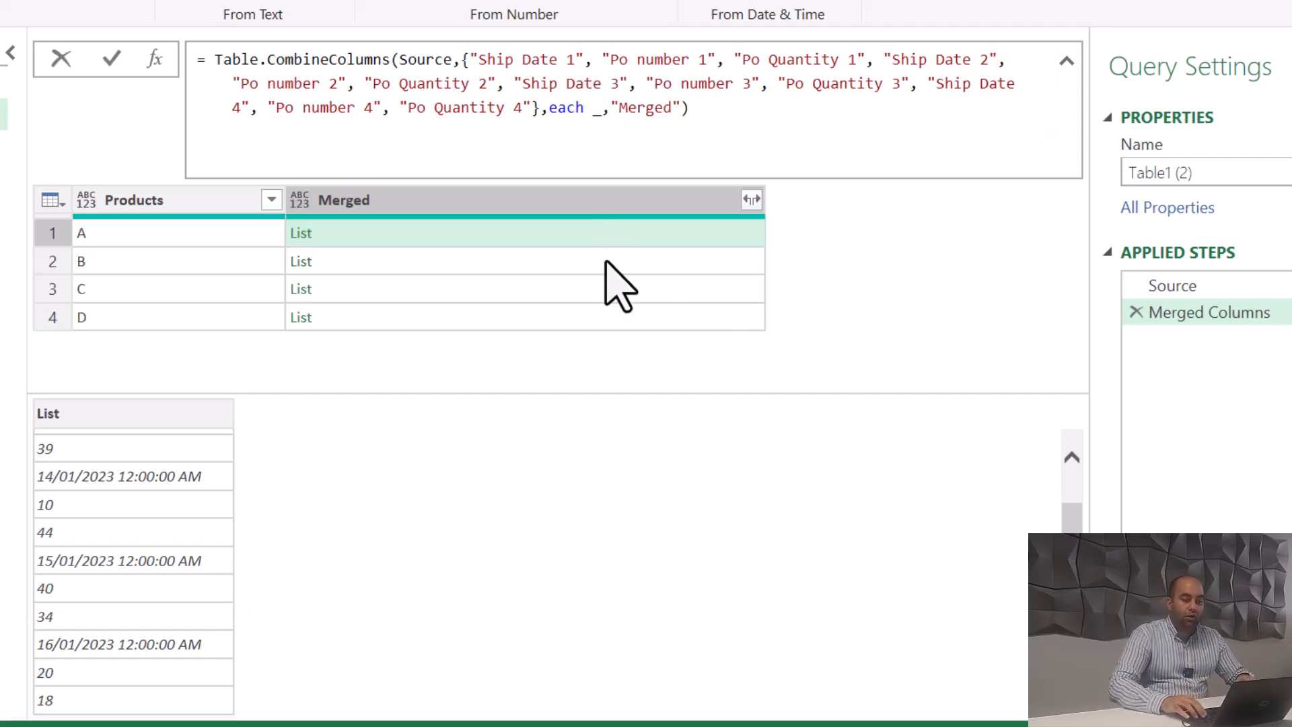
# Begin the combiner as List.Transform({0..3},(x)=>[Date=…]) in the formula bar.
pyautogui.write('List.Tr')
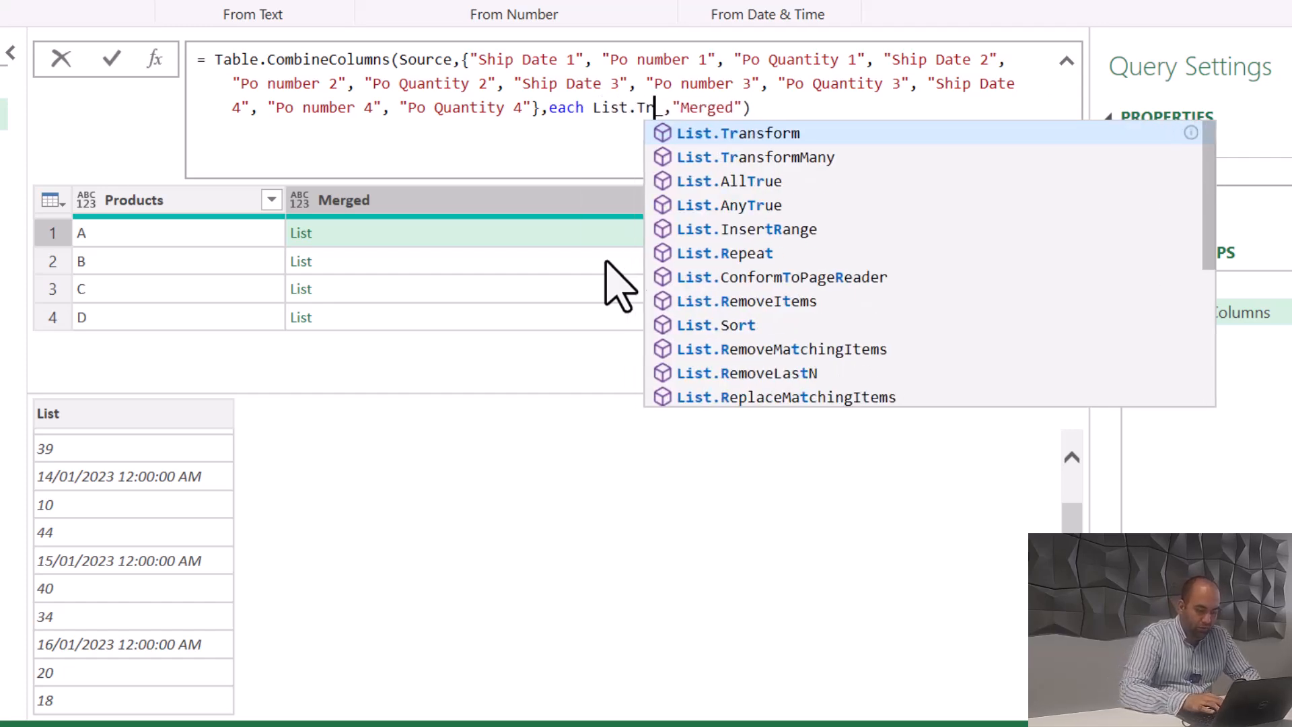
pyautogui.click(737, 132)
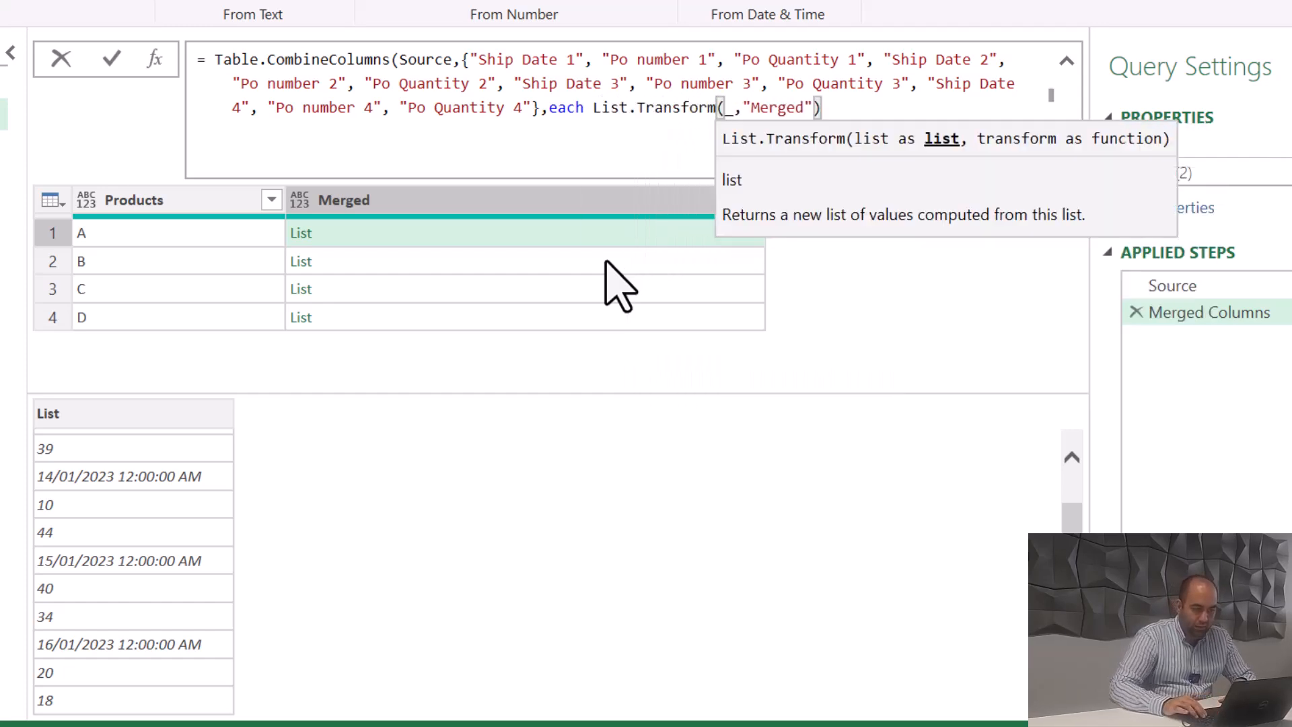
pyautogui.write('{0')
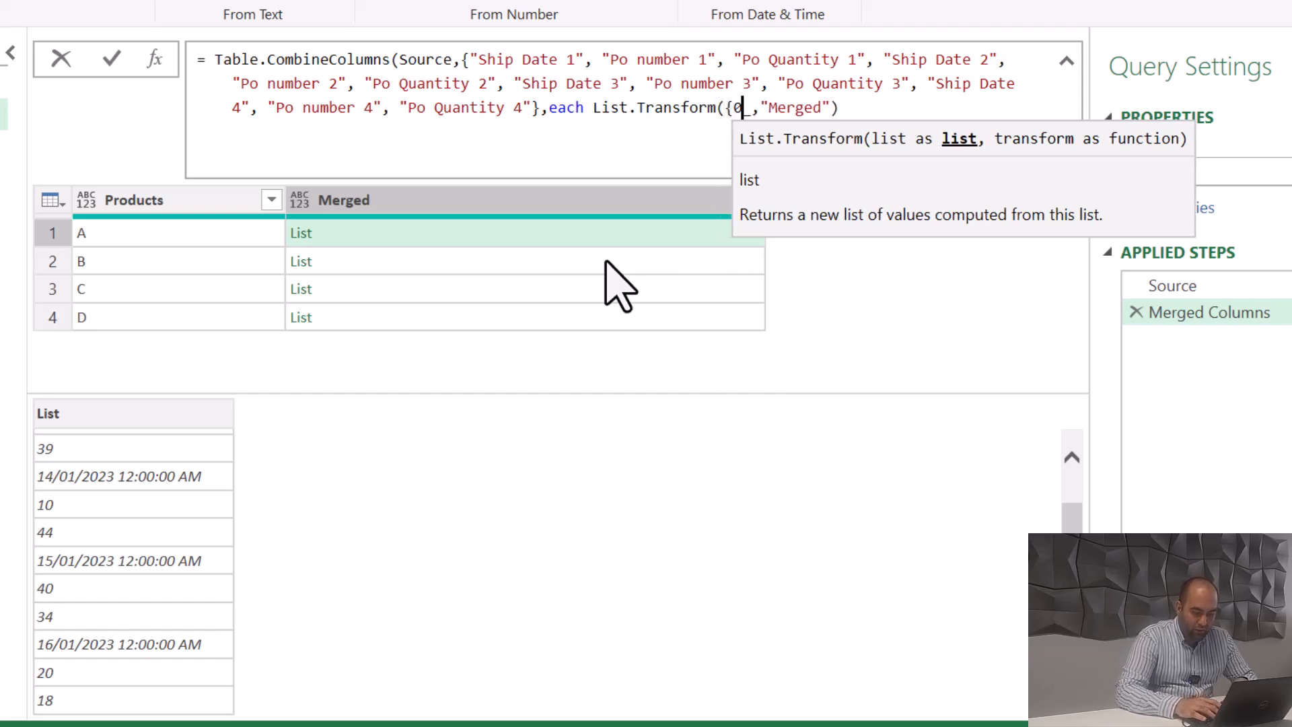
pyautogui.write('..3},')
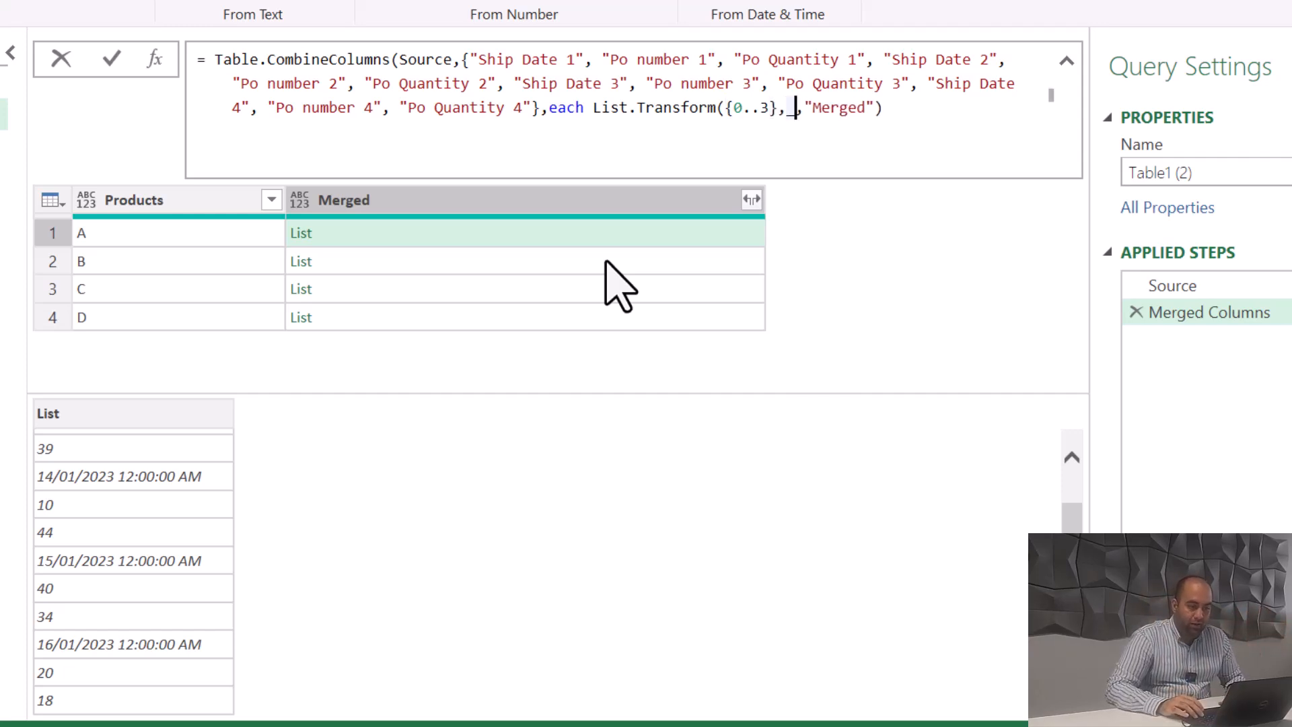
pyautogui.write('_')
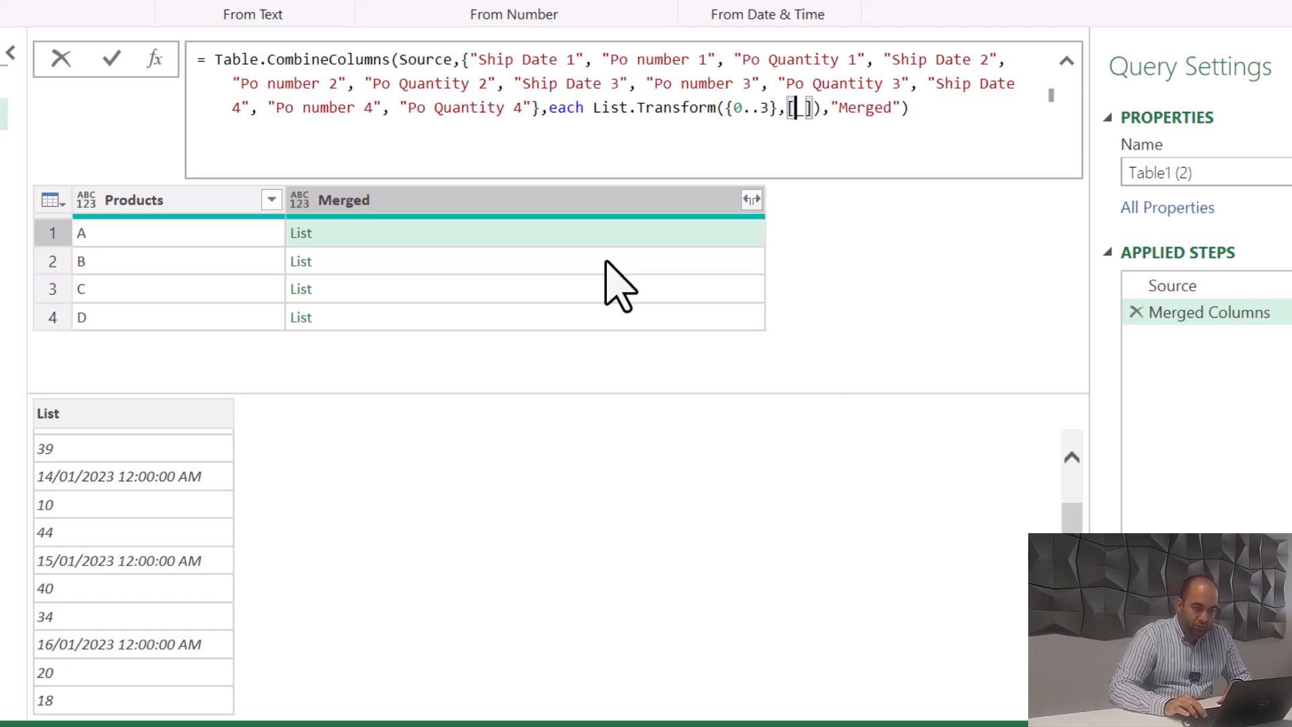
pyautogui.write('D')
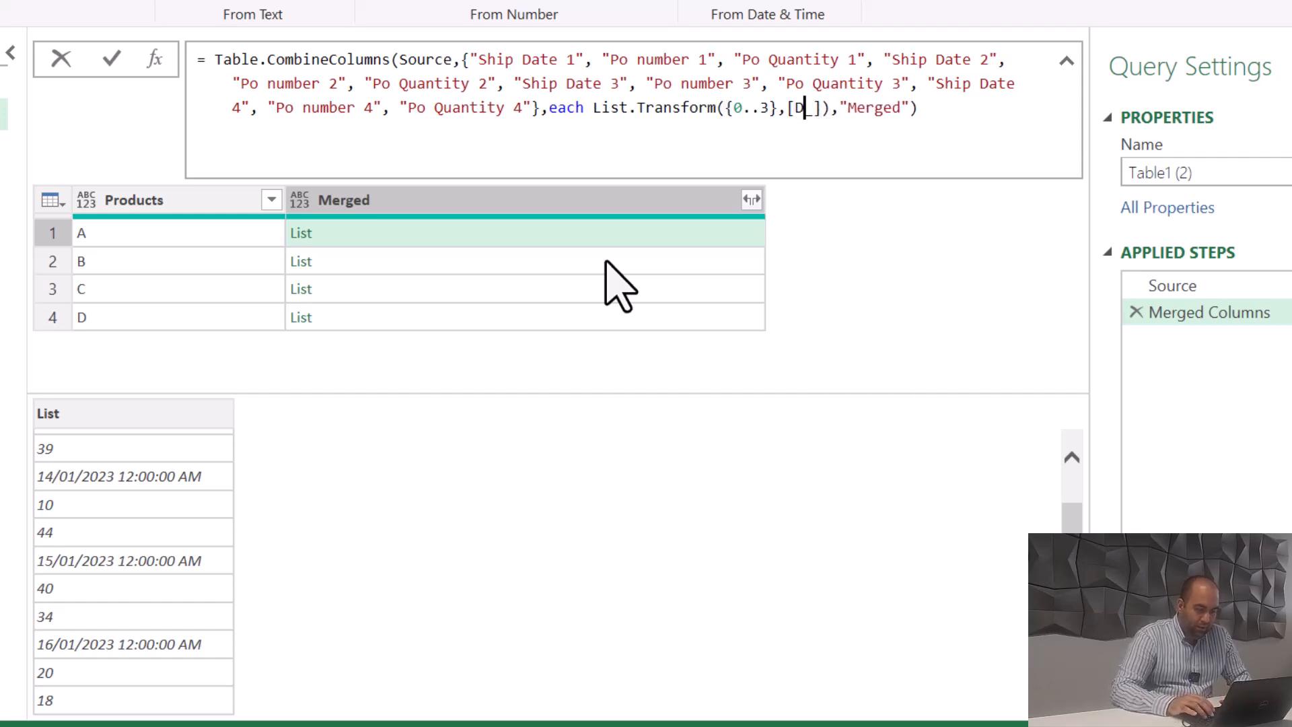
pyautogui.write('ate=')
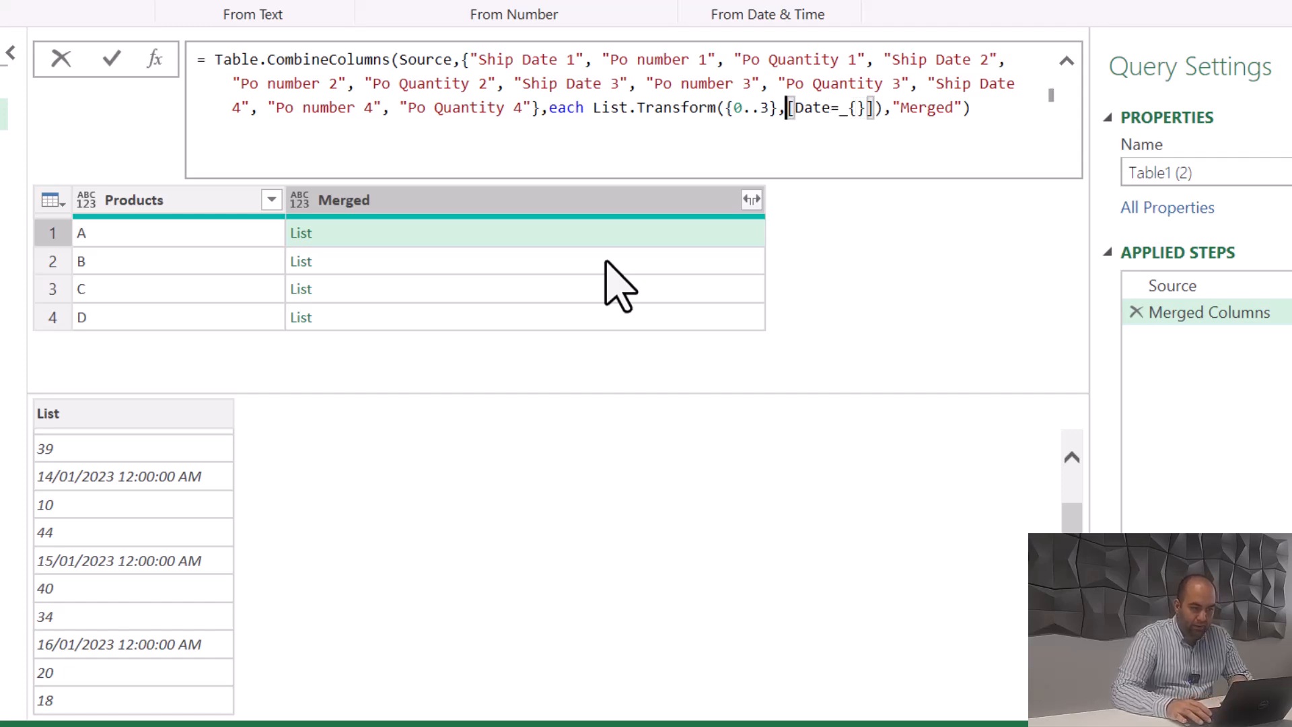
pyautogui.write('(x)=>')
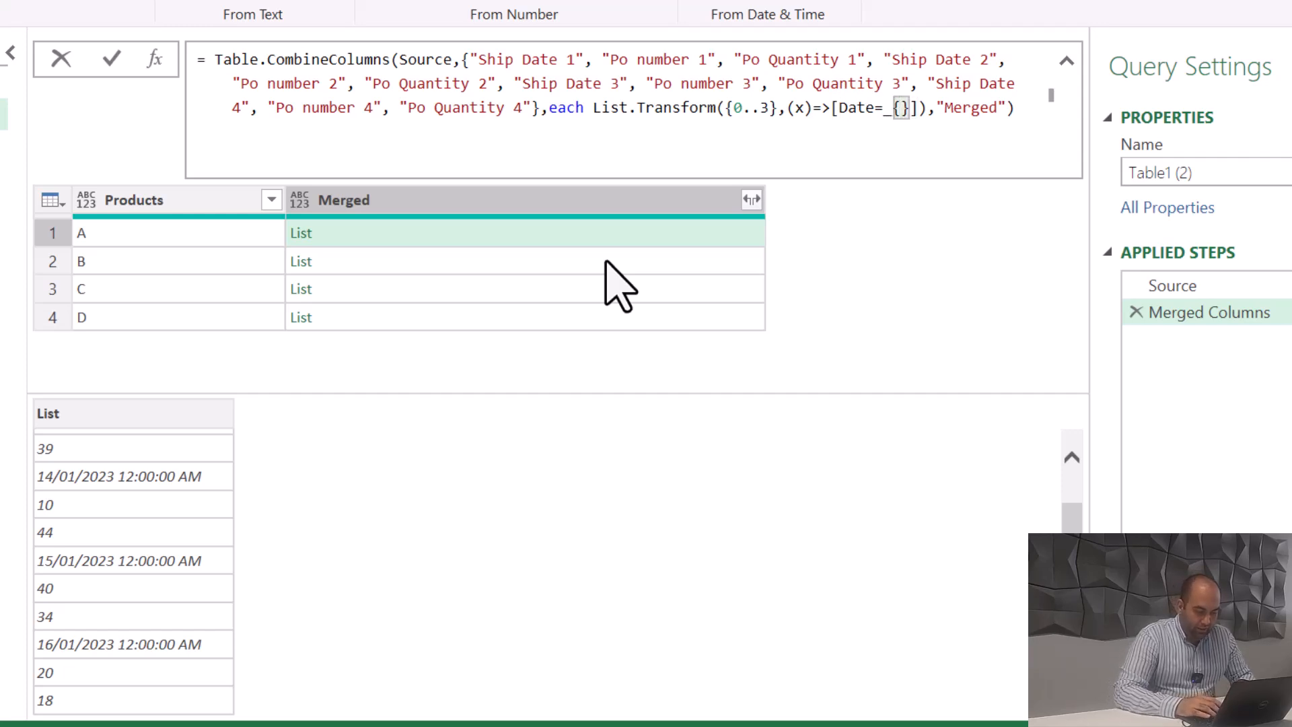
# Complete the records with Date=_{3*x}, Number=_{3*x+1} and Quantity=_{3*x+2}.
pyautogui.write('3*x')
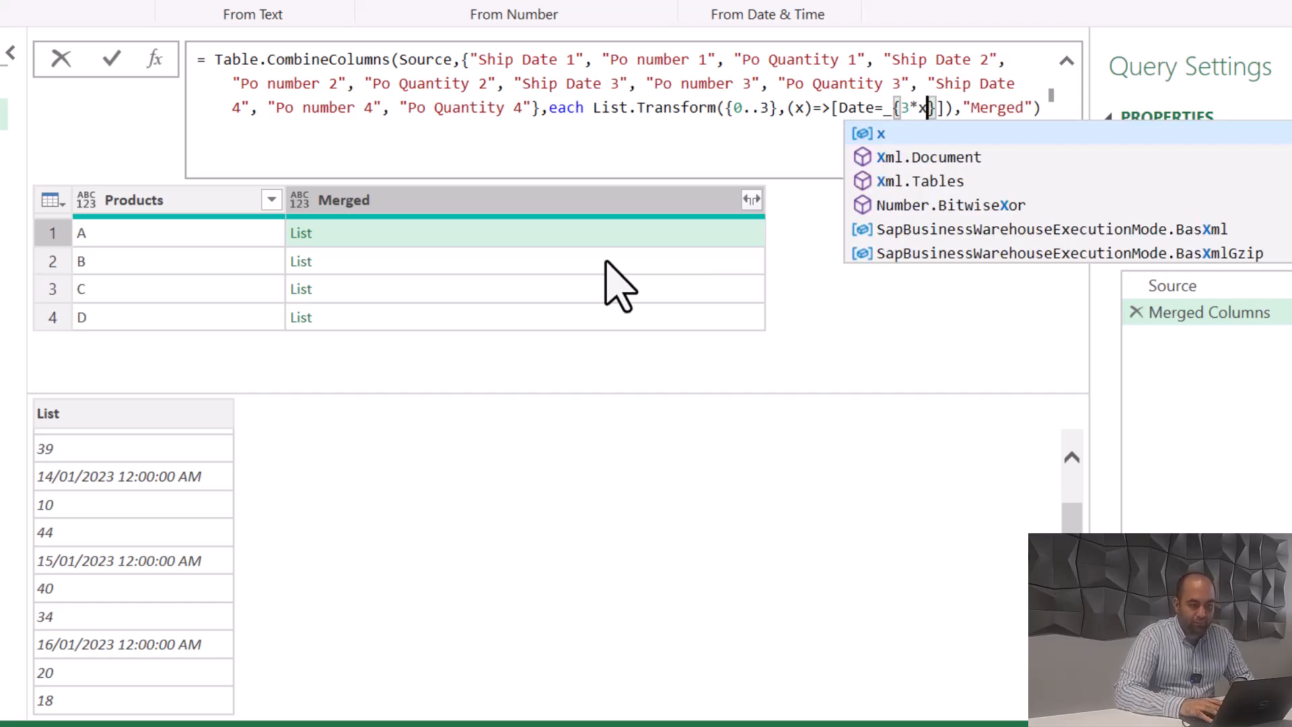
pyautogui.write(']')
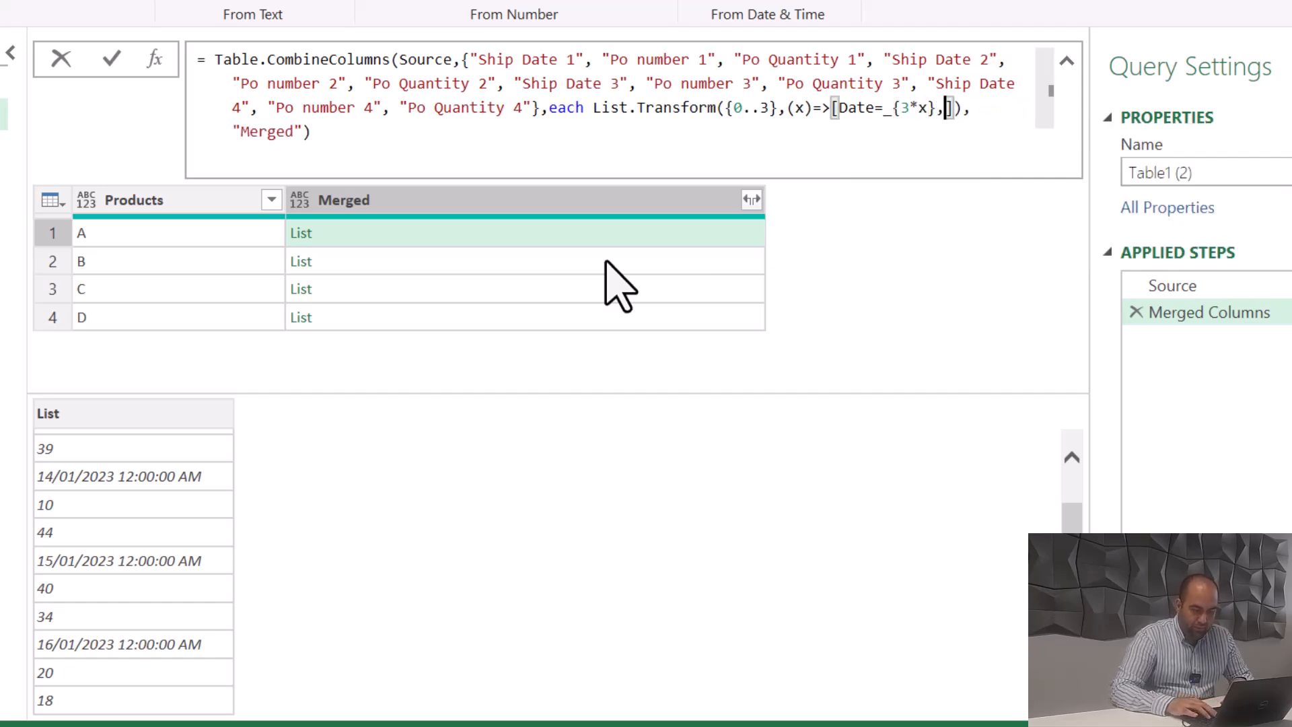
pyautogui.write('Nu')
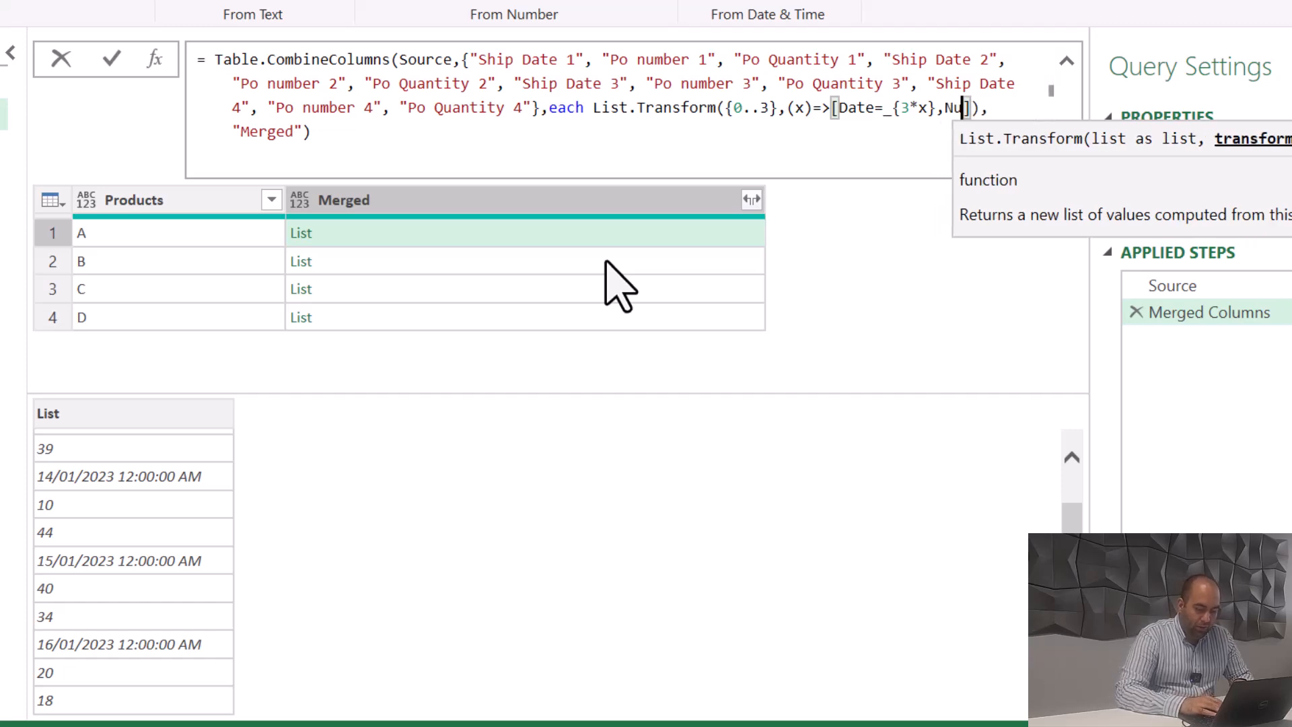
pyautogui.write('mber=_')
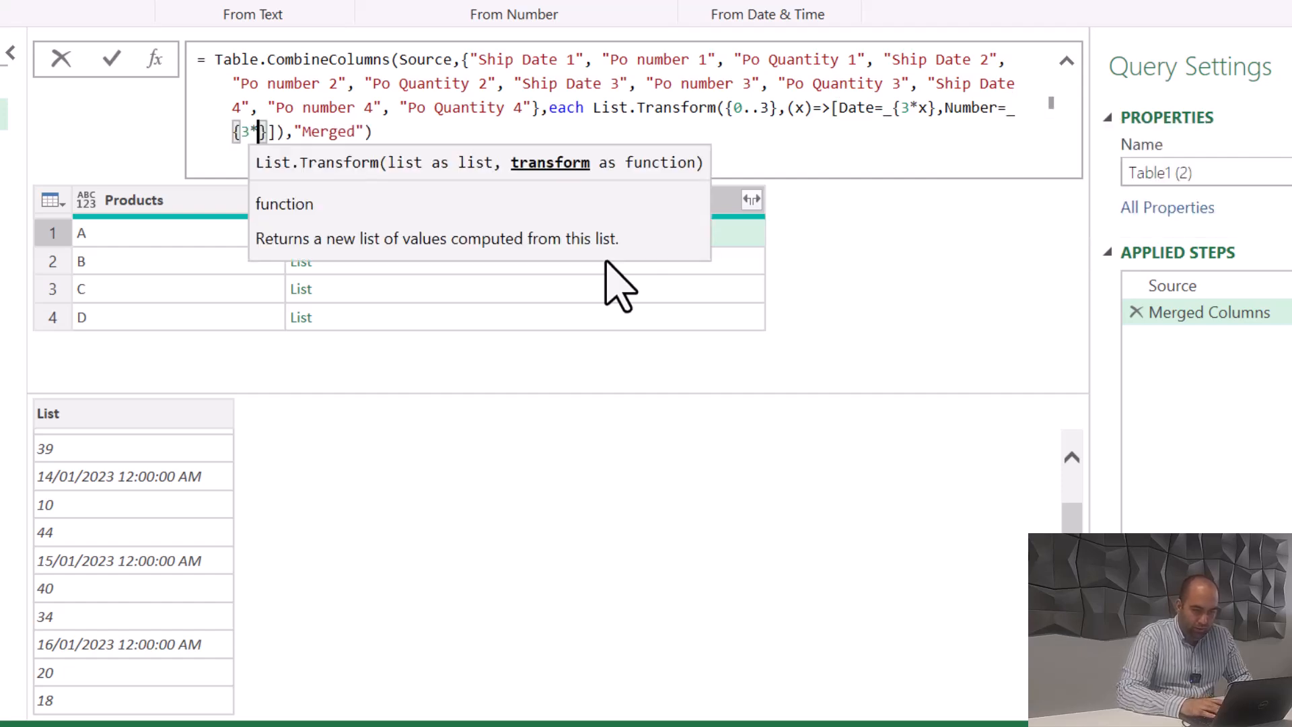
pyautogui.write('x+1')
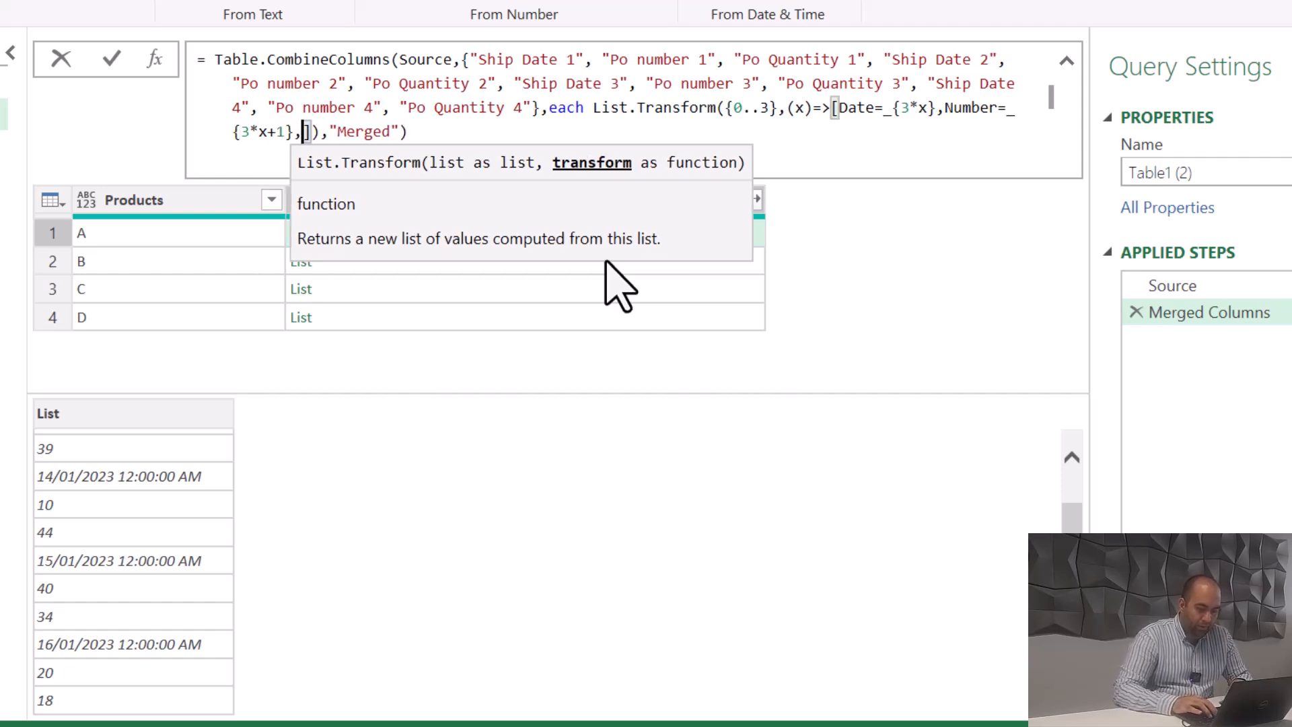
pyautogui.write('0')
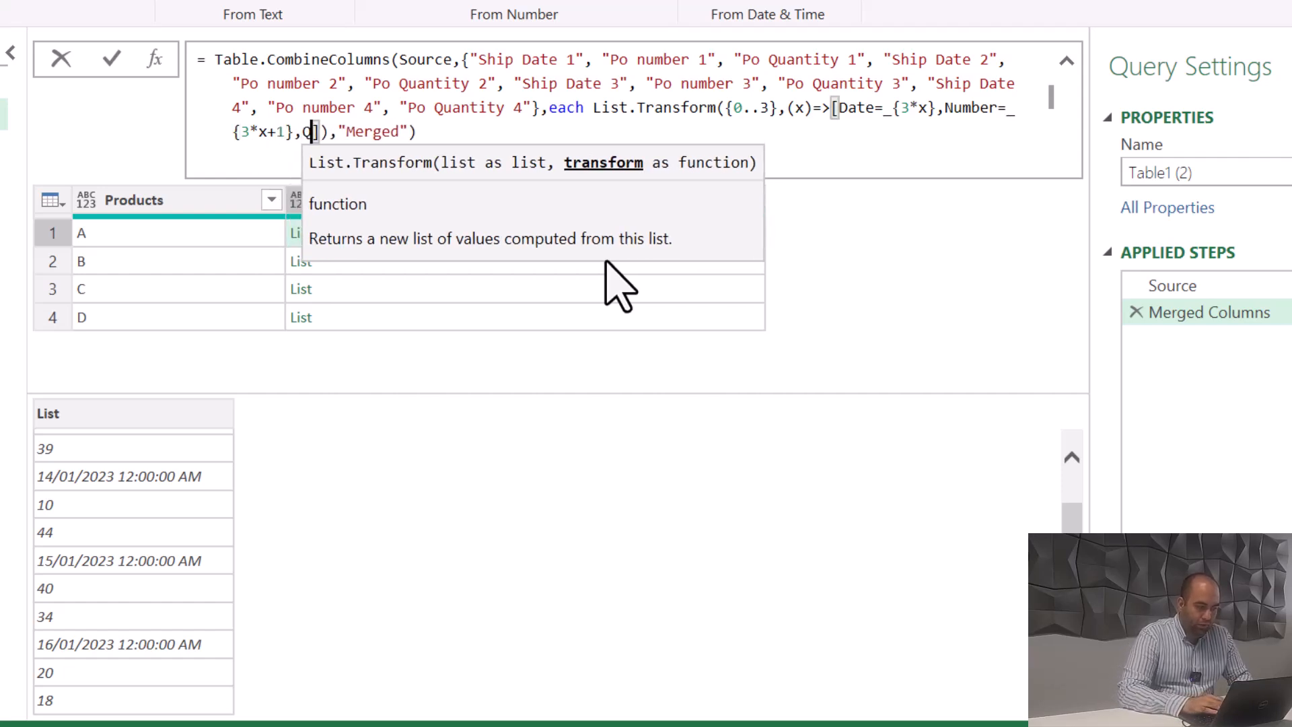
pyautogui.write('uantity=')
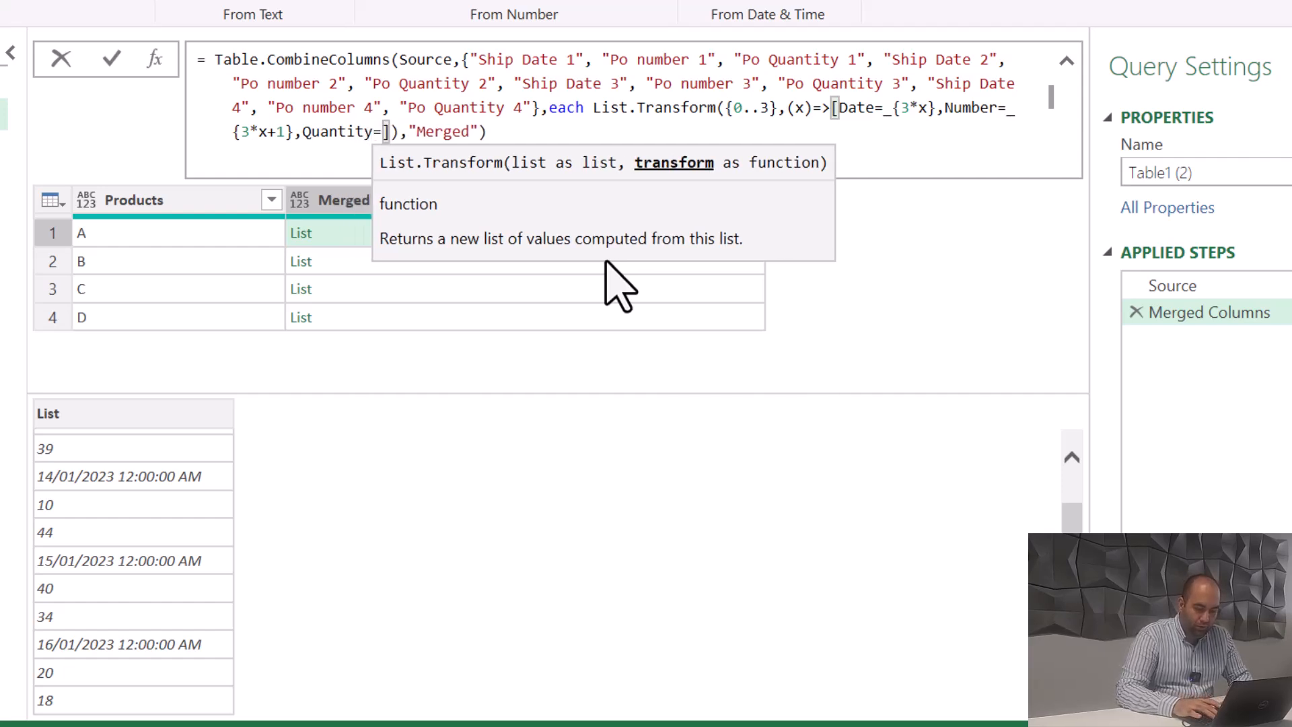
pyautogui.write('{3}')
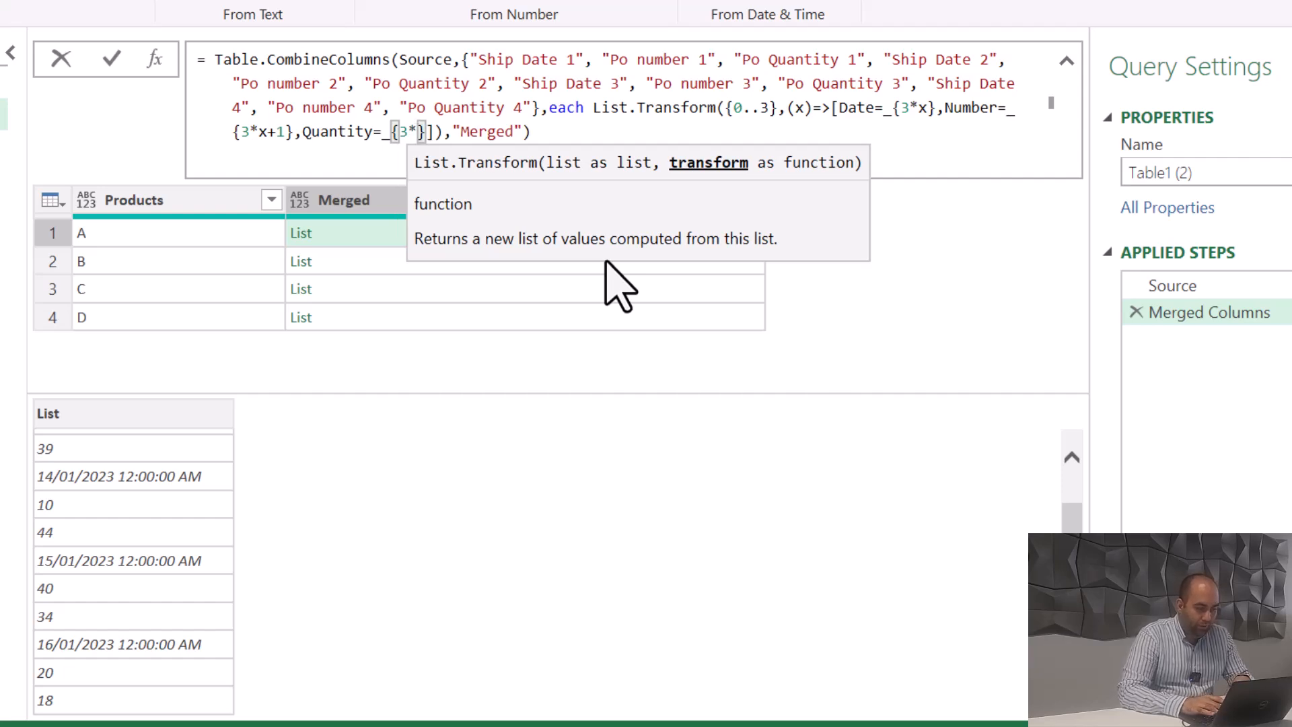
pyautogui.write('2')
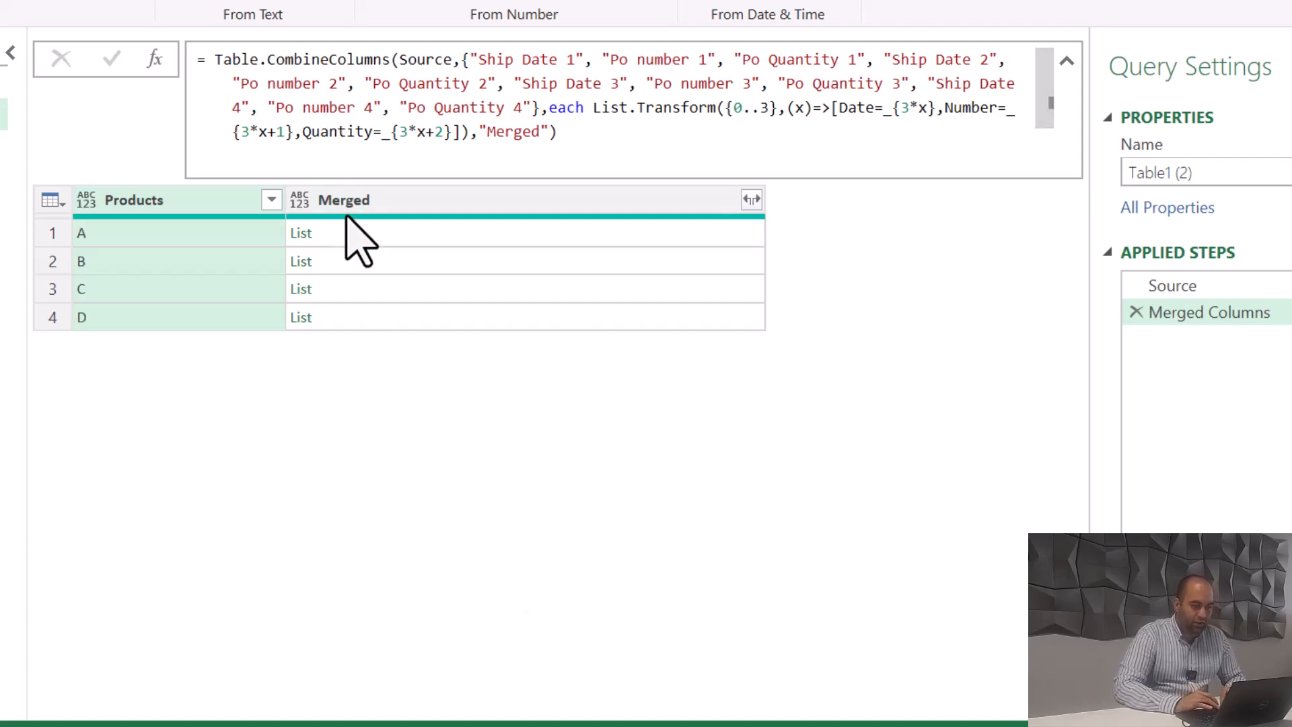
# Drill into product A's list, preview its four records, then remove the drill-down step.
pyautogui.click(301, 232)
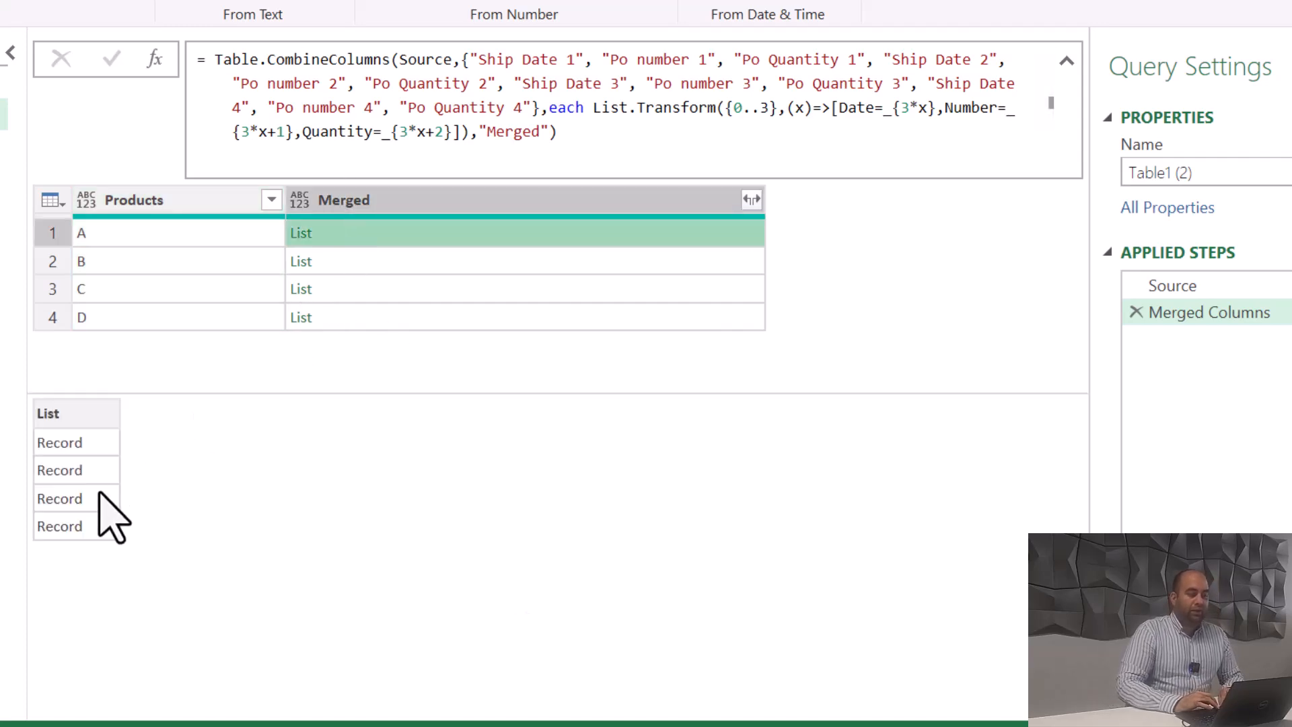
pyautogui.click(300, 232)
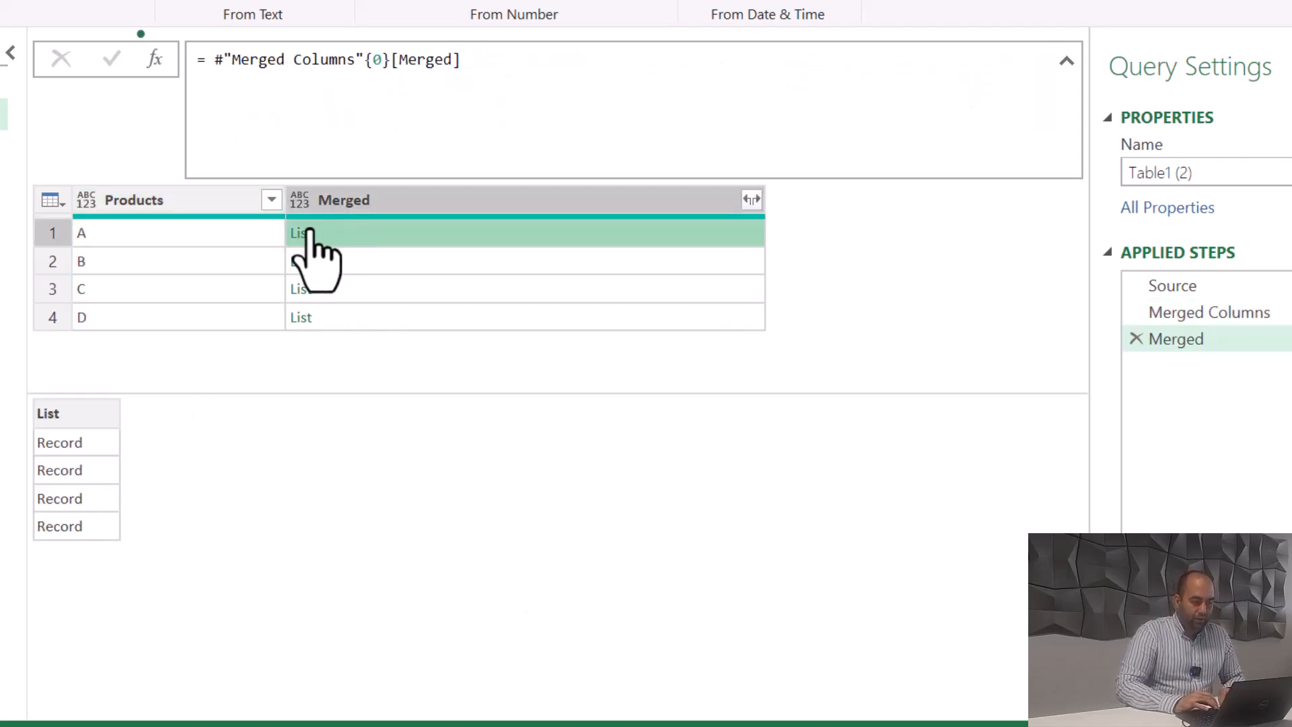
pyautogui.click(301, 232)
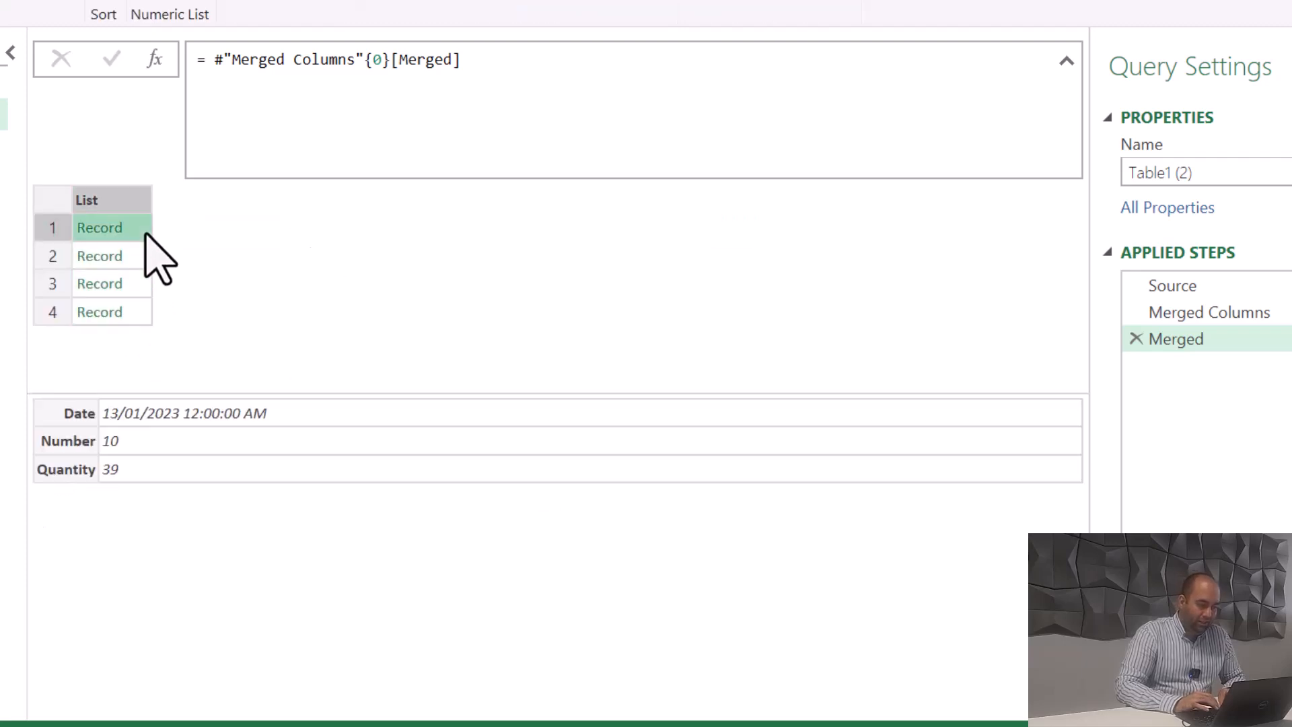
pyautogui.click(100, 256)
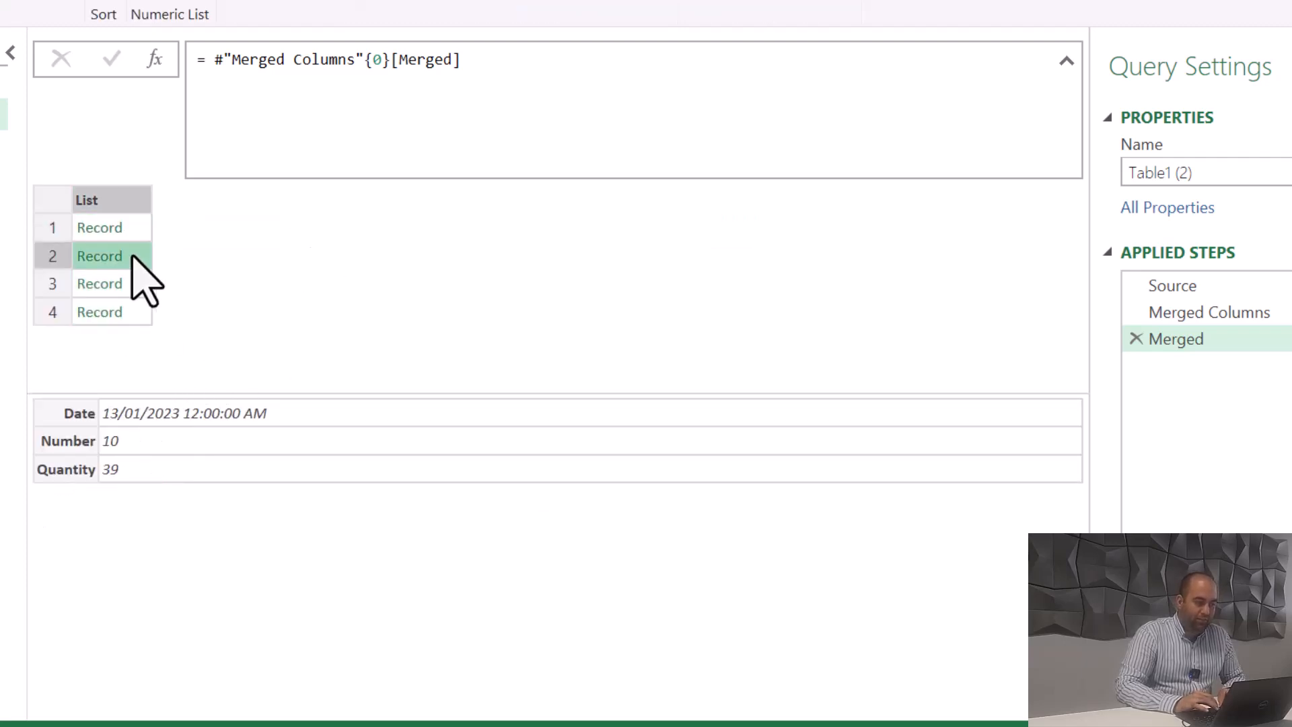
pyautogui.click(99, 283)
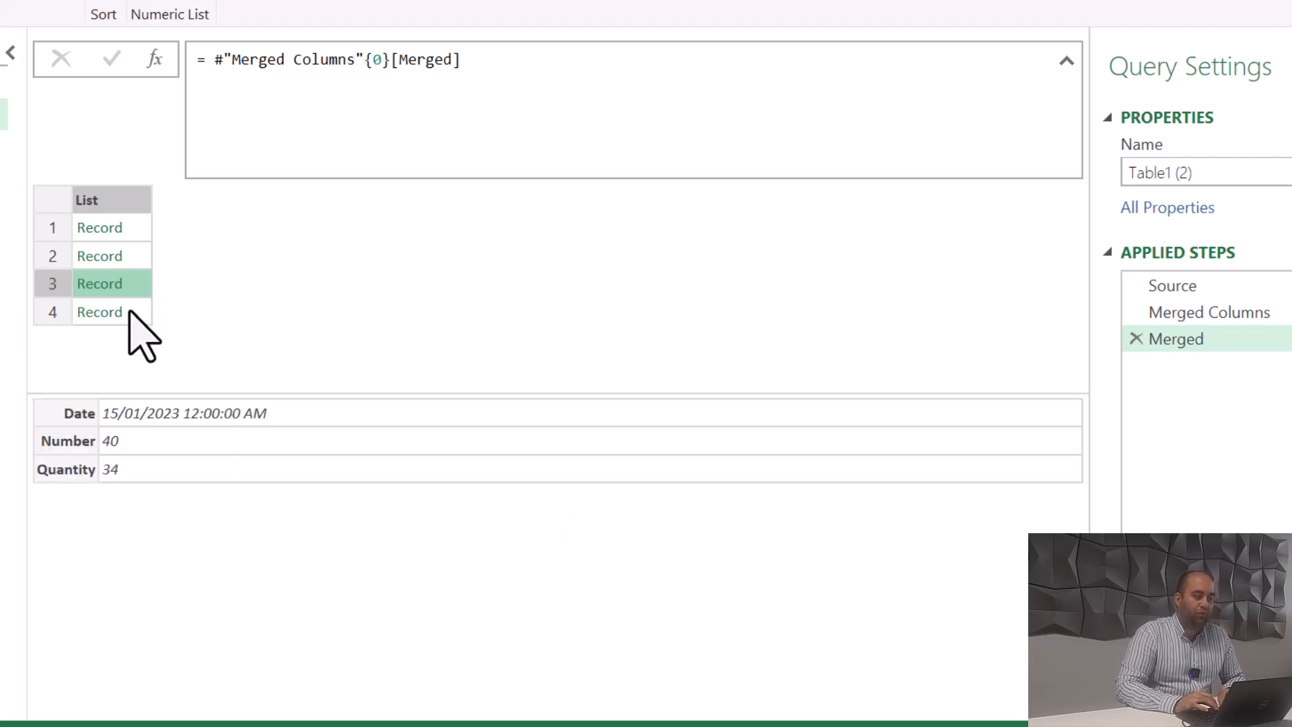
pyautogui.click(99, 311)
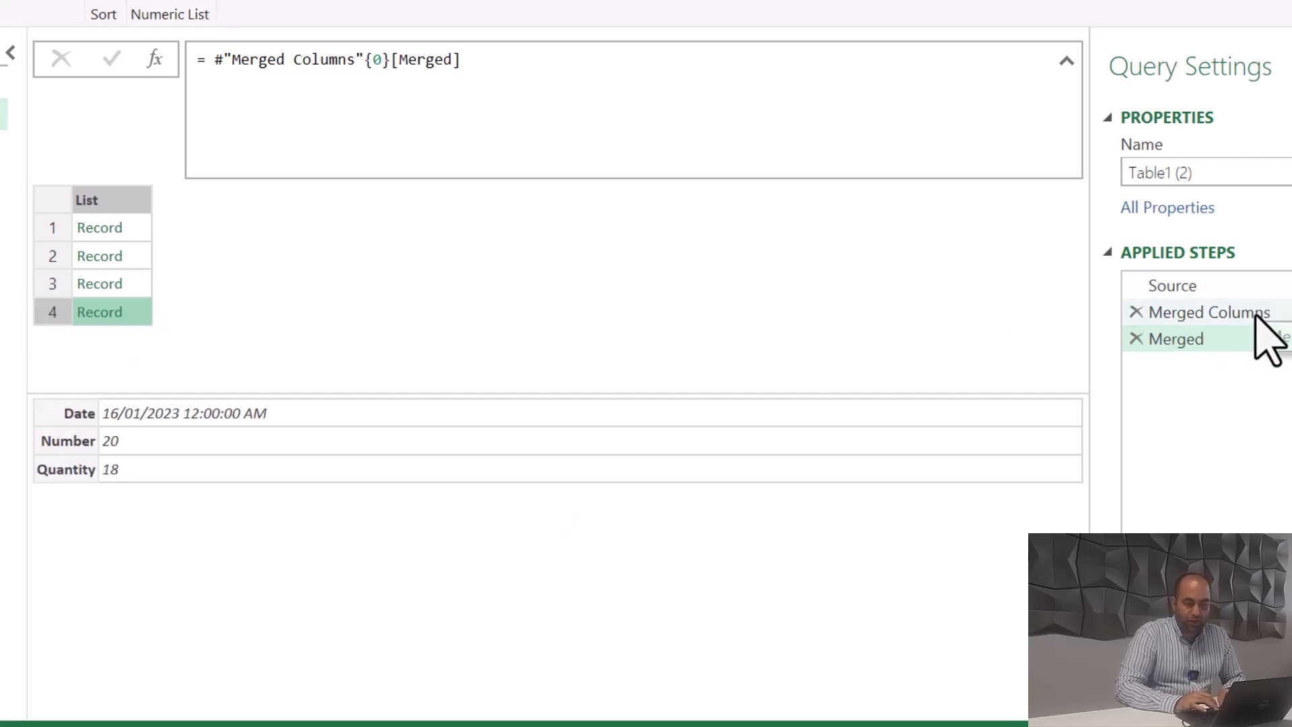
pyautogui.click(1135, 339)
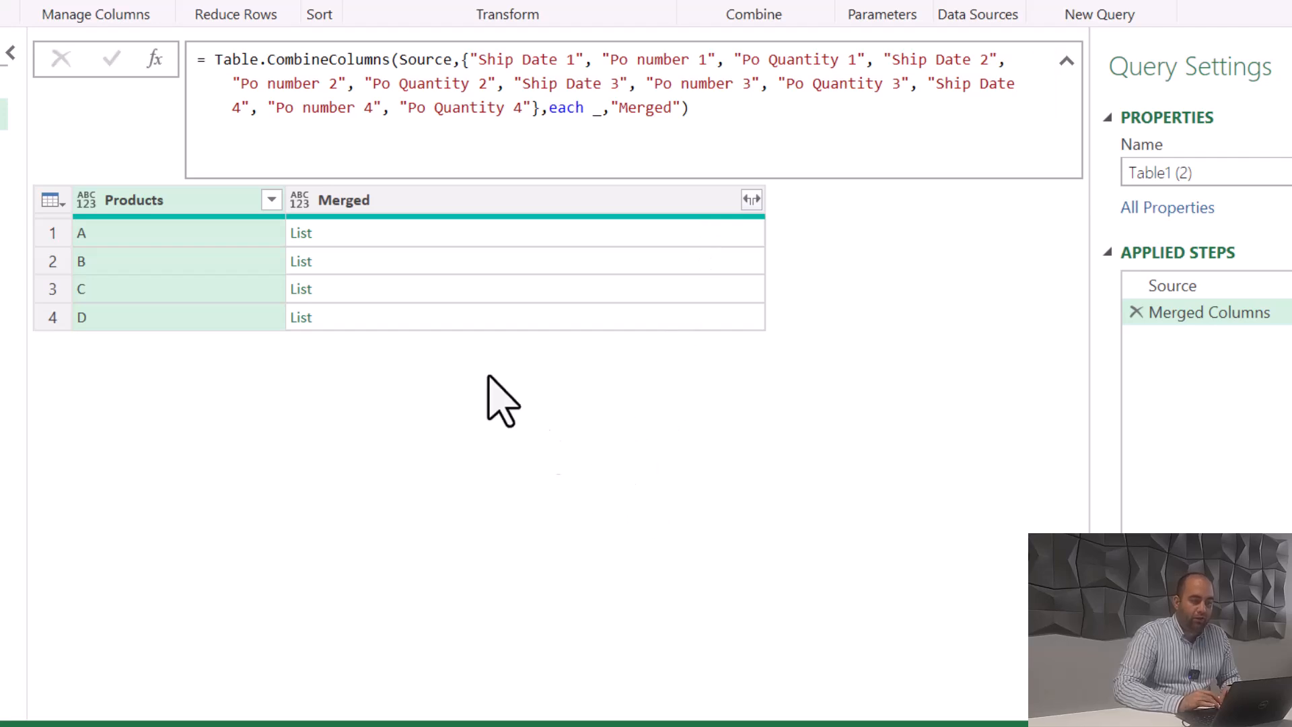
# Retype the combiner as List.Transform({0..3},(x)=>[Date=_{3*x},Number=_{3*x+1},Quantity=_{3*x+2}]).
pyautogui.click(301, 232)
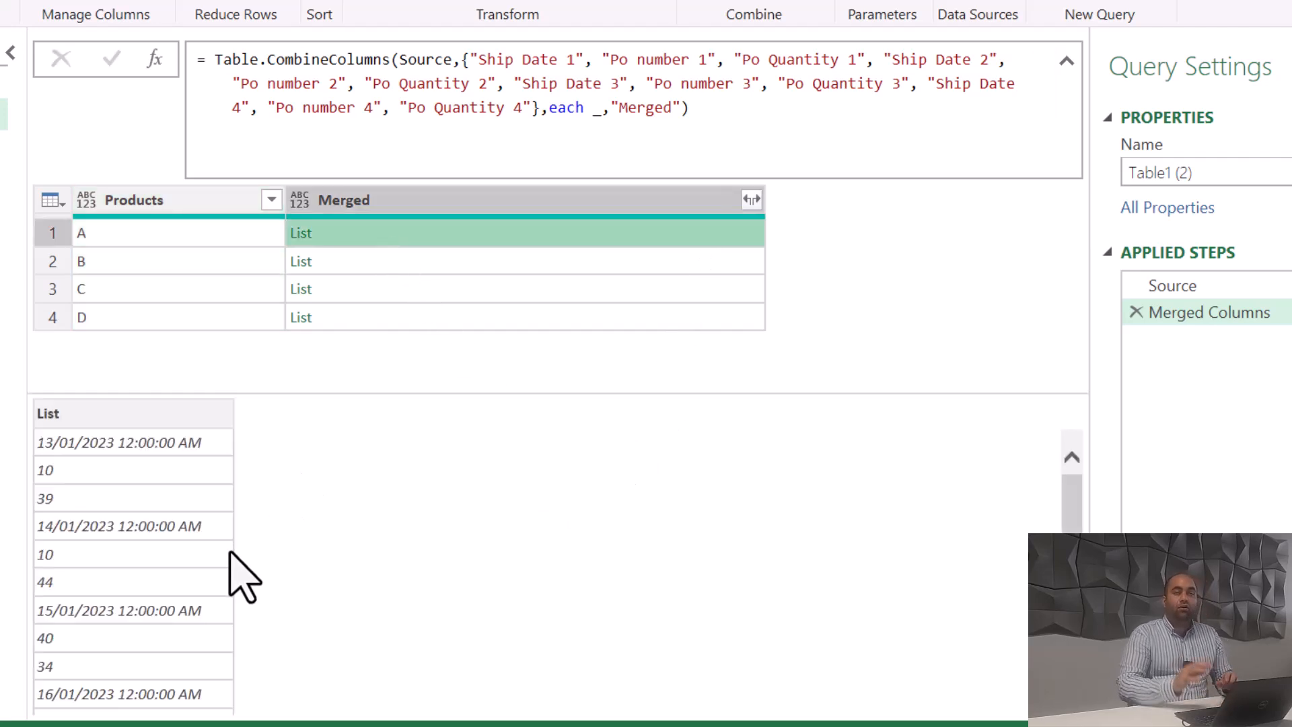
pyautogui.moveTo(359, 379)
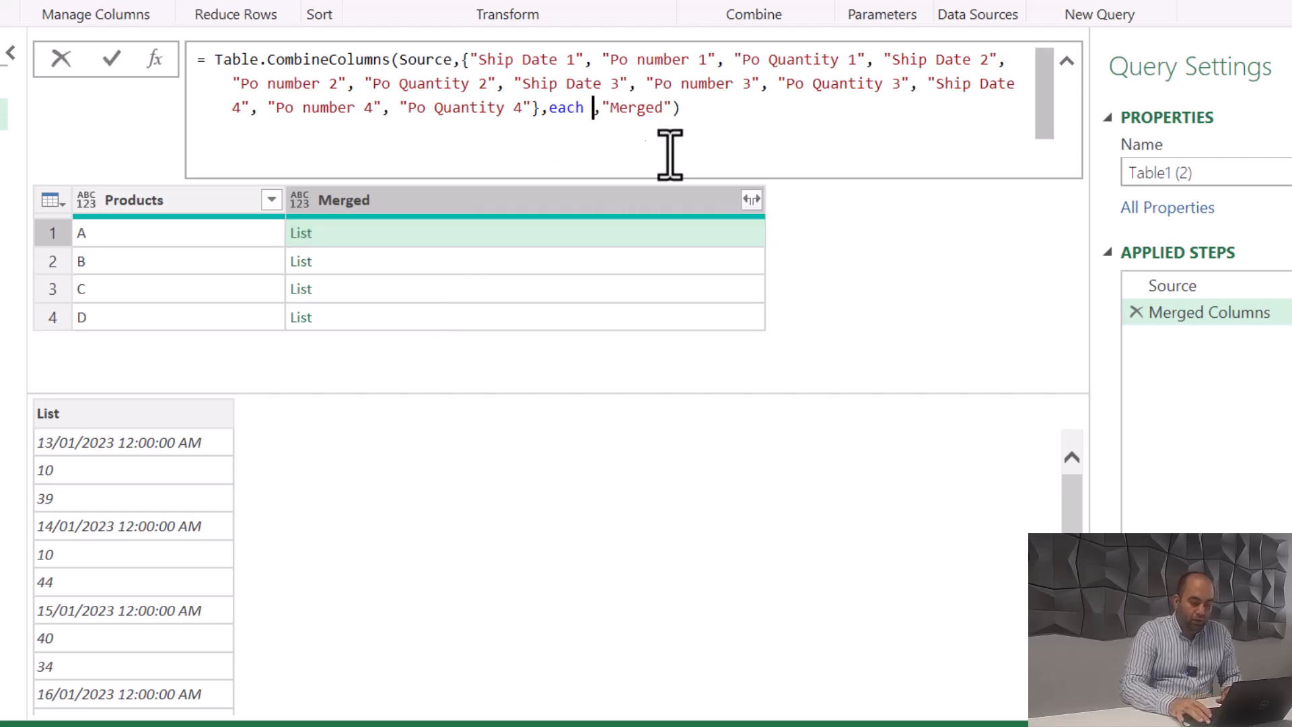
pyautogui.write('List.Transform({0..3},(x)=>[Date=_{3*x},Number=_{3*x+1},Quantity=_{3*x+2}])')
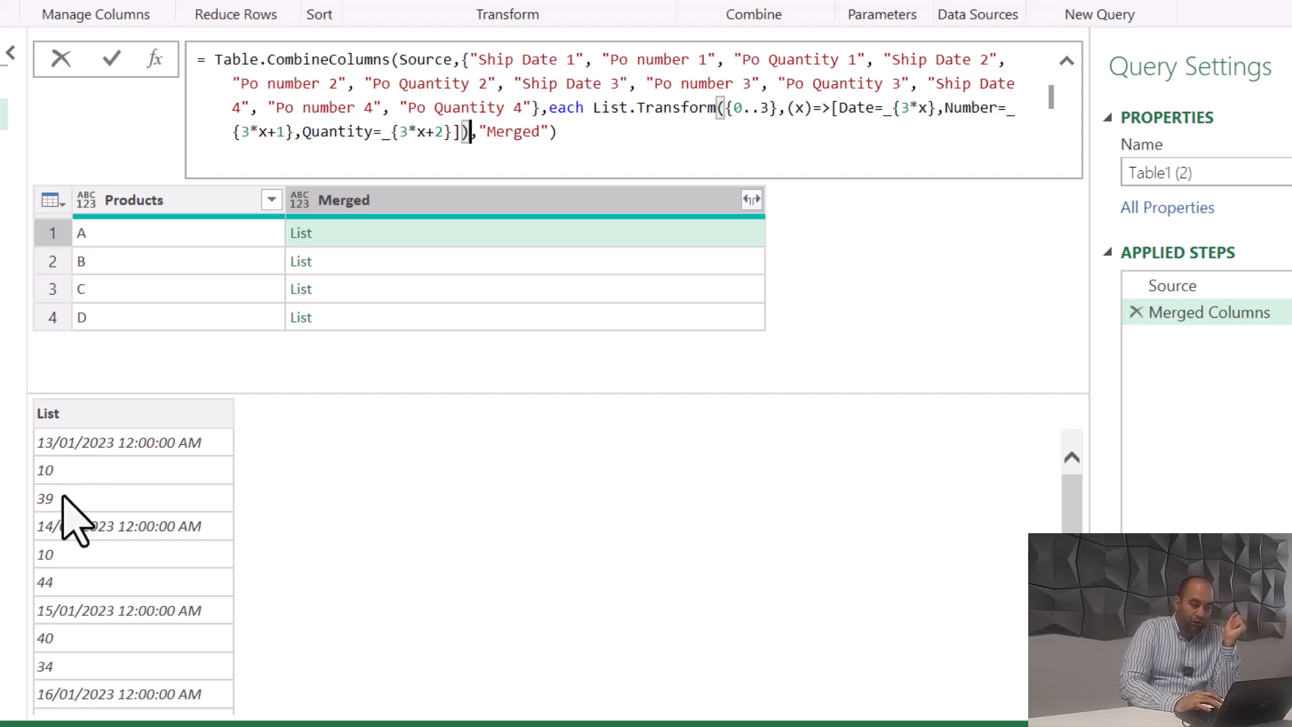
pyautogui.moveTo(66, 585)
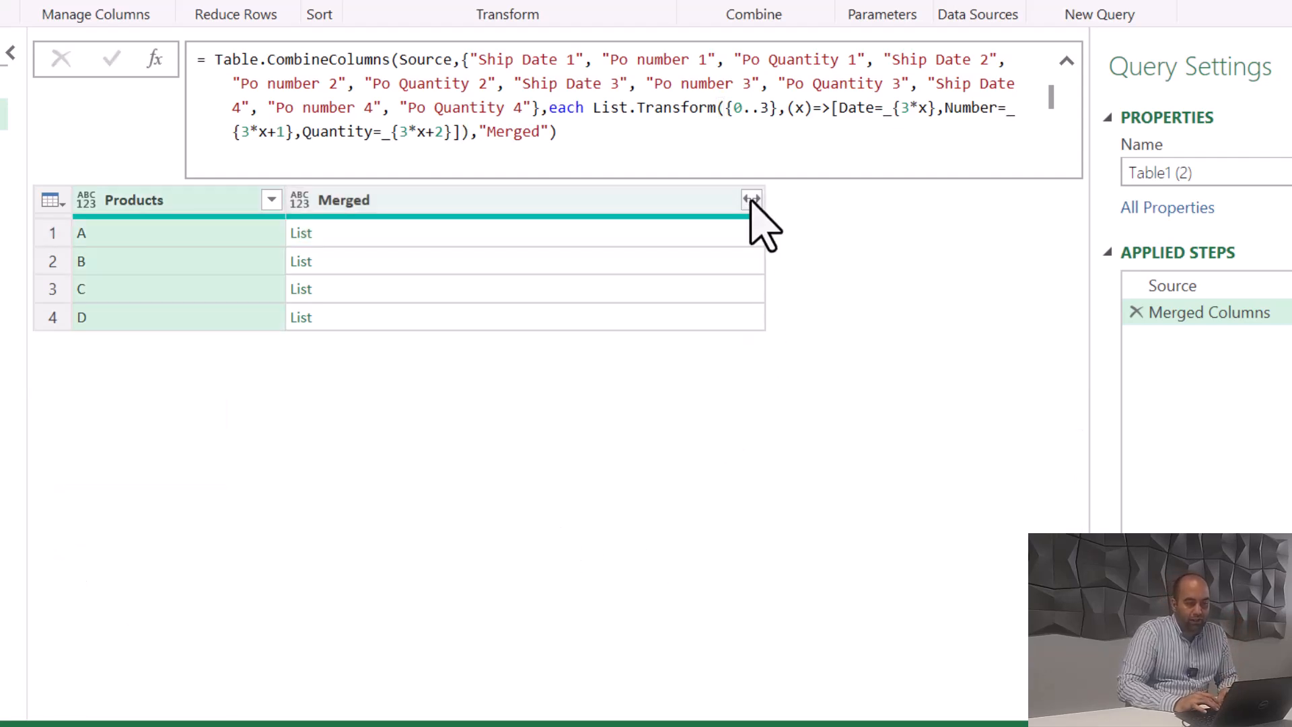
# Expand Merged to new rows, then into Date, Number and Quantity columns.
pyautogui.click(751, 199)
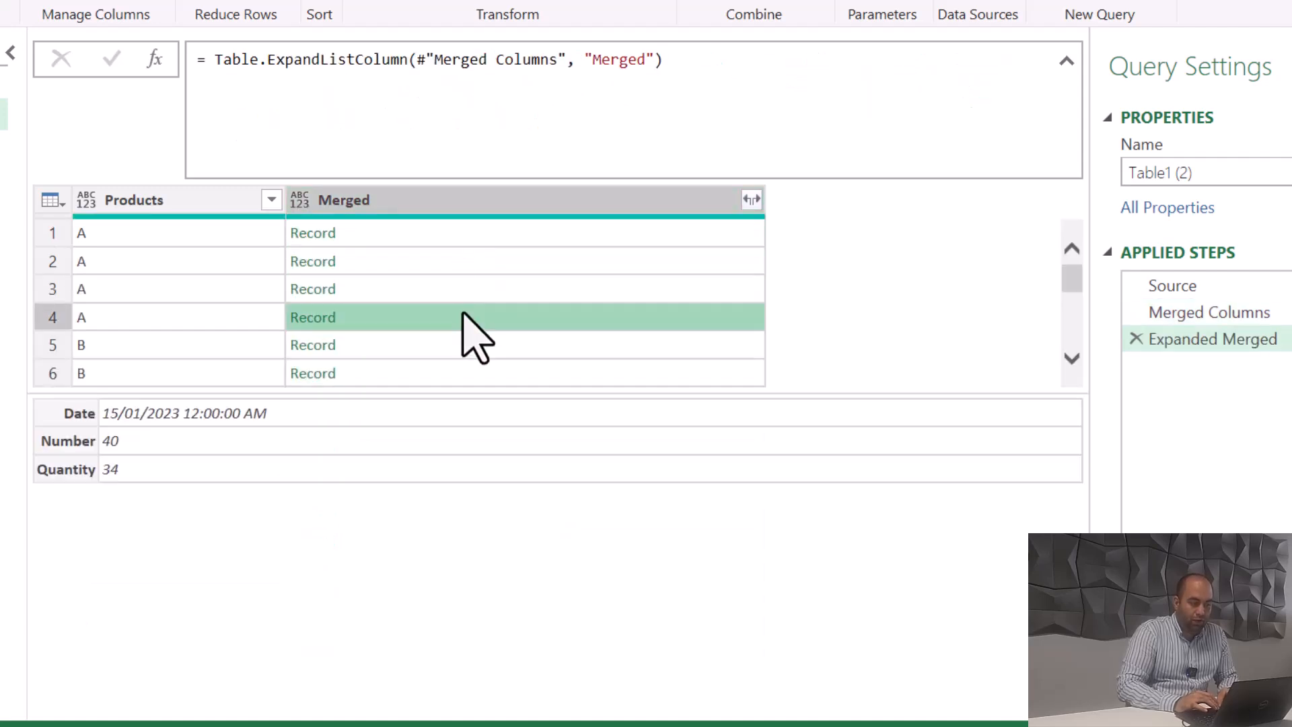
pyautogui.click(751, 199)
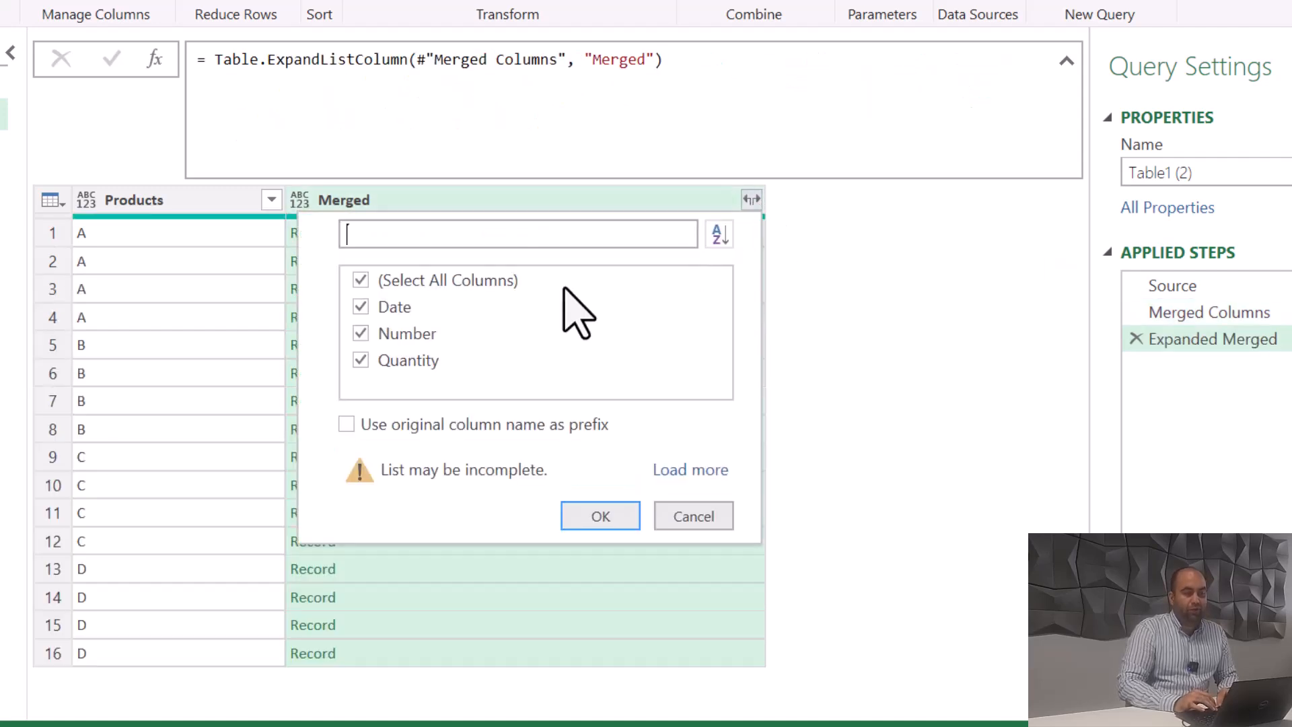
pyautogui.click(599, 515)
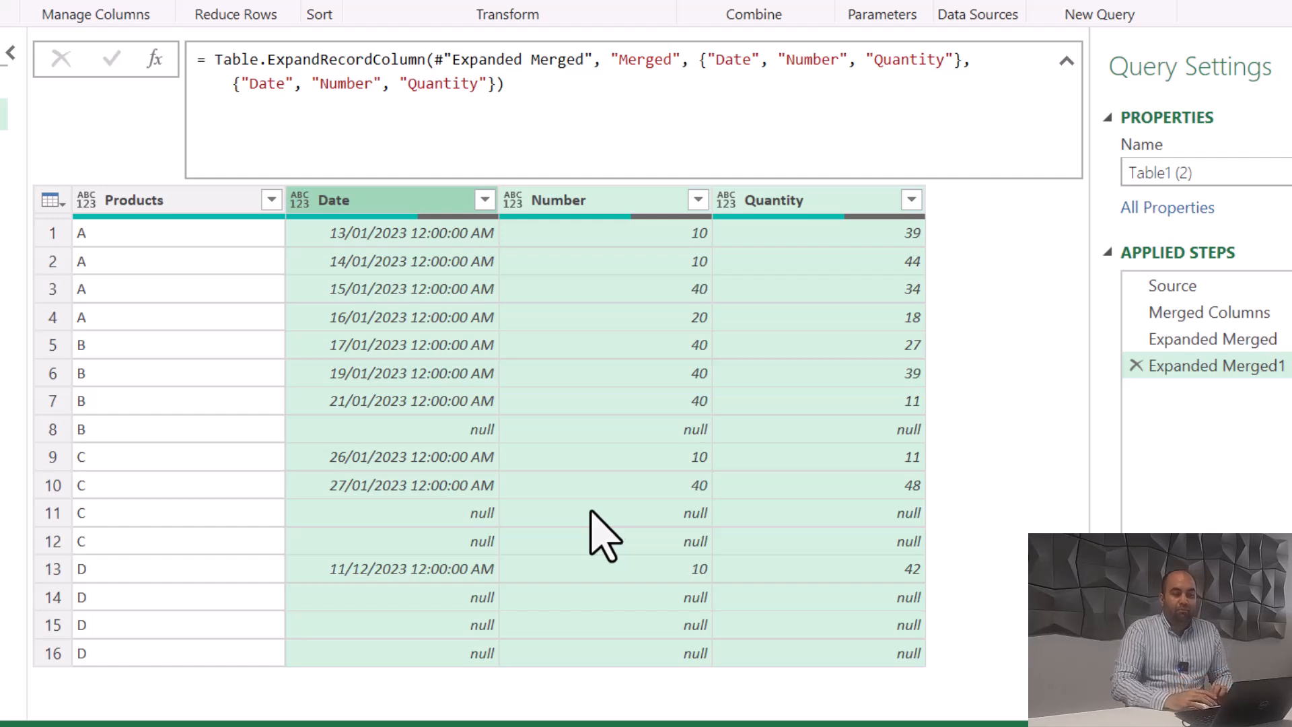
# Compare against the source table, then filter Date to exclude null values.
pyautogui.click(1172, 285)
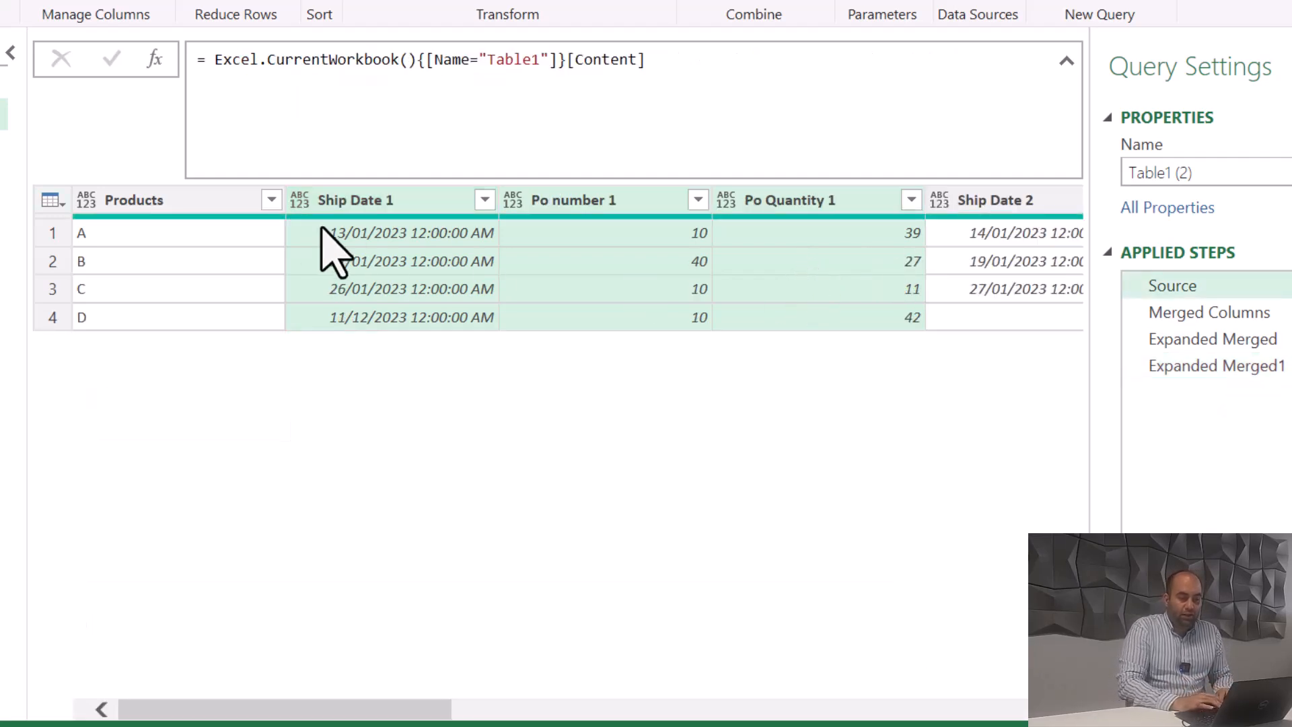
pyautogui.hscroll(3)
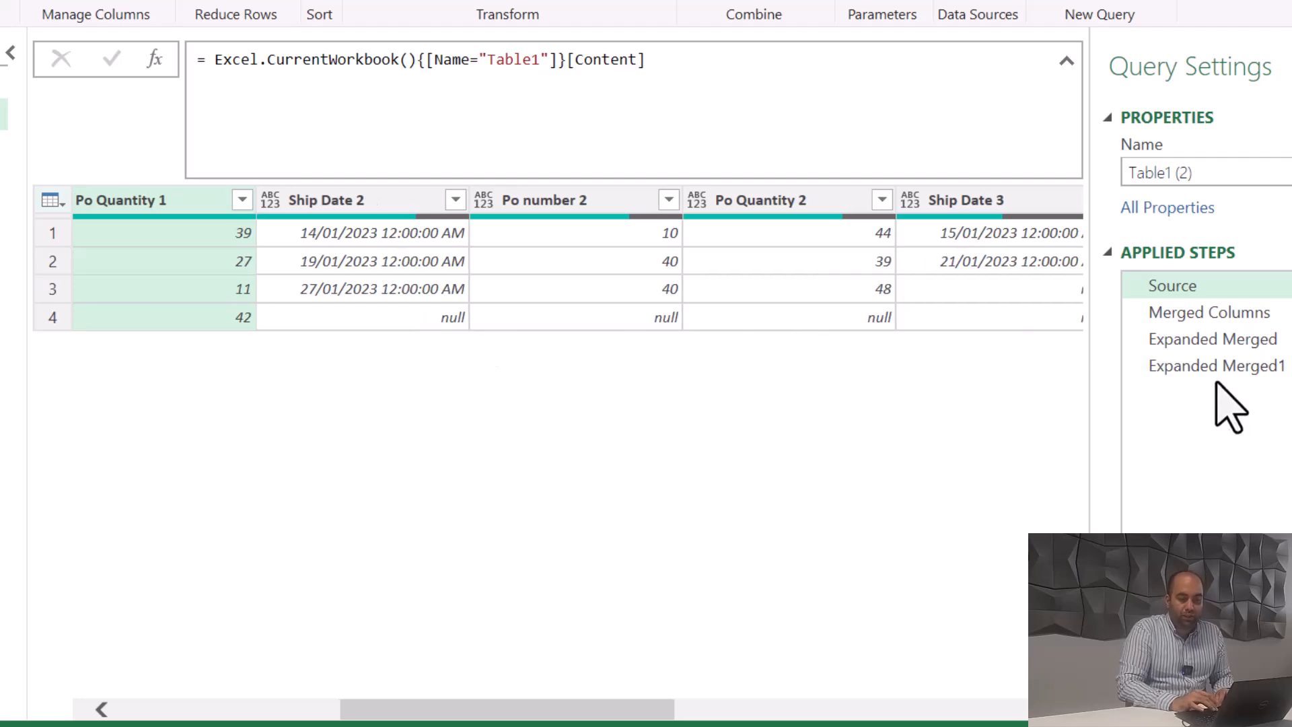
pyautogui.click(1216, 365)
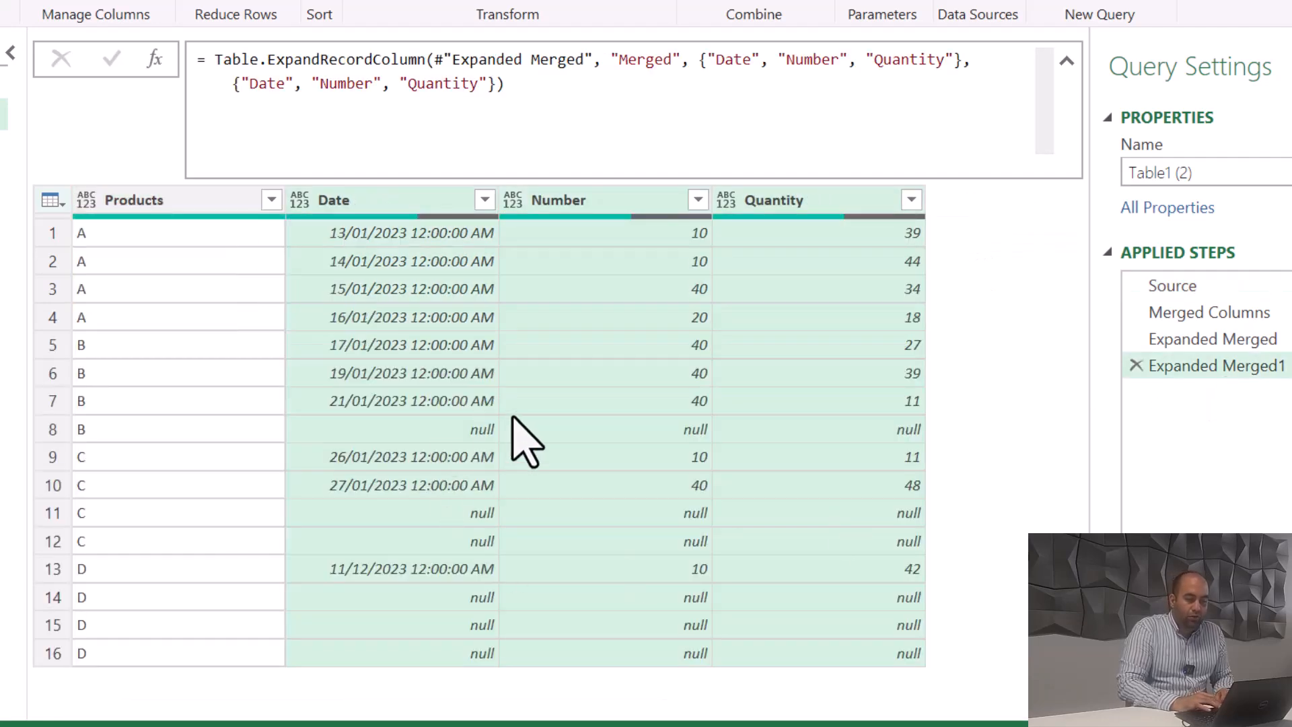
pyautogui.moveTo(484, 199)
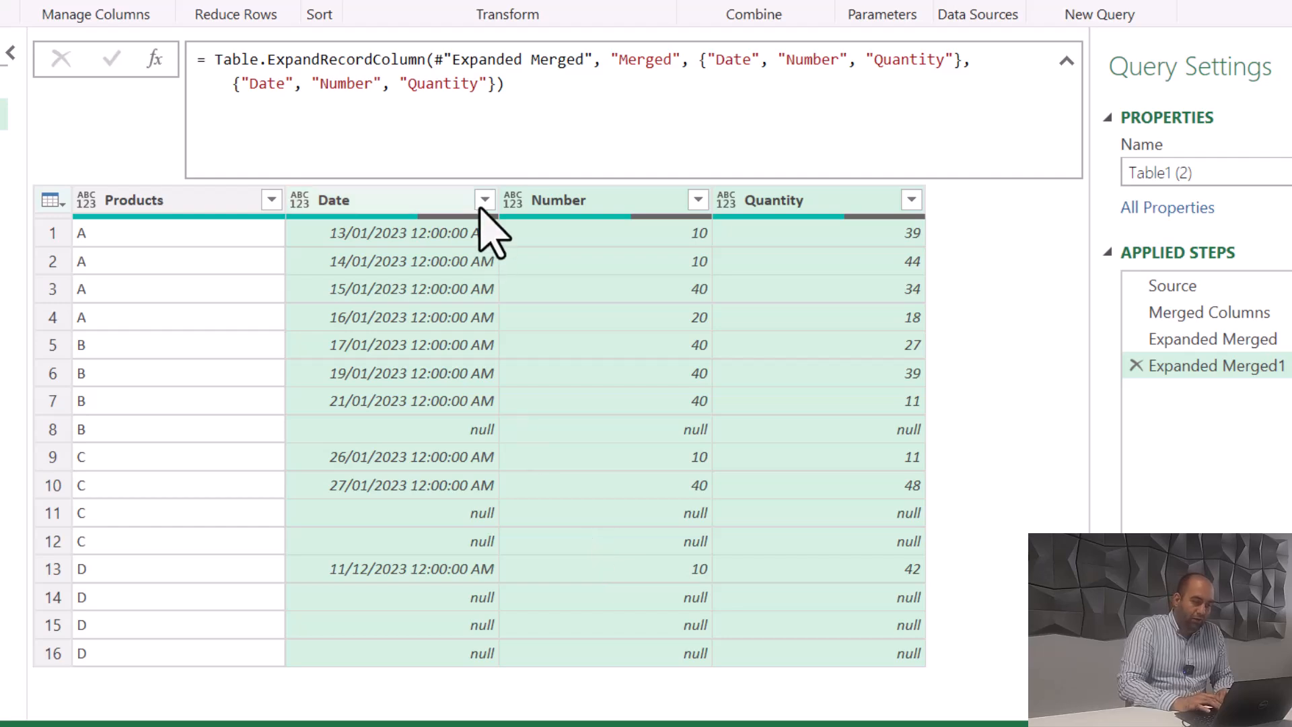
pyautogui.click(485, 200)
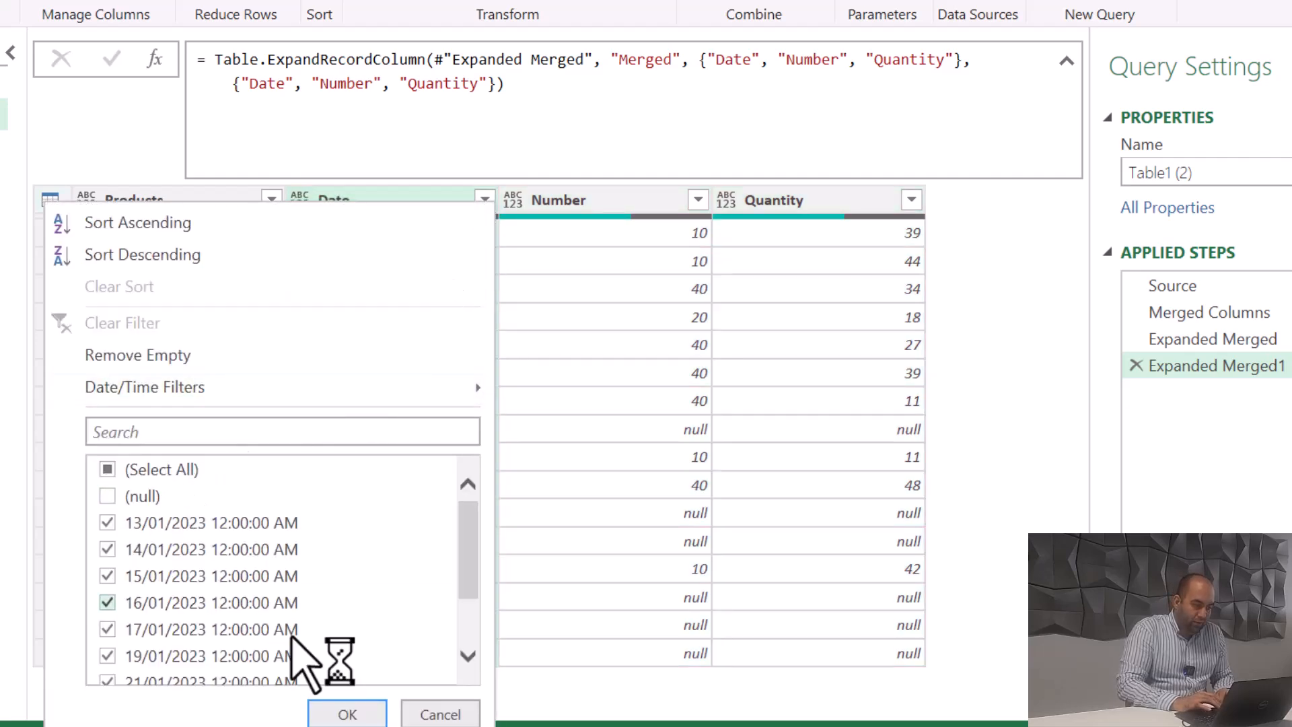
pyautogui.click(346, 713)
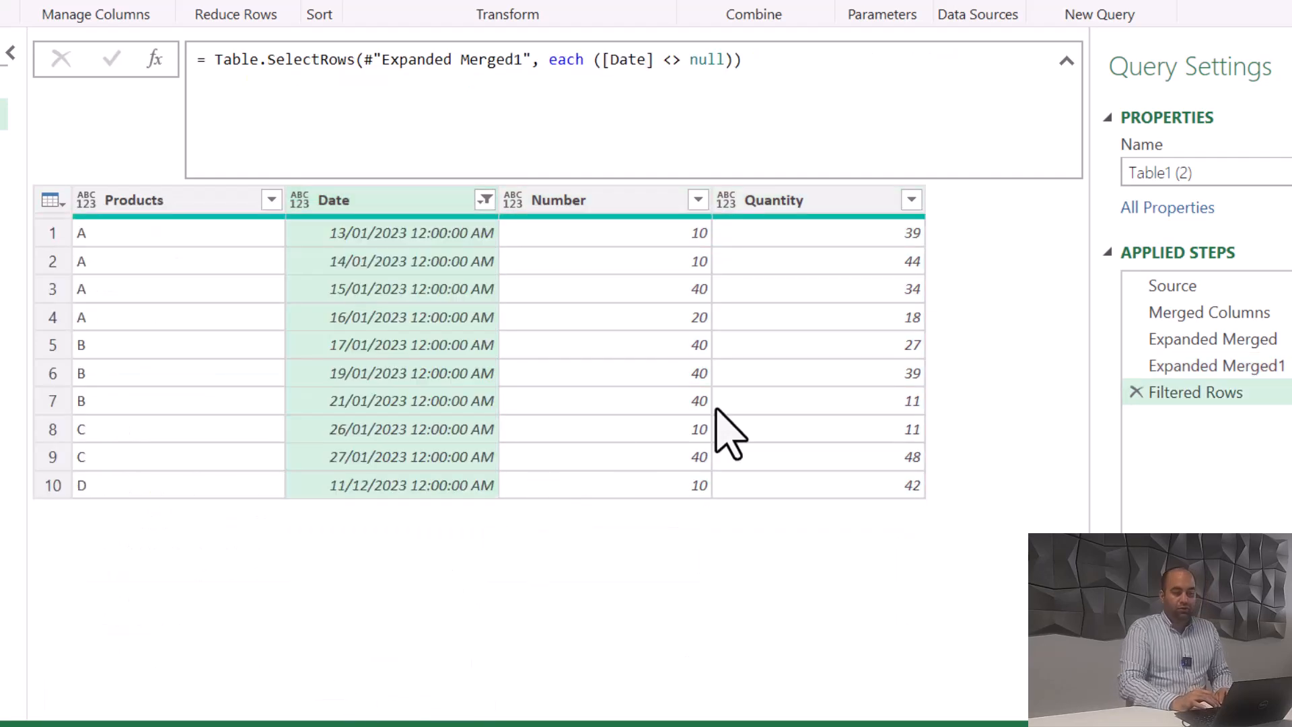